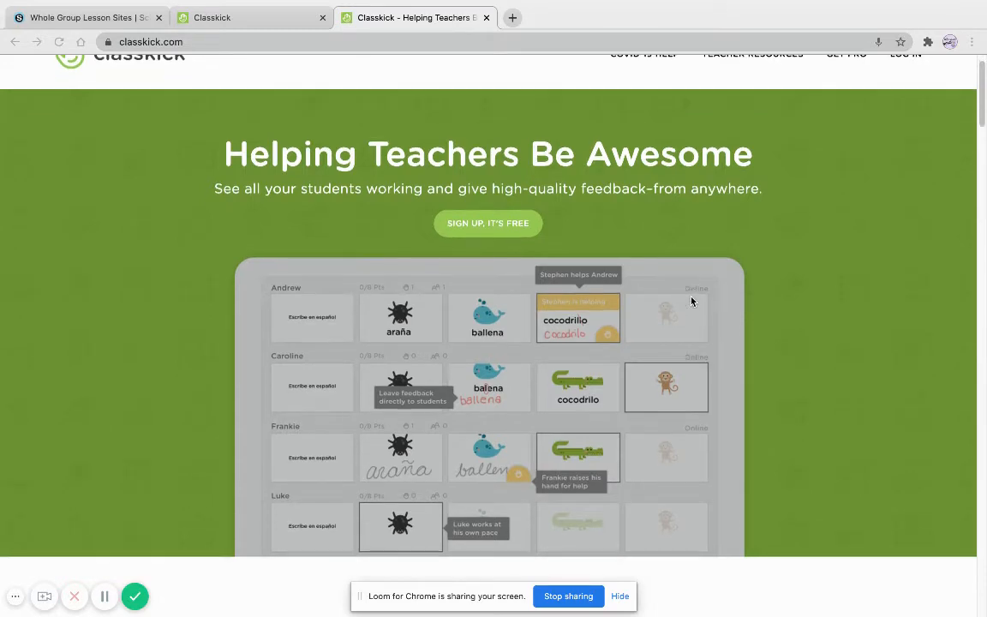
Step: Scroll the homepage to the 'How Does it Work?' four-step overview
{"action": "scroll", "scroll_direction": "down", "scroll_amount": 3}
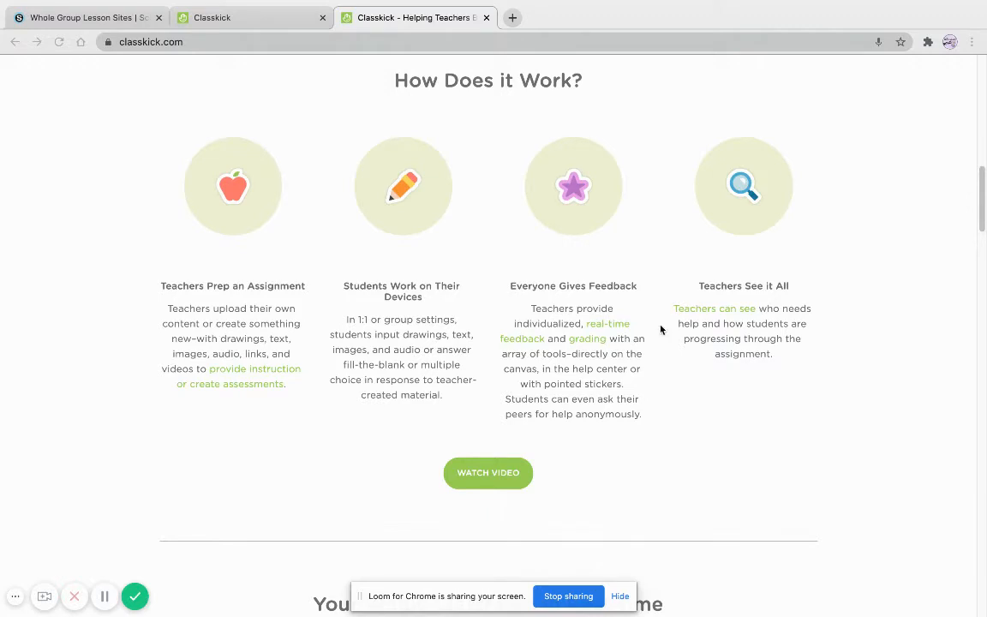
{"action": "mouse_move", "coordinate": [631, 449]}
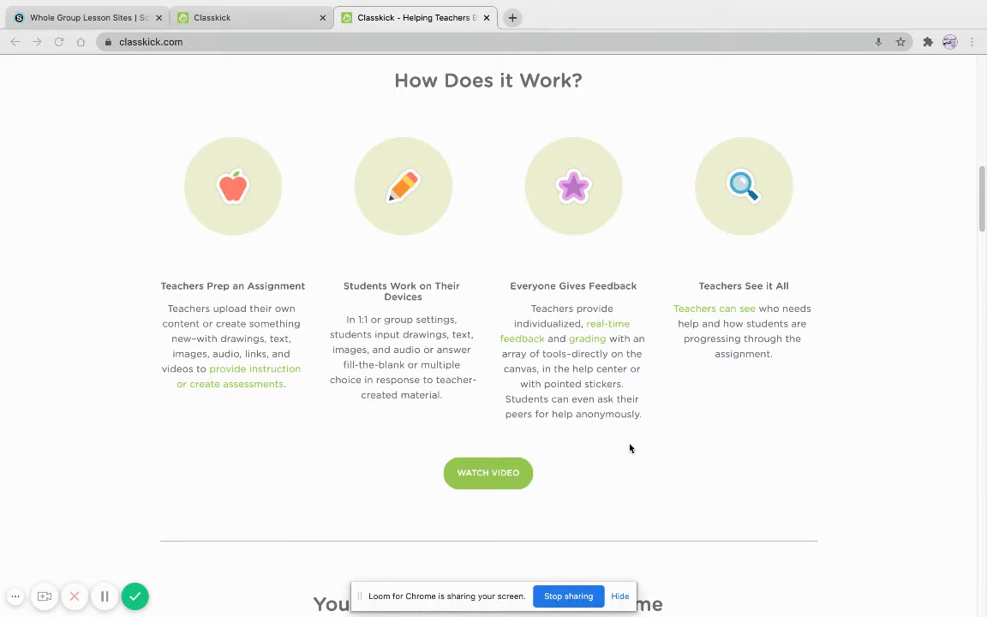
{"action": "mouse_move", "coordinate": [704, 415]}
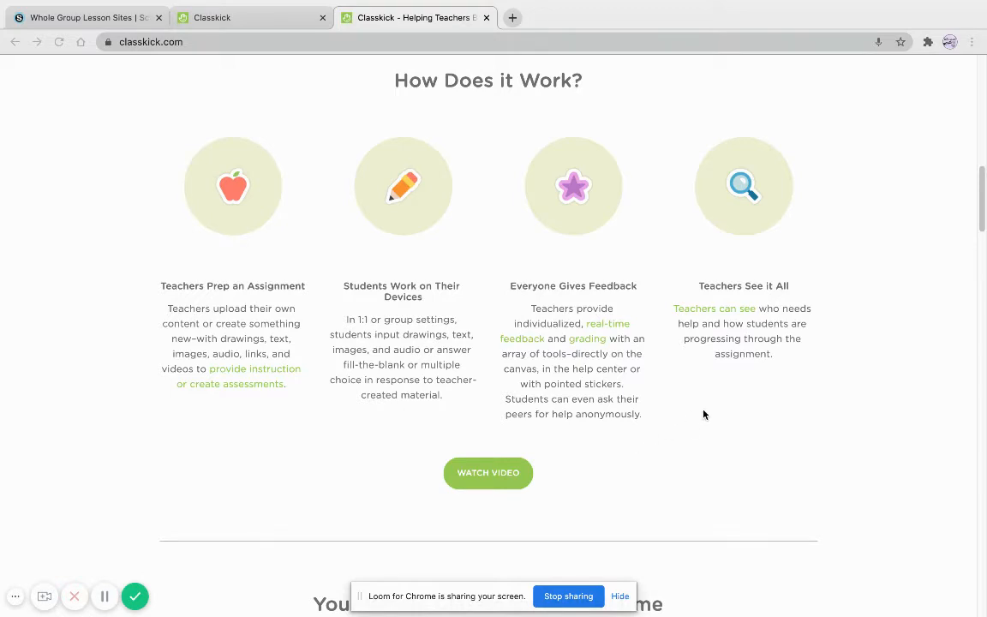
{"action": "mouse_move", "coordinate": [792, 401]}
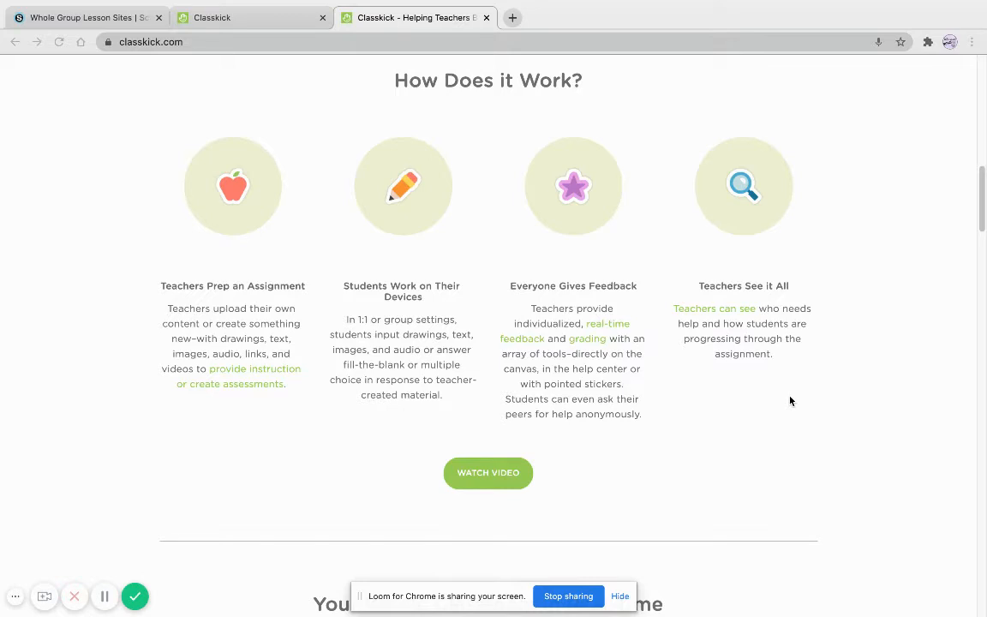
{"action": "mouse_move", "coordinate": [771, 294]}
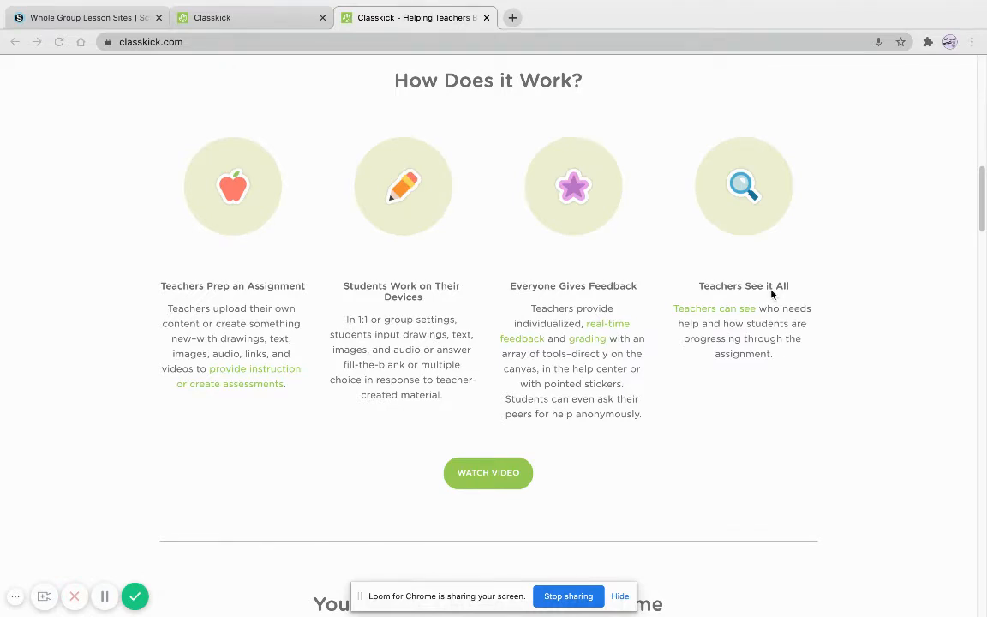
{"action": "mouse_move", "coordinate": [778, 348]}
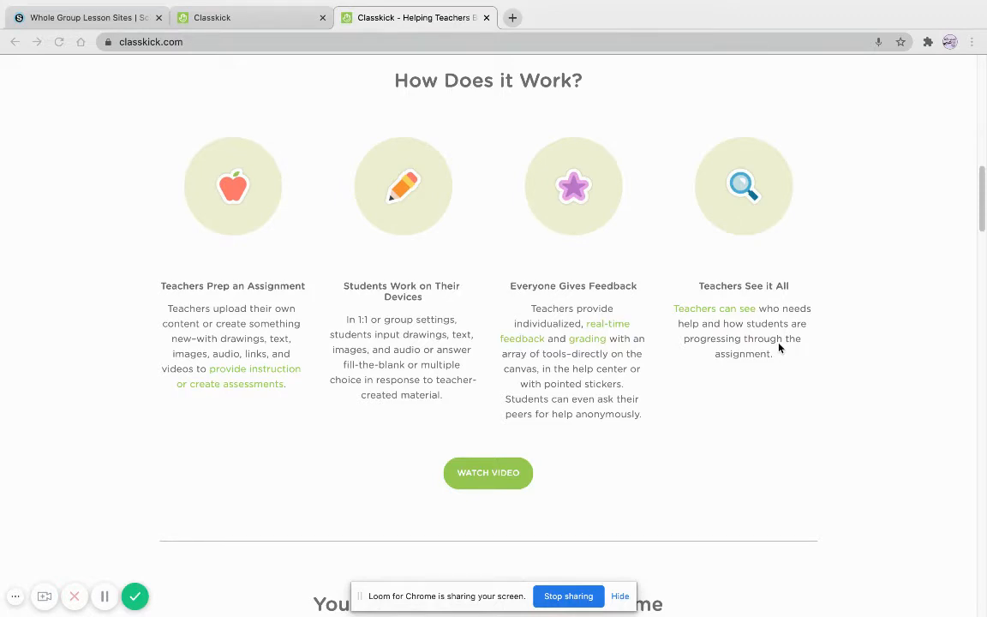
{"action": "mouse_move", "coordinate": [717, 231]}
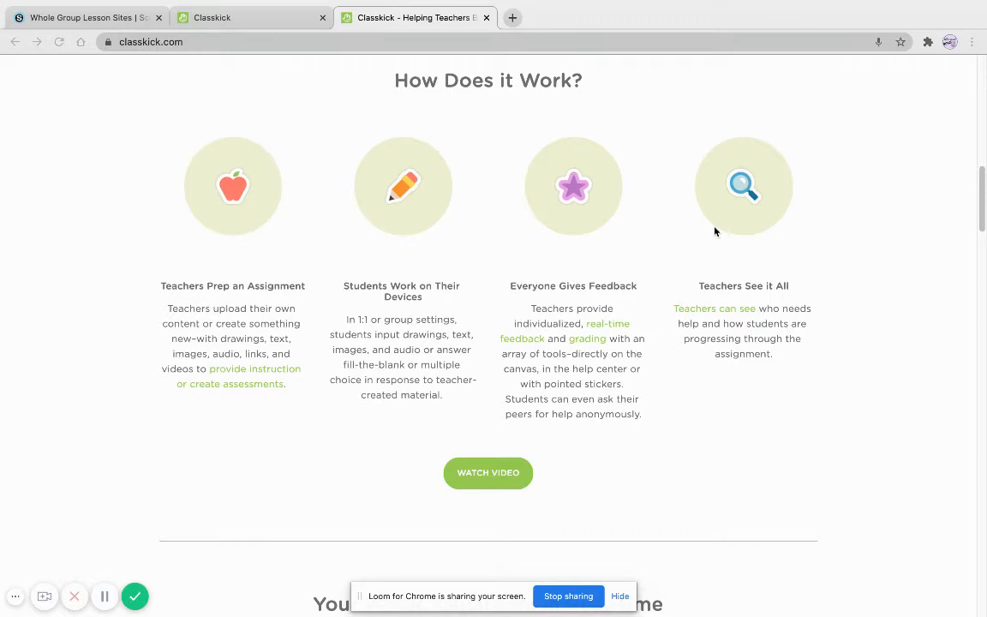
{"action": "mouse_move", "coordinate": [540, 350]}
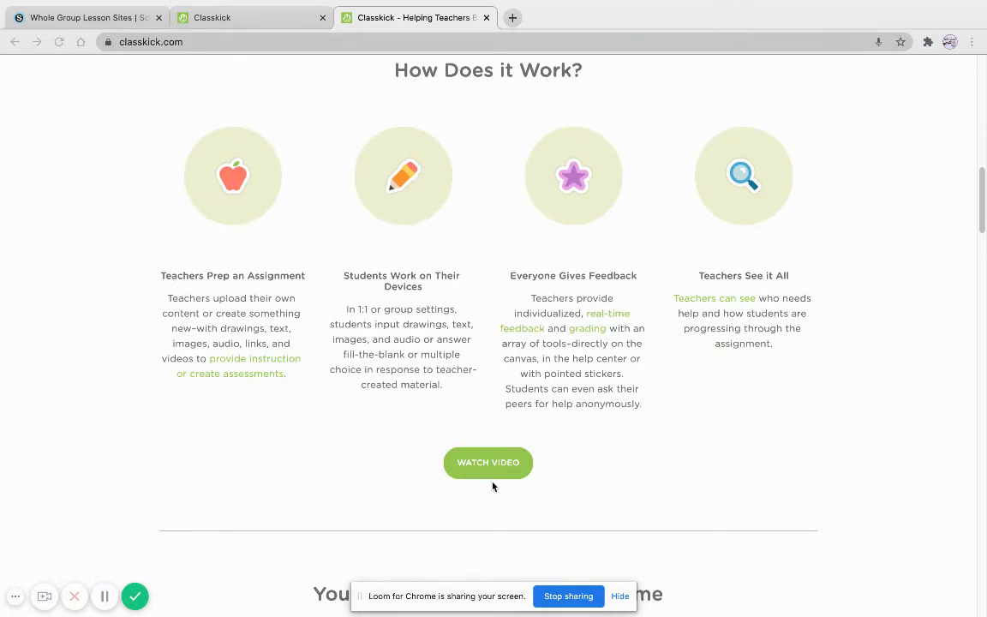
Step: Scroll to the 'Your Whole Classroom in Real-Time' student progress grid
{"action": "scroll", "scroll_direction": "down", "scroll_amount": 3}
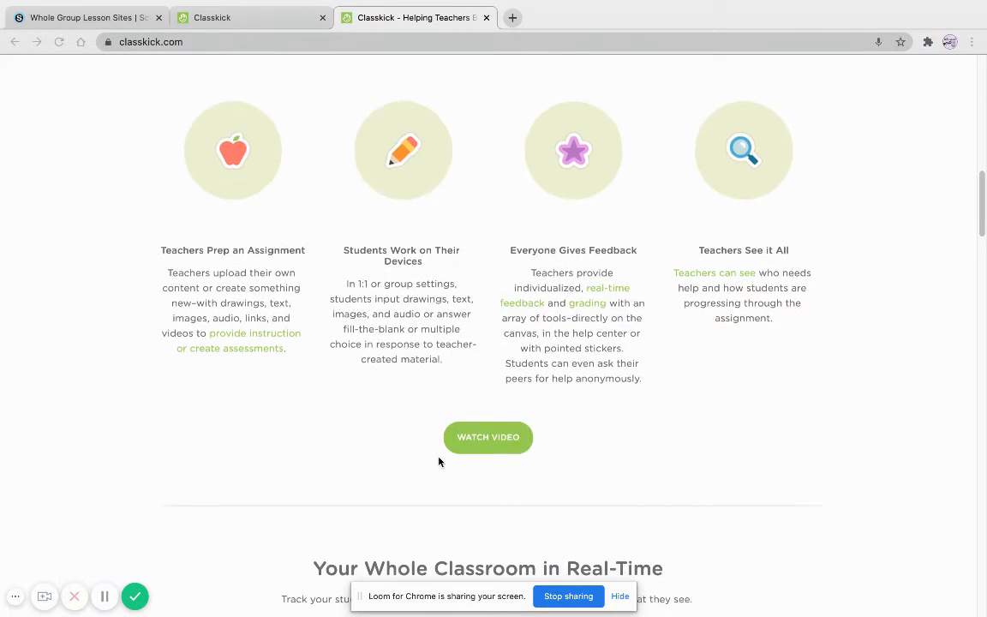
{"action": "scroll", "scroll_direction": "down", "scroll_amount": 3}
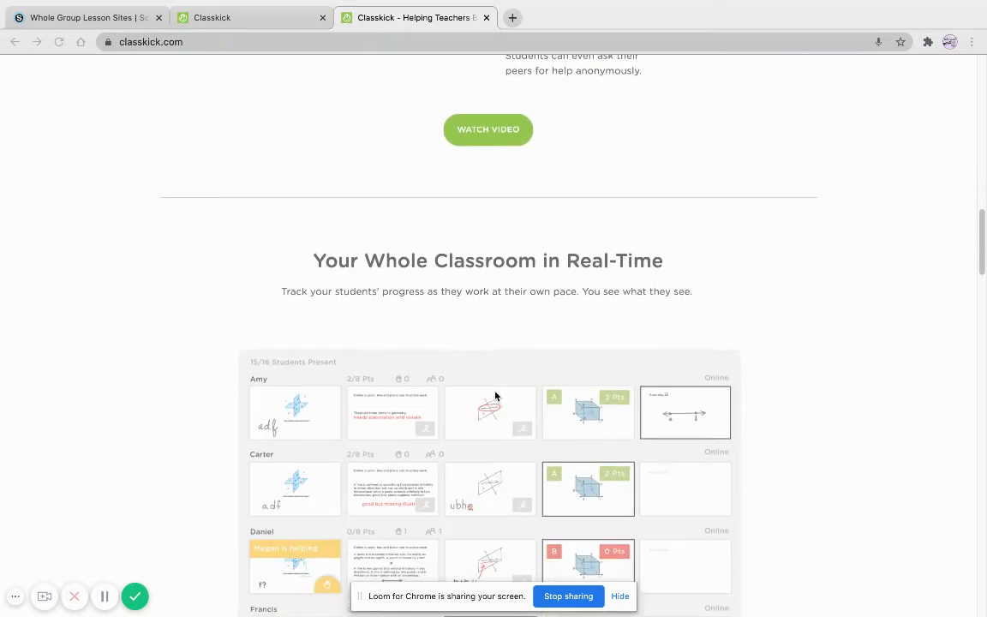
{"action": "scroll", "scroll_direction": "down", "scroll_amount": 3}
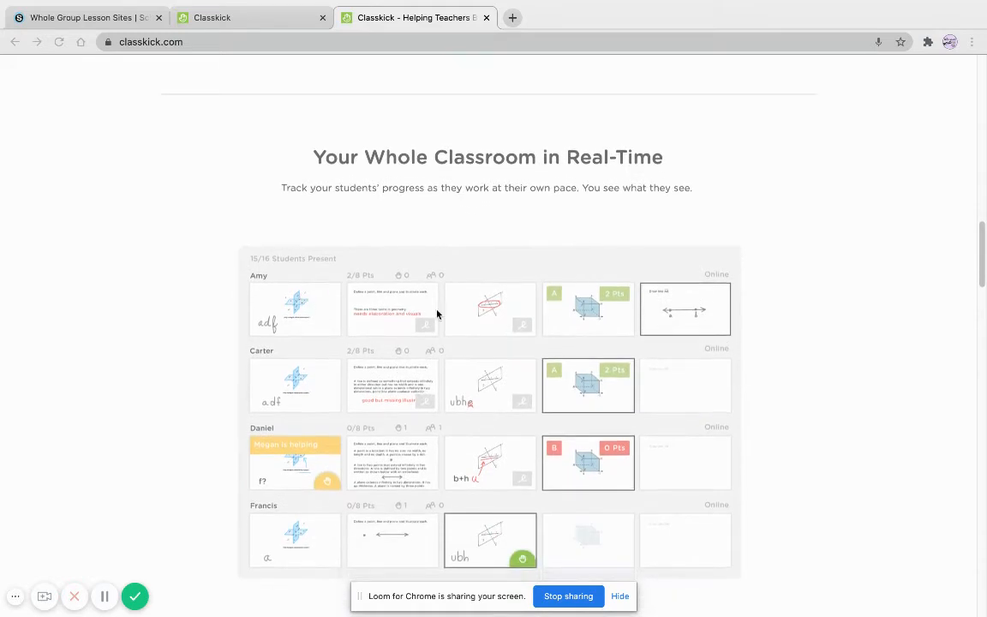
{"action": "mouse_move", "coordinate": [332, 456]}
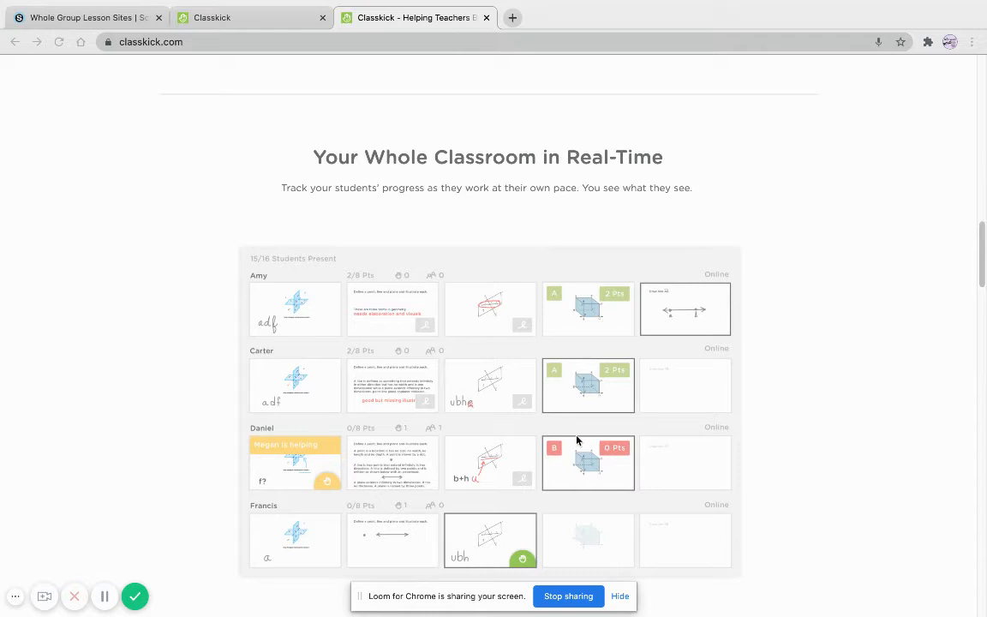
{"action": "mouse_move", "coordinate": [546, 393]}
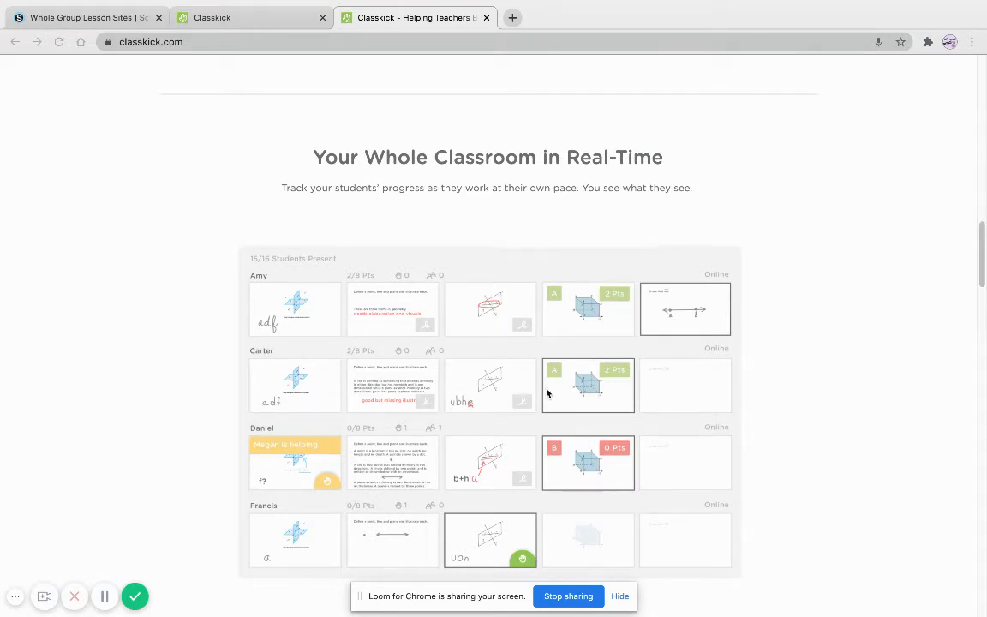
{"action": "mouse_move", "coordinate": [312, 541]}
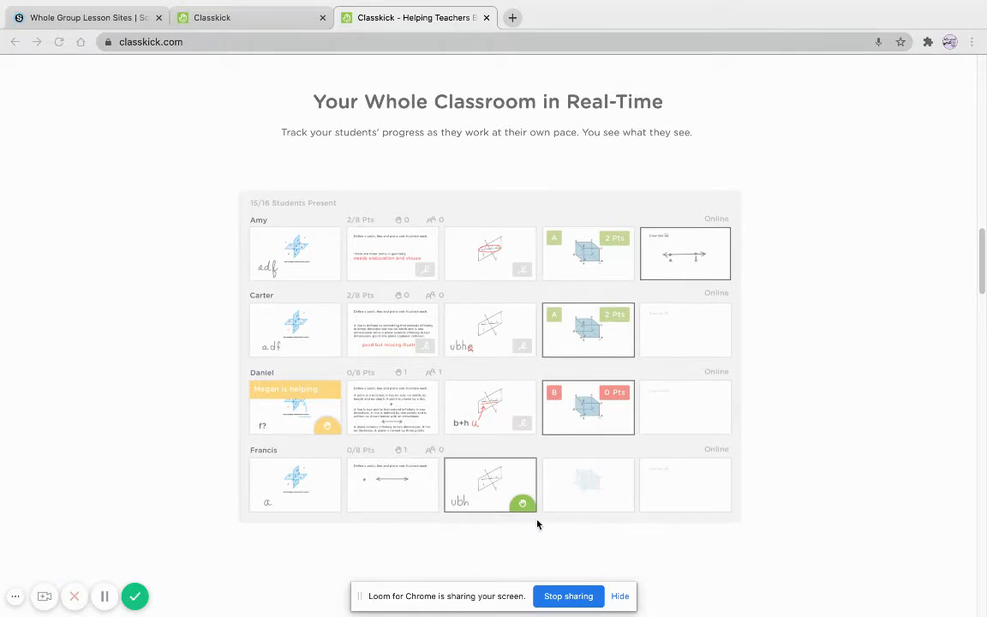
{"action": "mouse_move", "coordinate": [504, 487]}
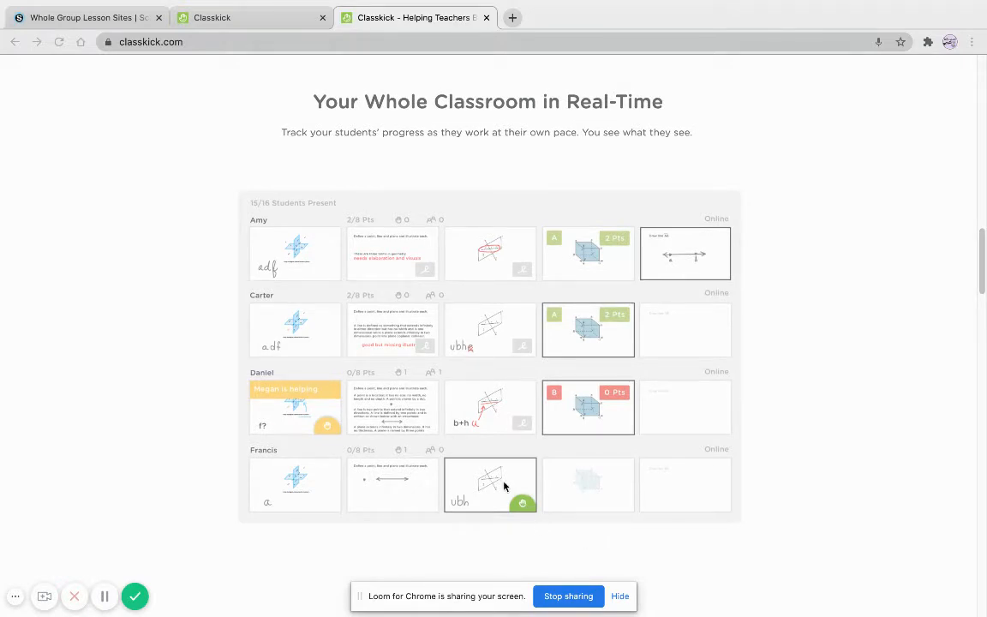
{"action": "mouse_move", "coordinate": [360, 153]}
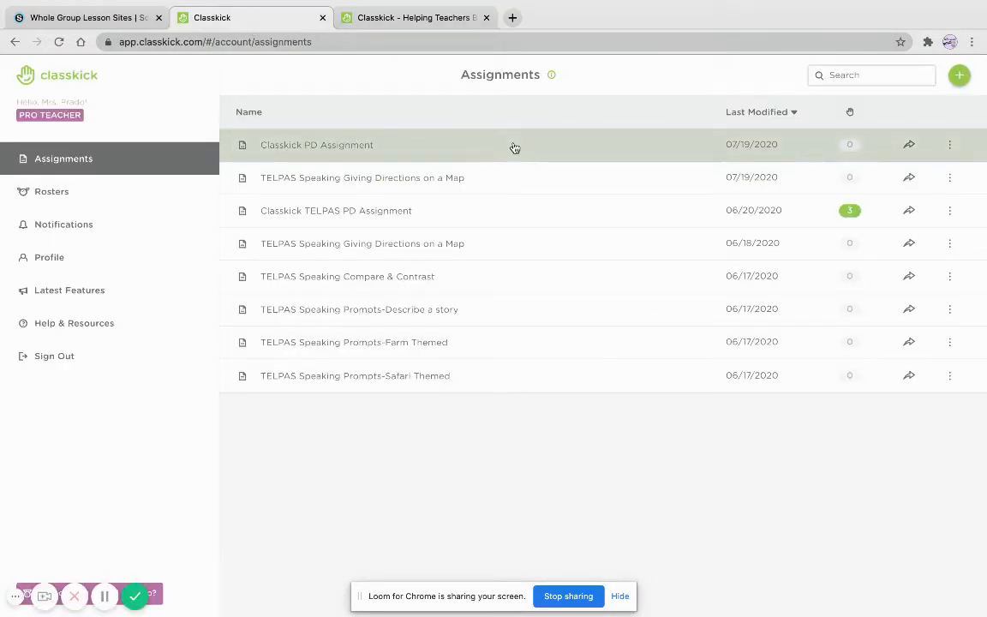
{"action": "mouse_move", "coordinate": [822, 161]}
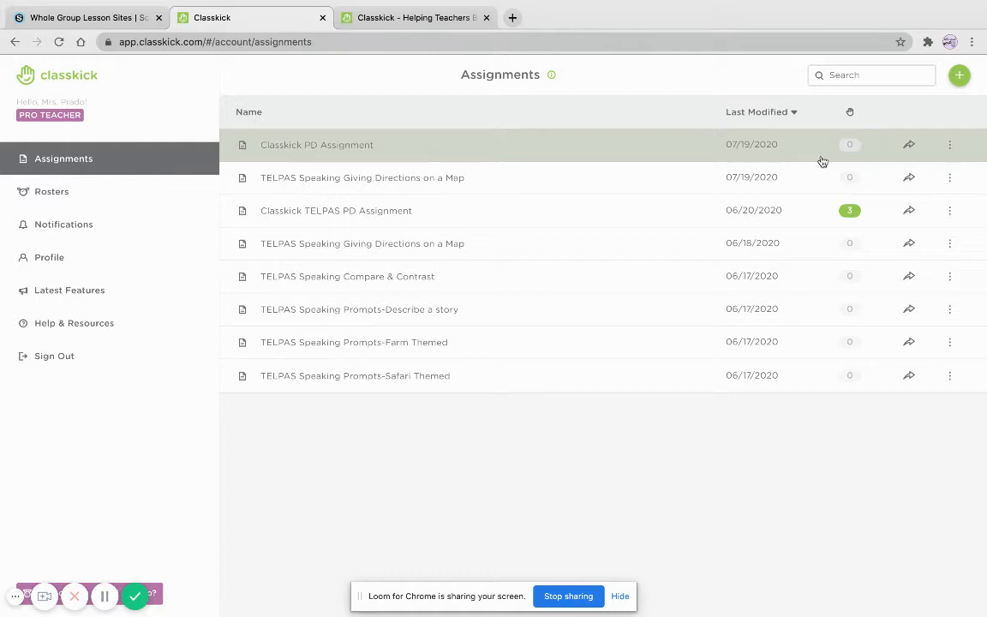
{"action": "mouse_move", "coordinate": [960, 75]}
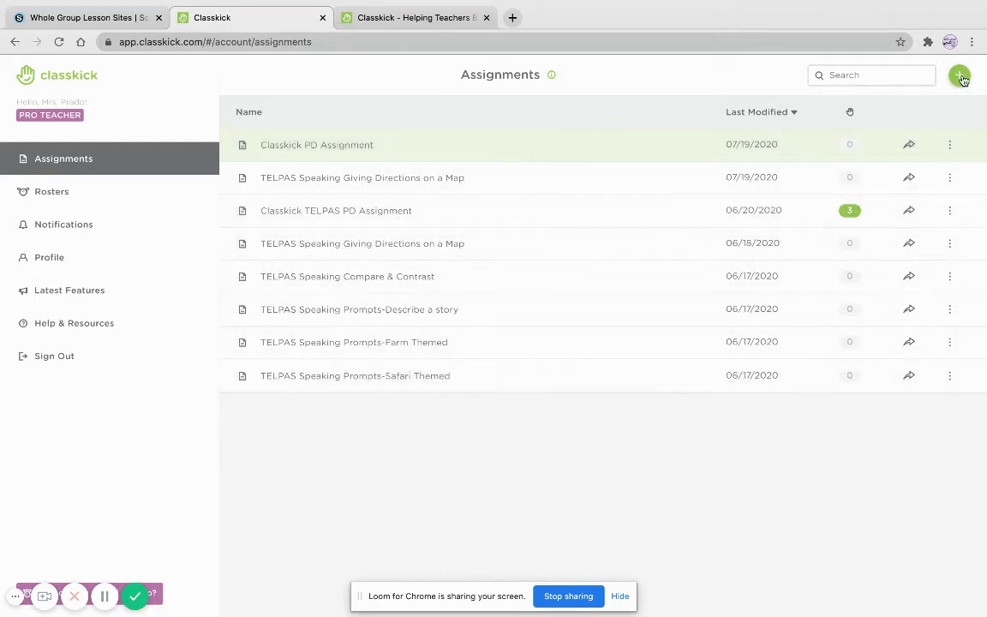
Step: Open the teacher-shared Assignment Library and filter it to PreK-2nd grade
{"action": "left_click", "coordinate": [960, 75]}
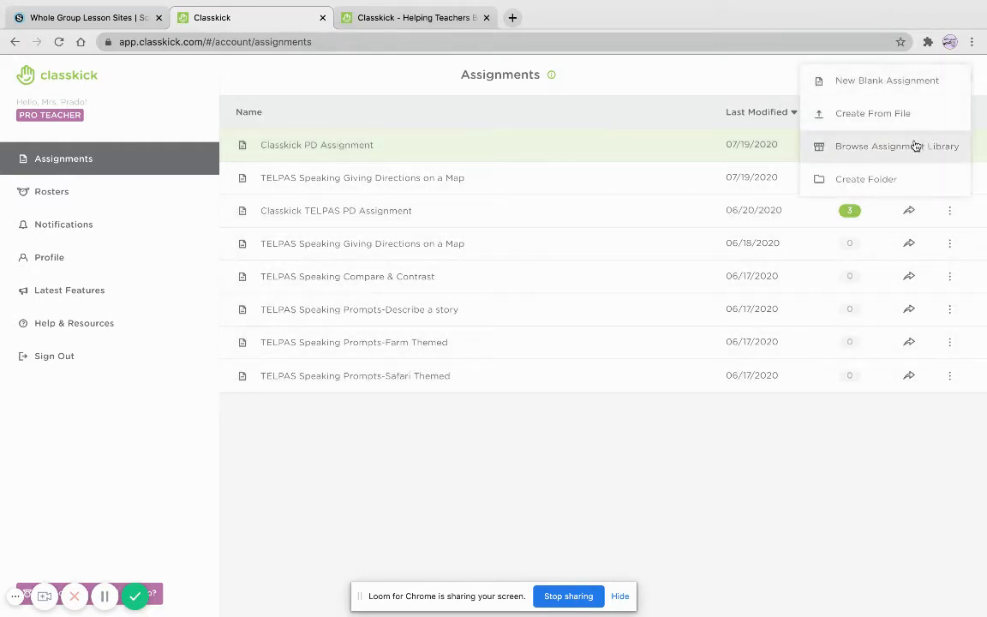
{"action": "left_click", "coordinate": [897, 146]}
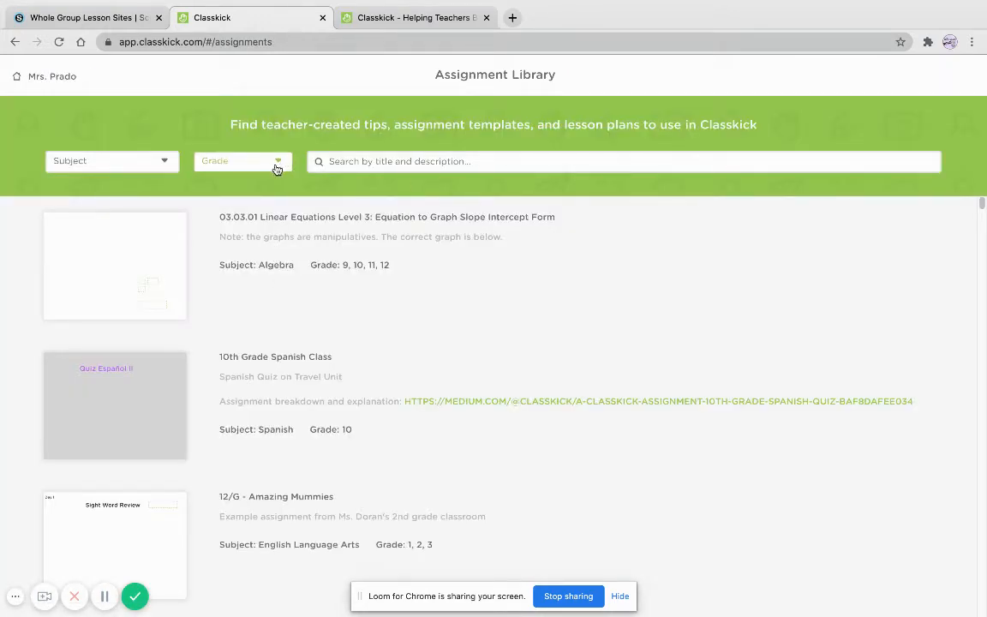
{"action": "left_click", "coordinate": [243, 161]}
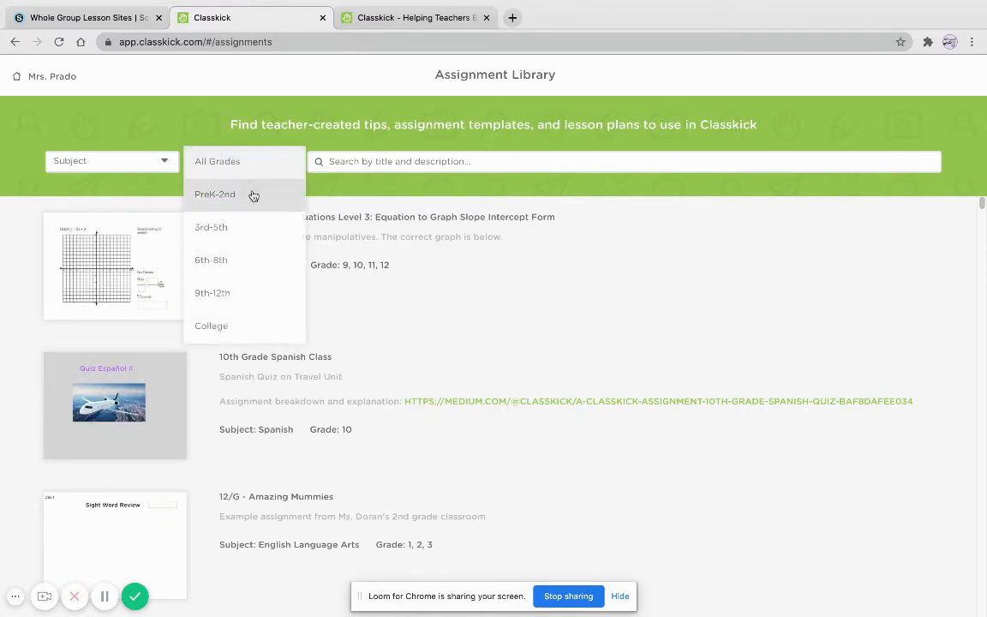
{"action": "left_click", "coordinate": [215, 193]}
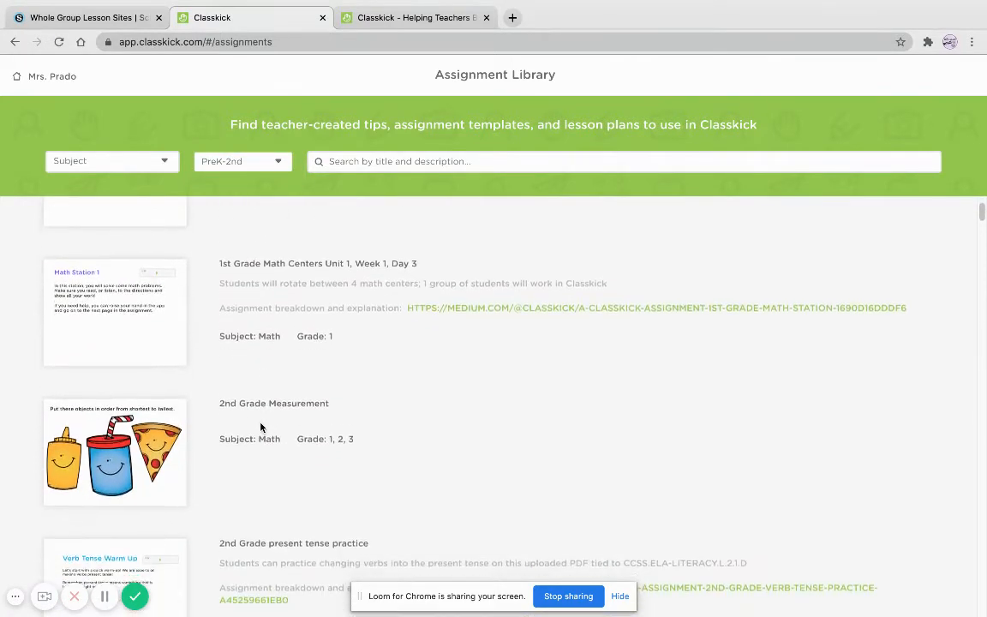
Step: Browse down the PreK-2nd templates such as 2nd Grade Measurement, Colors and Counting Fish
{"action": "scroll", "scroll_direction": "down", "scroll_amount": 3}
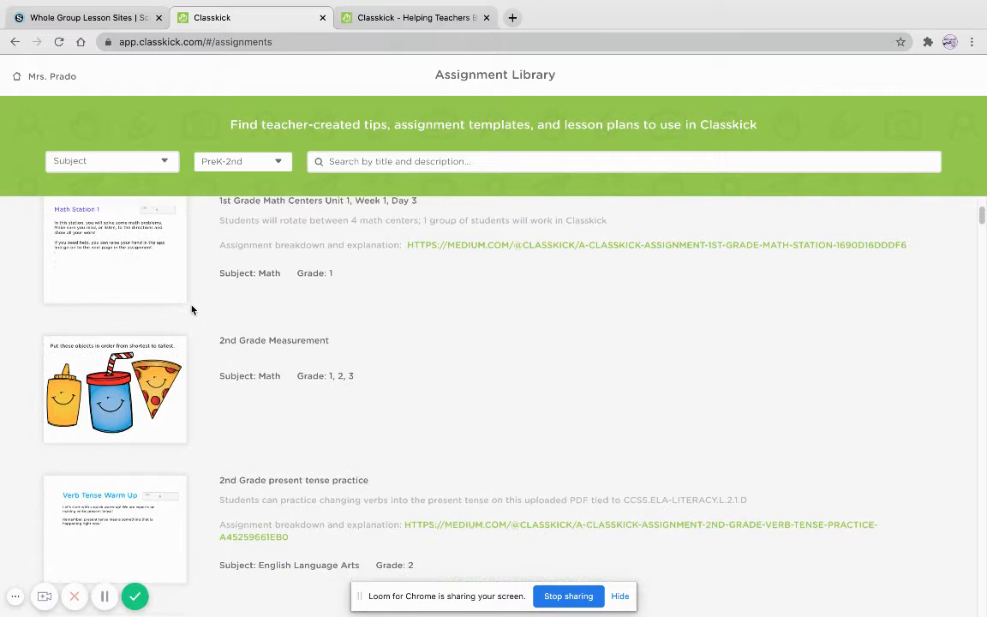
{"action": "scroll", "scroll_direction": "down", "scroll_amount": 3}
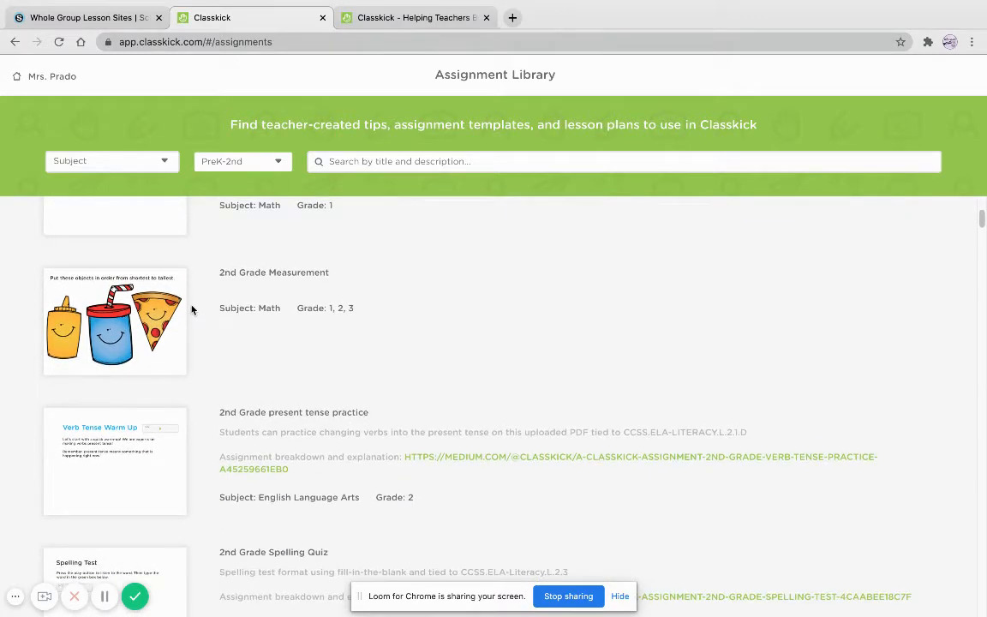
{"action": "scroll", "scroll_direction": "down", "scroll_amount": 3}
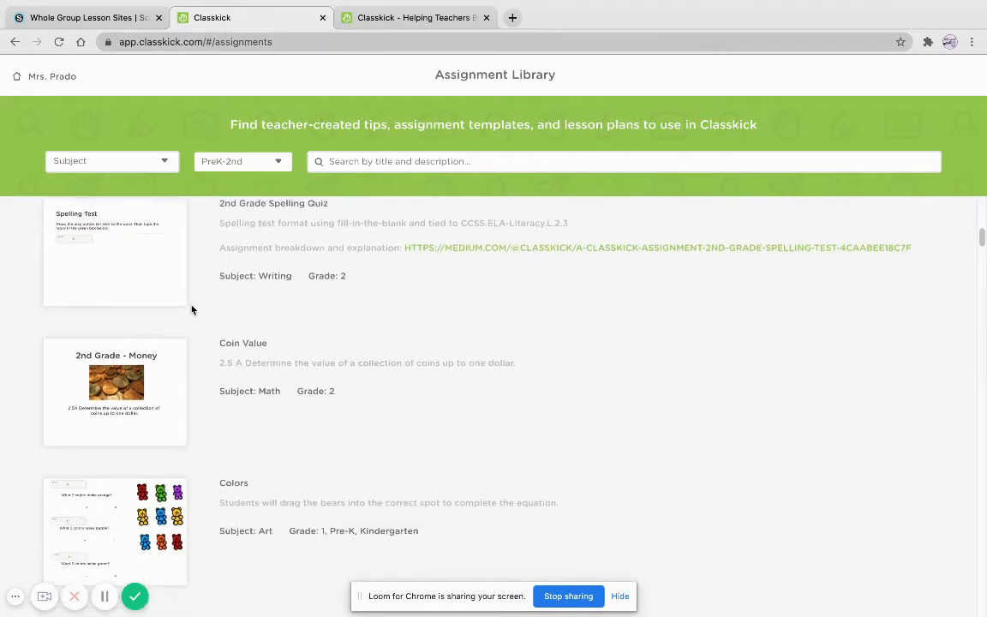
{"action": "scroll", "scroll_direction": "down", "scroll_amount": 3}
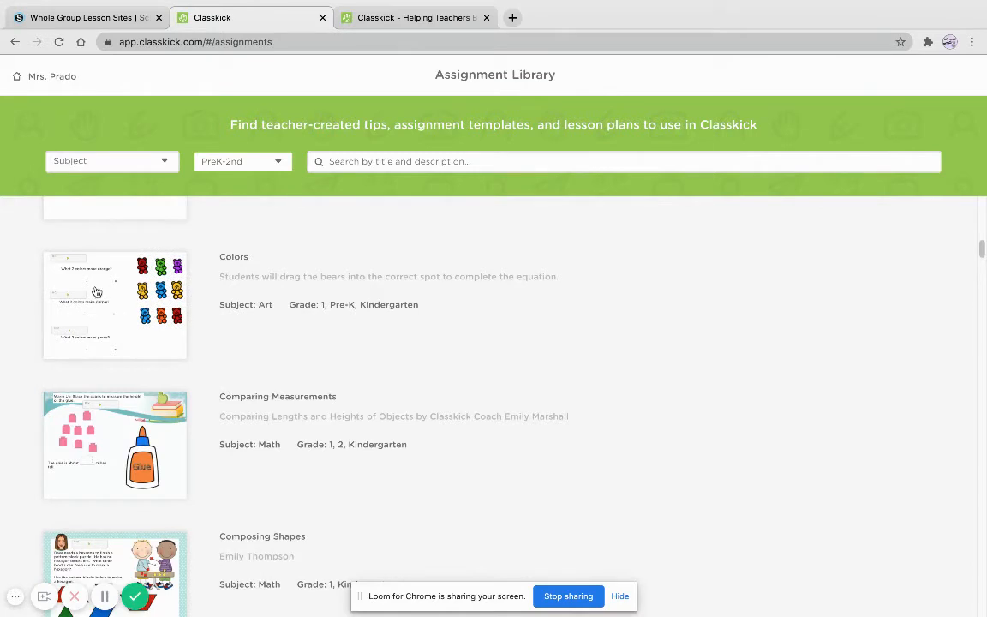
{"action": "scroll", "scroll_direction": "down", "scroll_amount": 3}
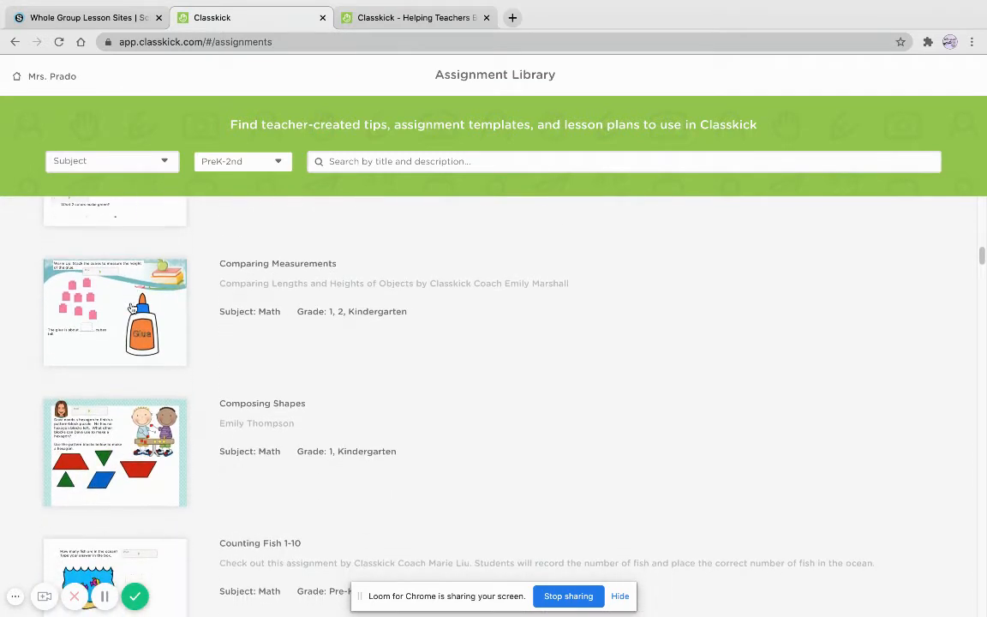
{"action": "scroll", "scroll_direction": "down", "scroll_amount": 3}
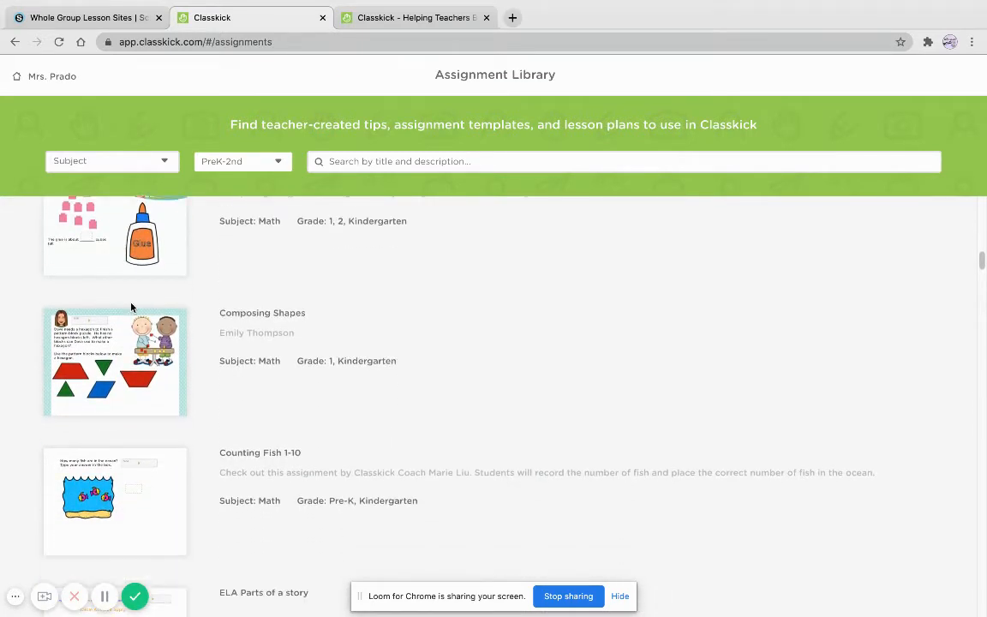
{"action": "scroll", "scroll_direction": "down", "scroll_amount": 3}
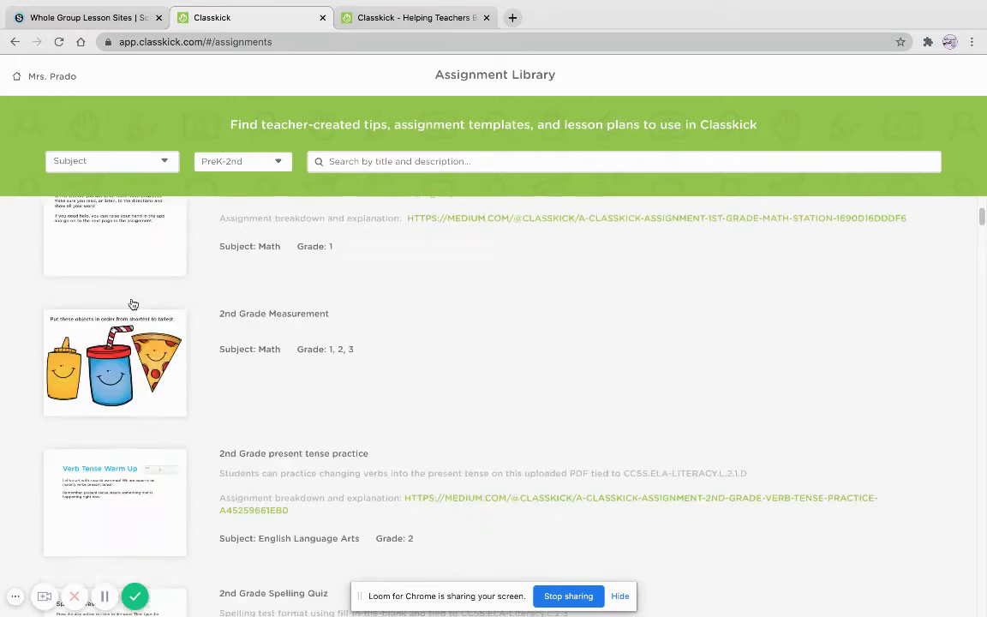
Step: View the Schoology course's embedded Classkick sign-in, then return to the Classkick Assignments list
{"action": "left_click", "coordinate": [86, 17]}
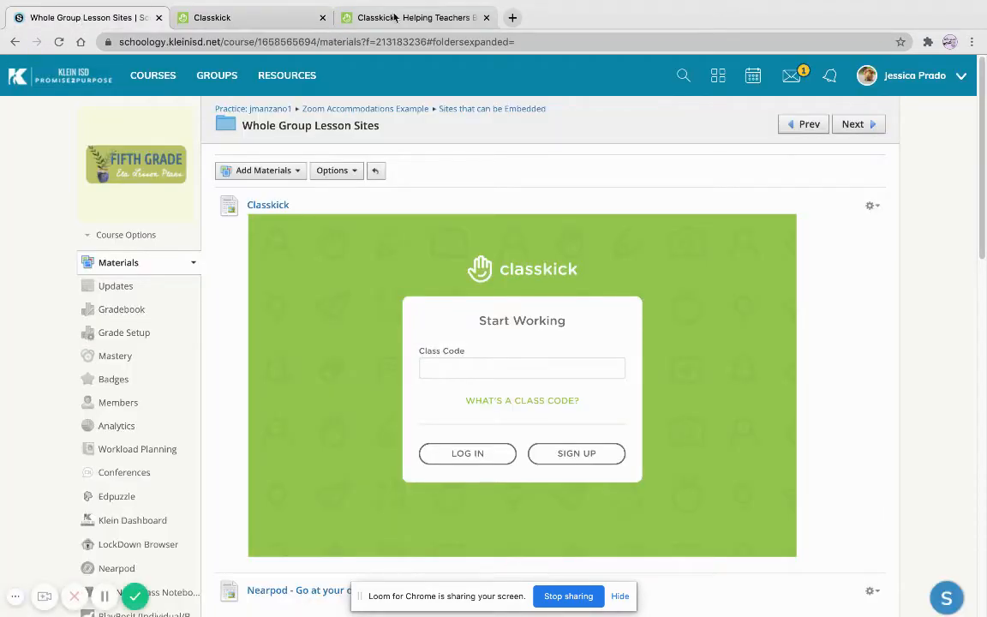
{"action": "left_click", "coordinate": [254, 17]}
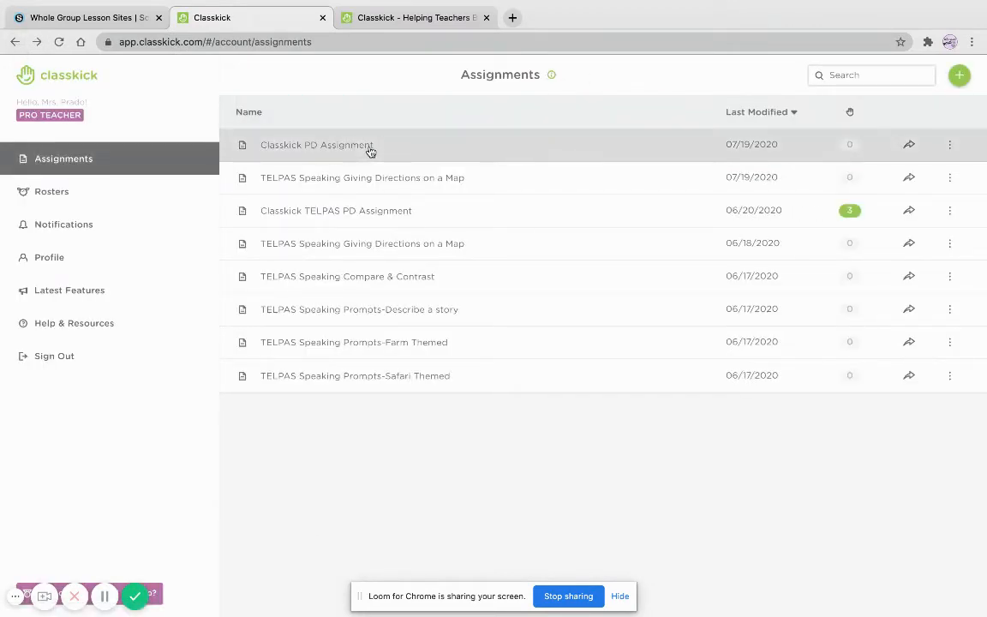
Step: Open Classkick PD Assignment and switch to its Assign page with no roster yet
{"action": "left_click", "coordinate": [317, 144]}
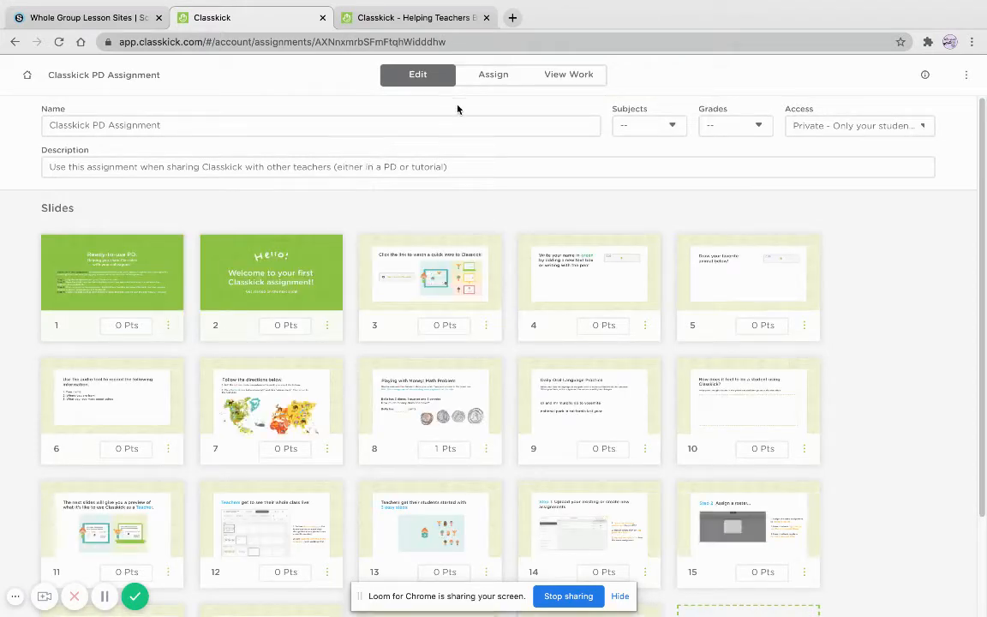
{"action": "left_click", "coordinate": [494, 74]}
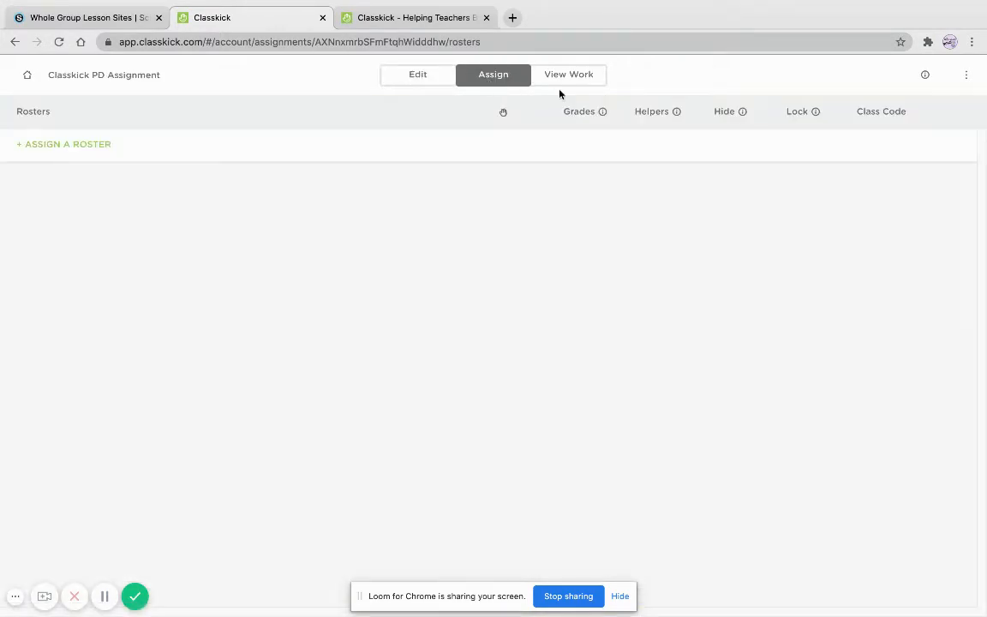
{"action": "mouse_move", "coordinate": [170, 142]}
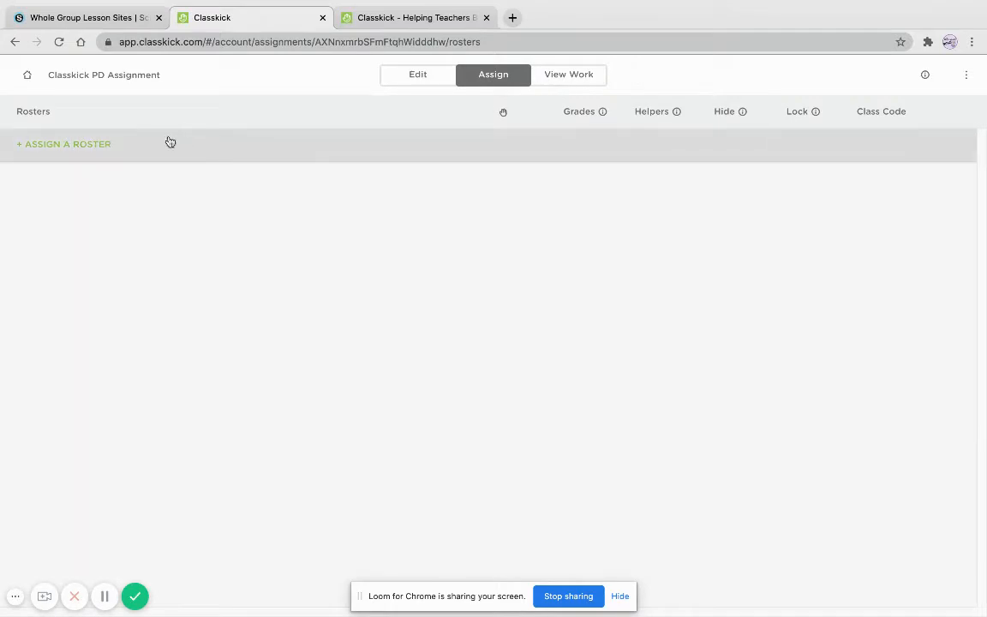
{"action": "mouse_move", "coordinate": [130, 145]}
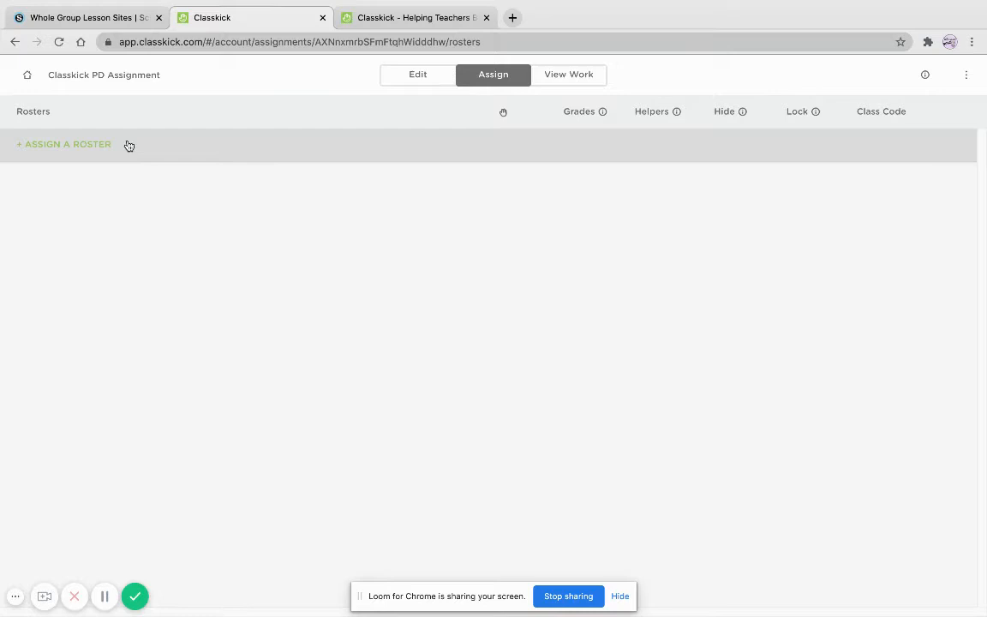
{"action": "mouse_move", "coordinate": [111, 147]}
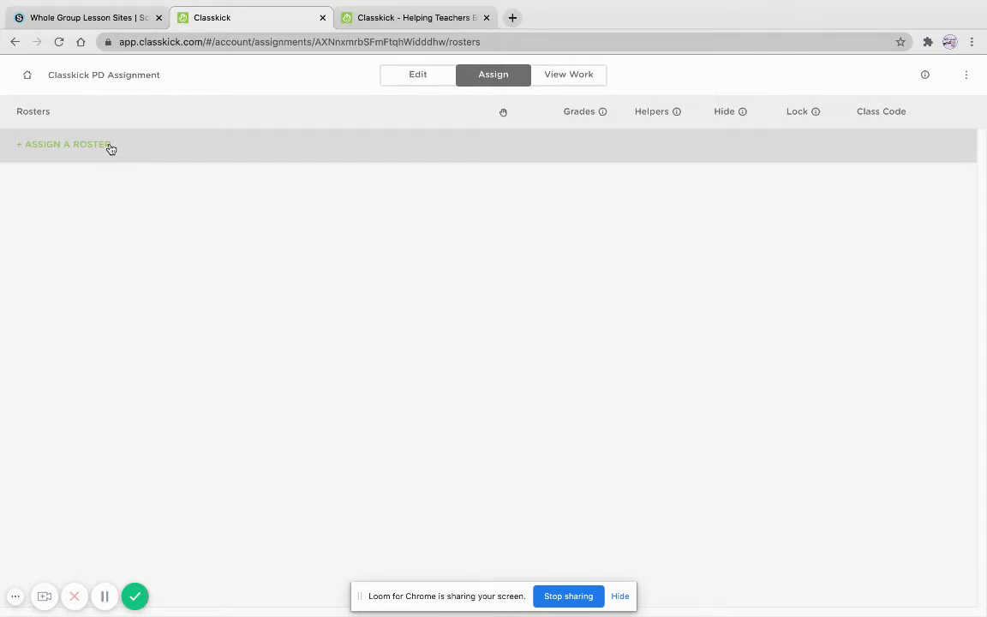
{"action": "left_click", "coordinate": [63, 143]}
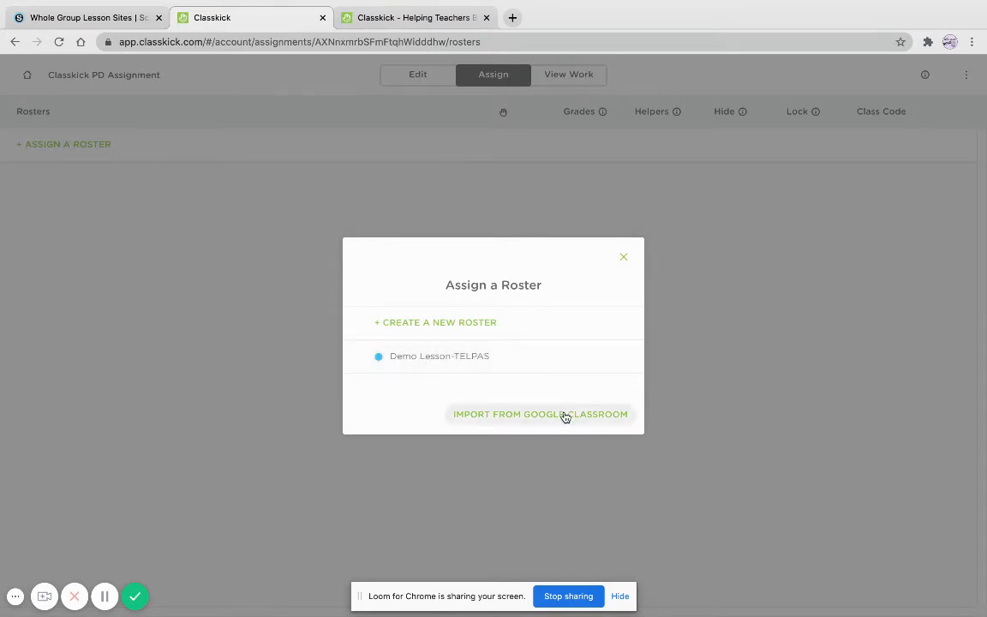
{"action": "mouse_move", "coordinate": [612, 422]}
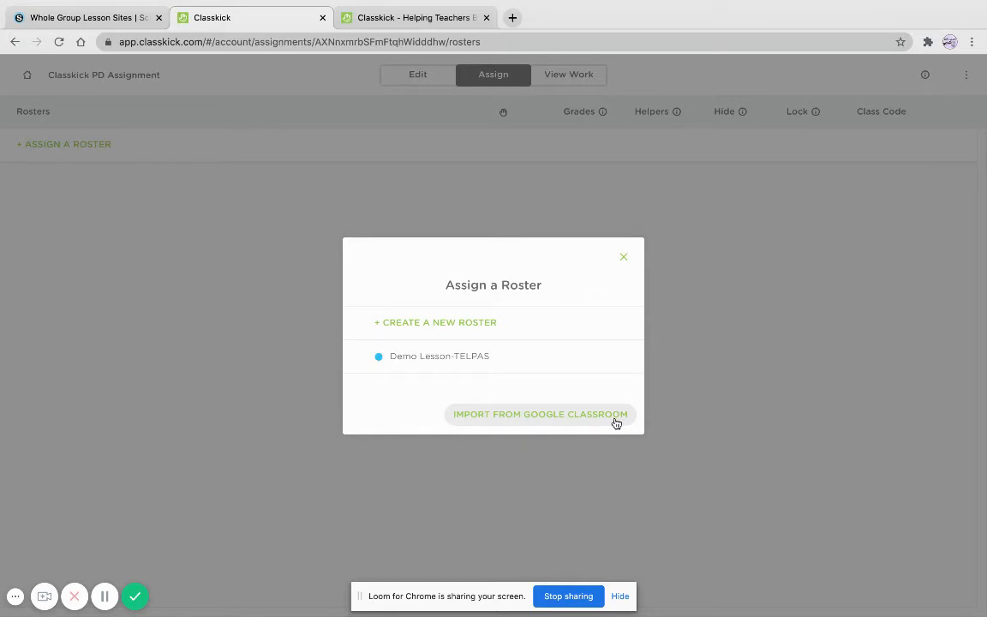
{"action": "mouse_move", "coordinate": [500, 322]}
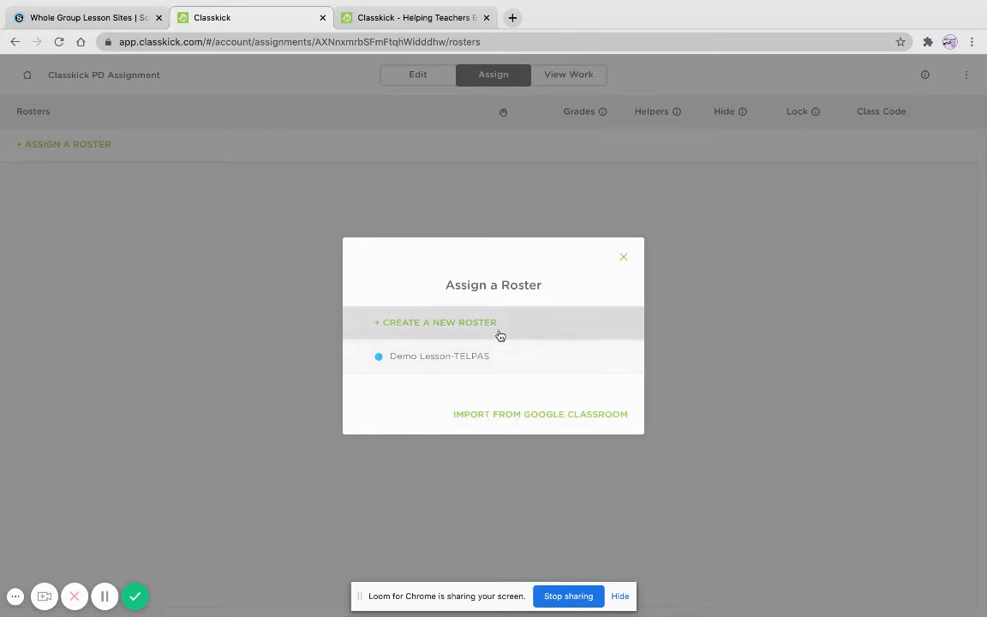
{"action": "mouse_move", "coordinate": [499, 355]}
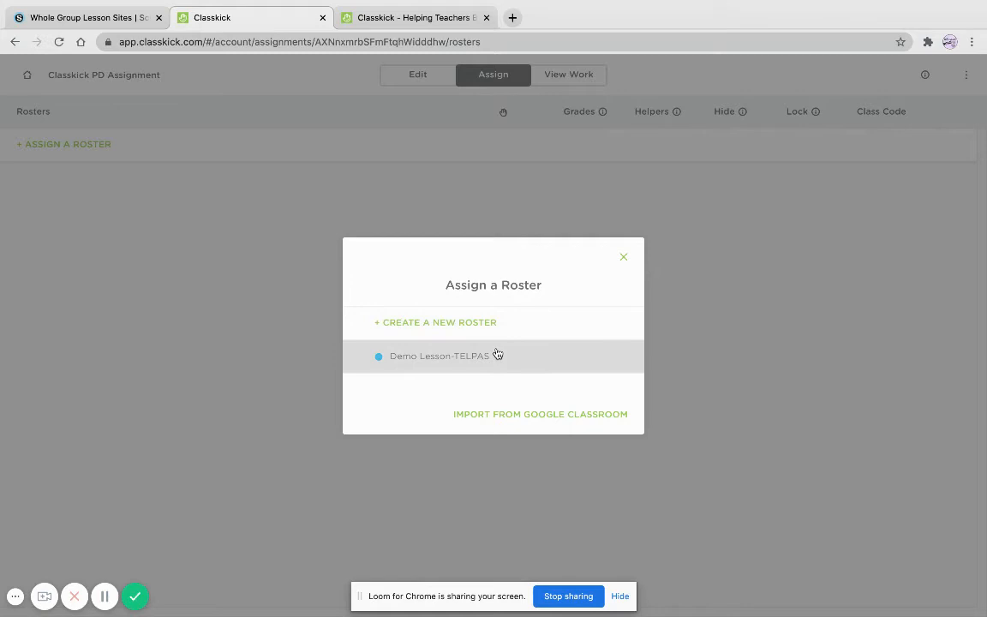
{"action": "left_click", "coordinate": [439, 354]}
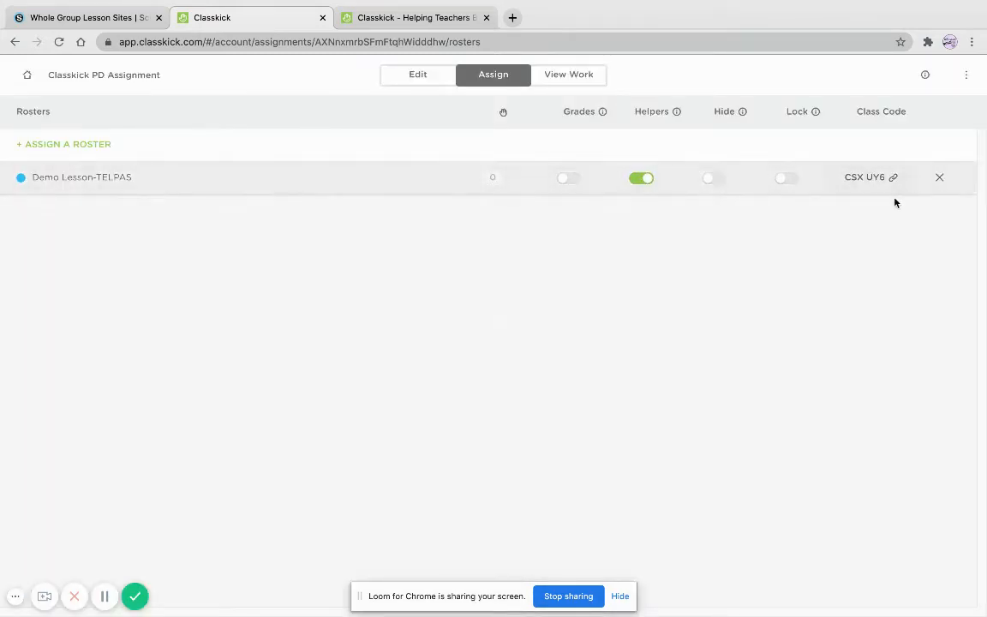
{"action": "left_click", "coordinate": [871, 176]}
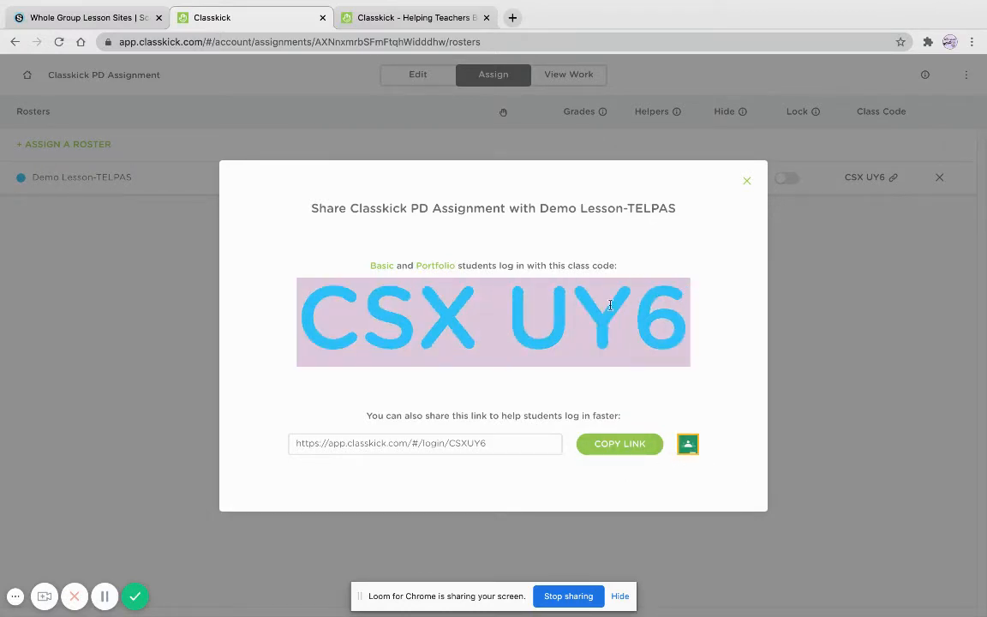
{"action": "mouse_move", "coordinate": [569, 299]}
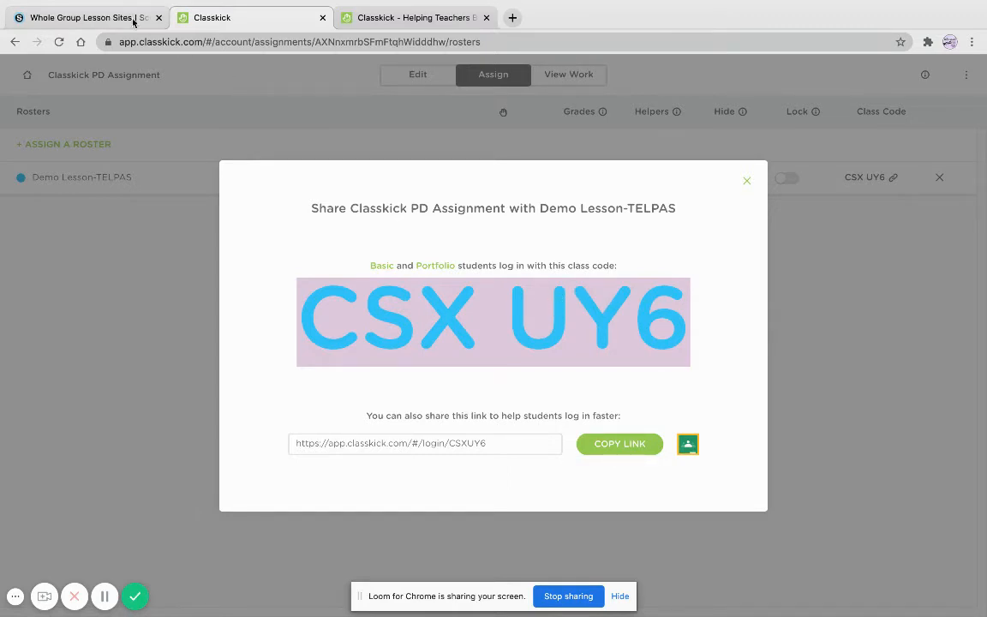
{"action": "left_click", "coordinate": [82, 17]}
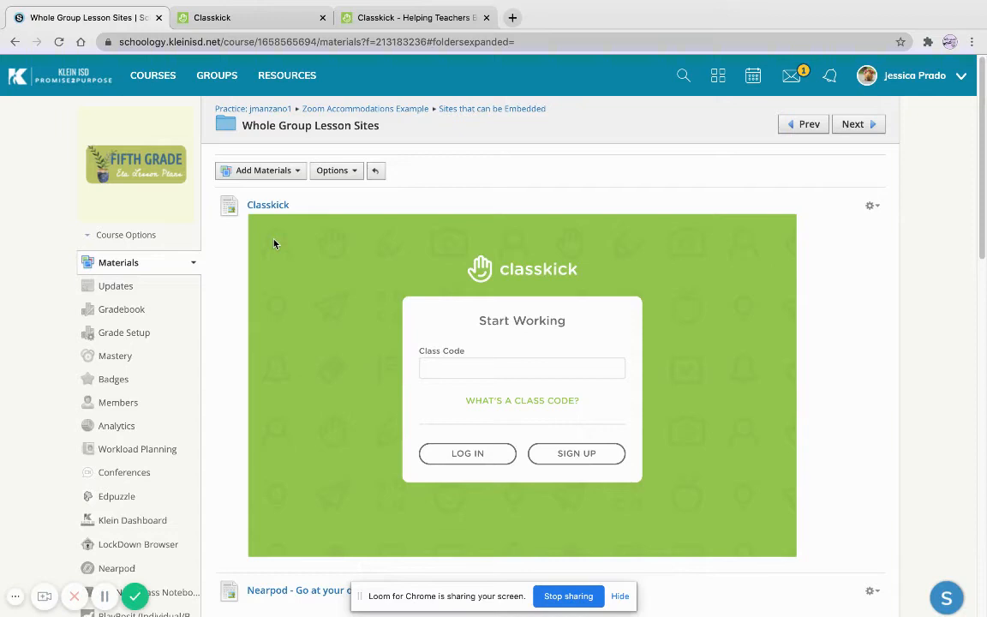
{"action": "mouse_move", "coordinate": [268, 205]}
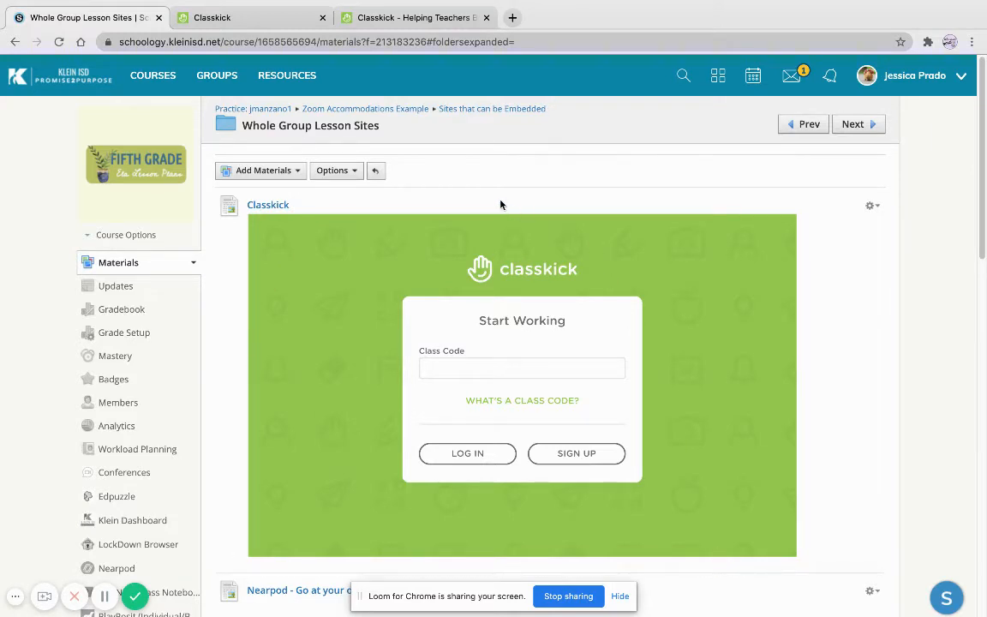
{"action": "left_click", "coordinate": [521, 369]}
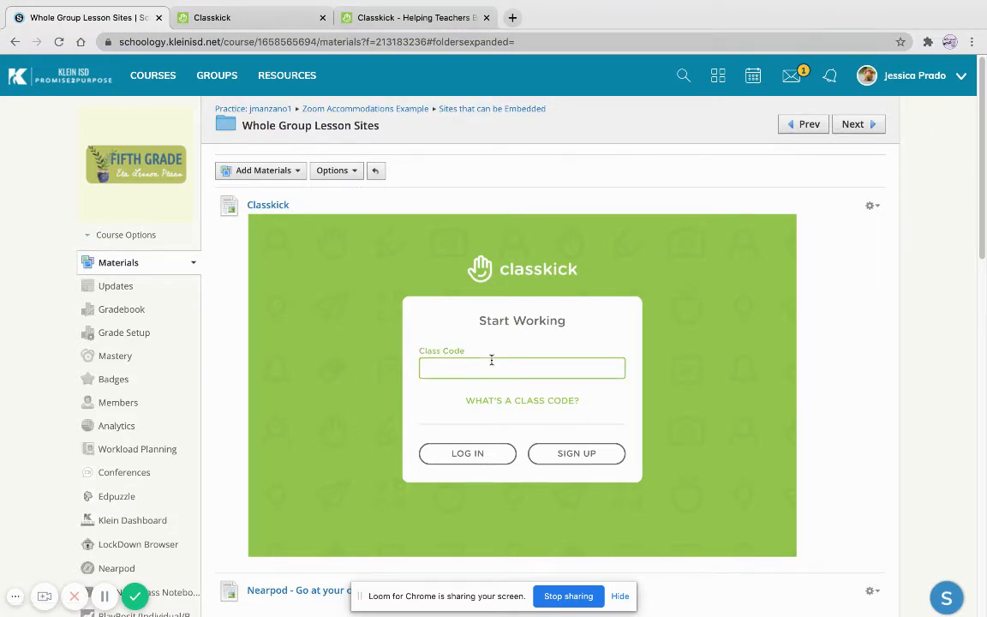
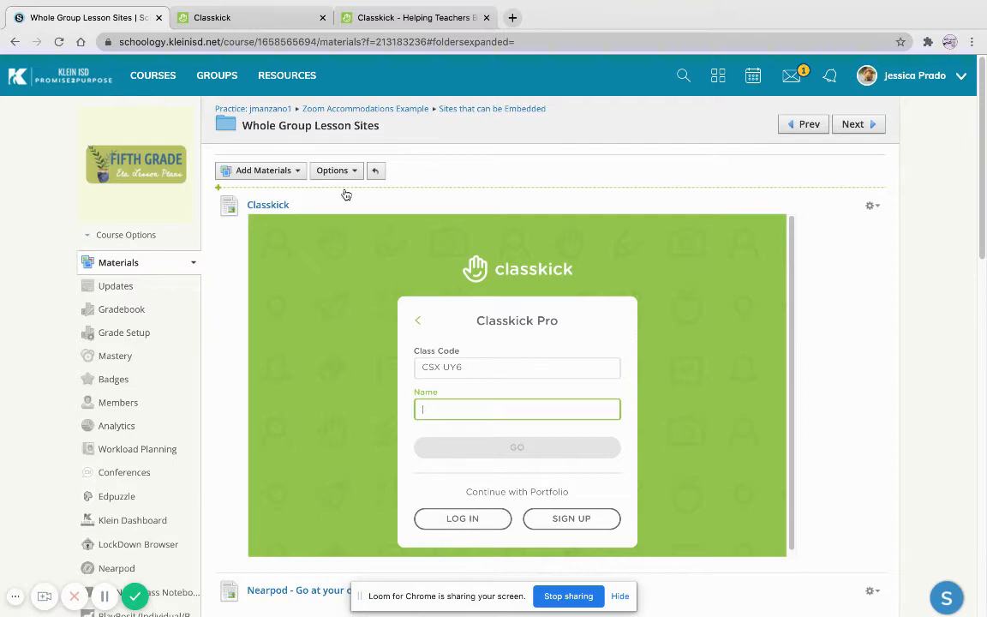
{"action": "left_click", "coordinate": [870, 205]}
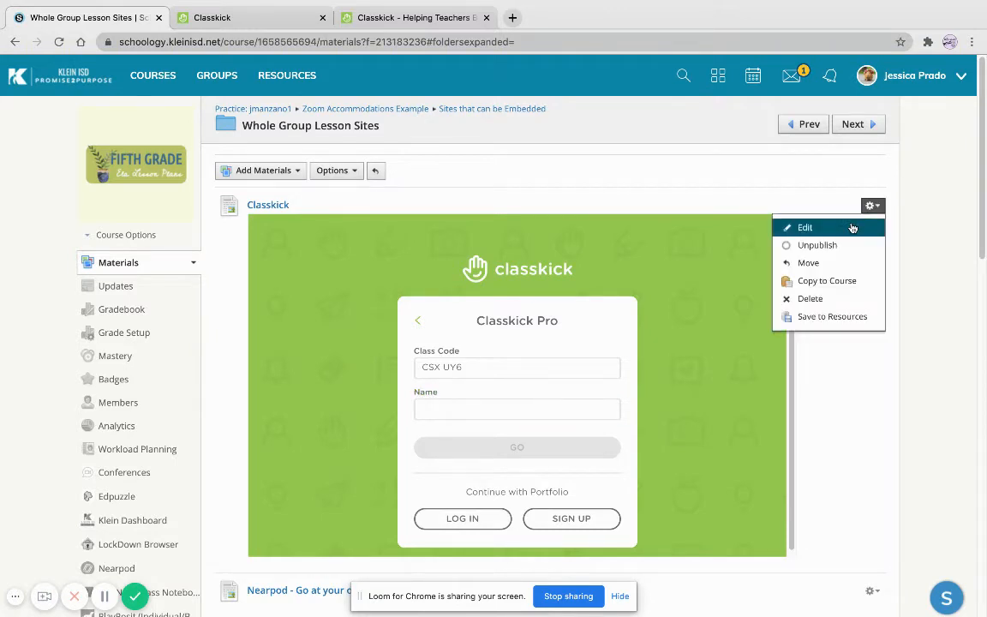
{"action": "left_click", "coordinate": [805, 226]}
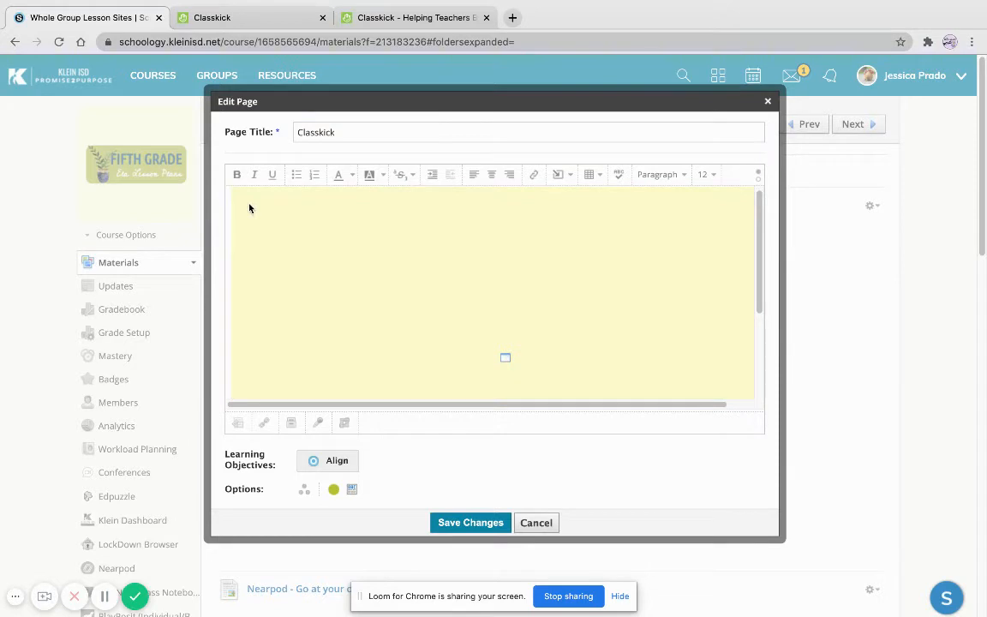
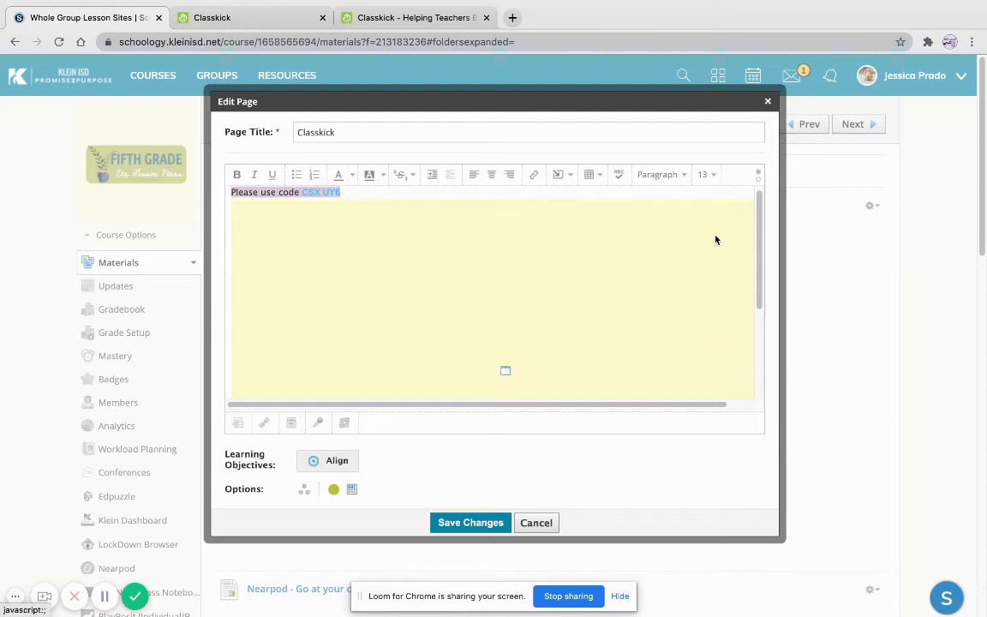
{"action": "left_click", "coordinate": [703, 175]}
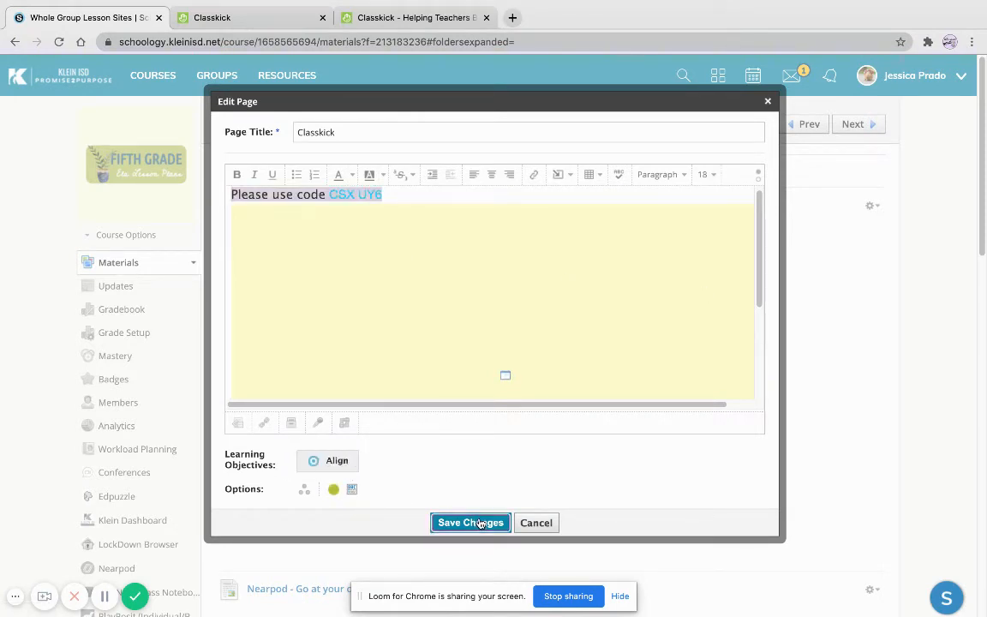
{"action": "left_click", "coordinate": [469, 523]}
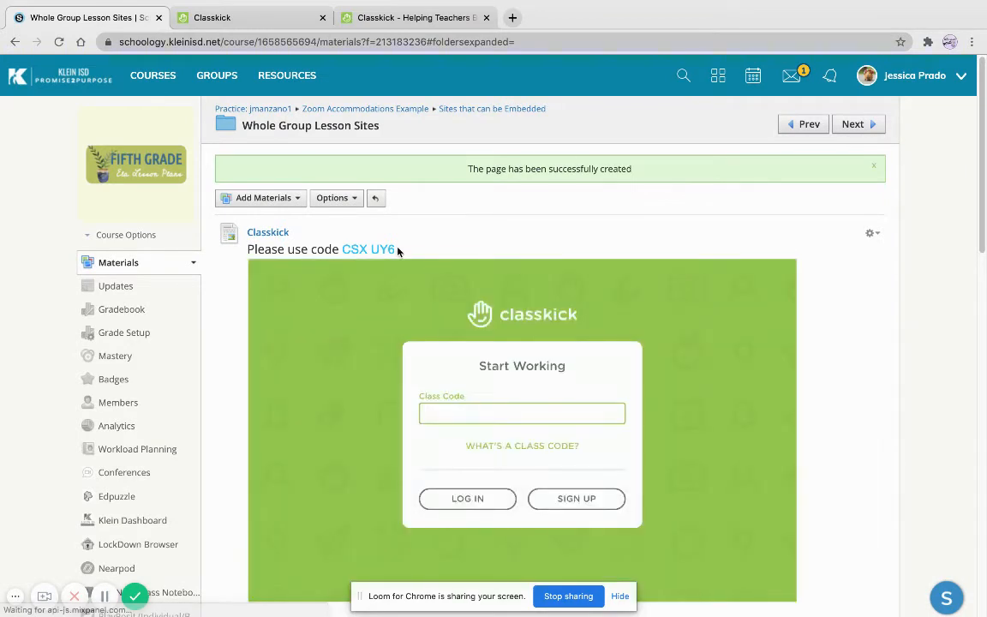
{"action": "scroll", "scroll_direction": "down", "scroll_amount": 3}
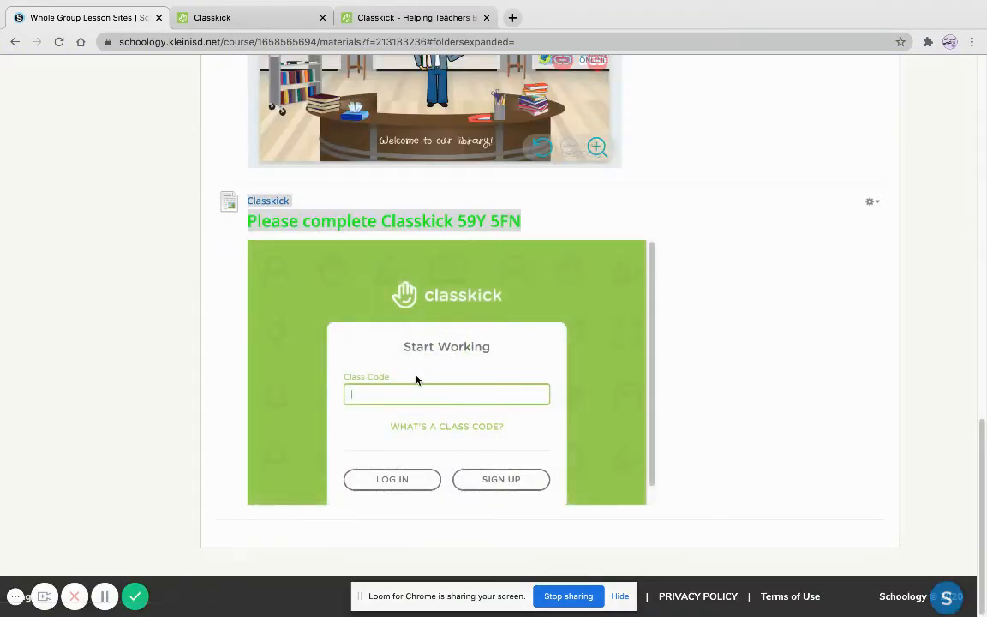
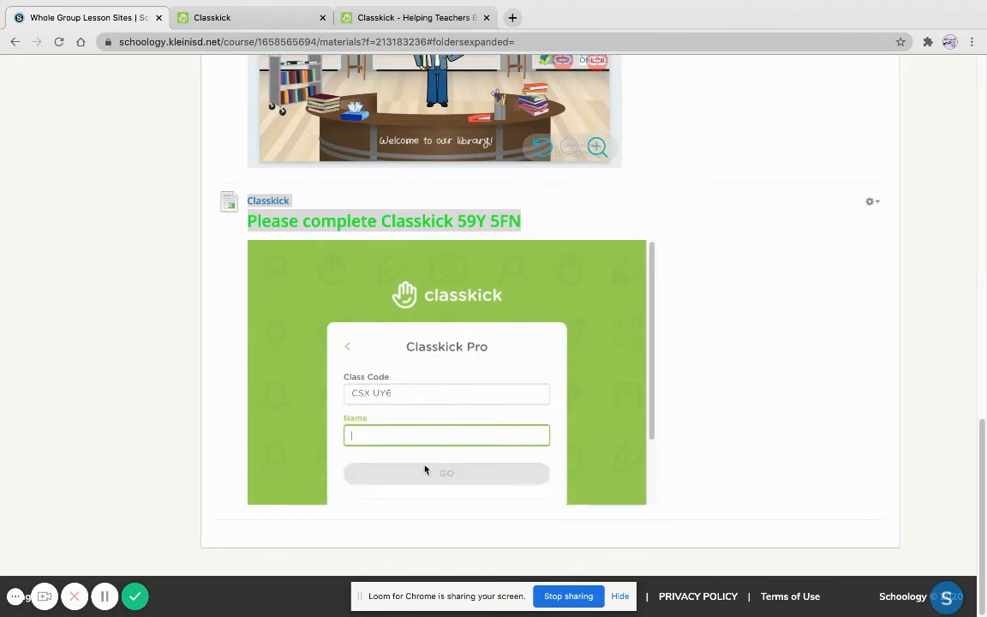
{"action": "type", "text": "Jessica"}
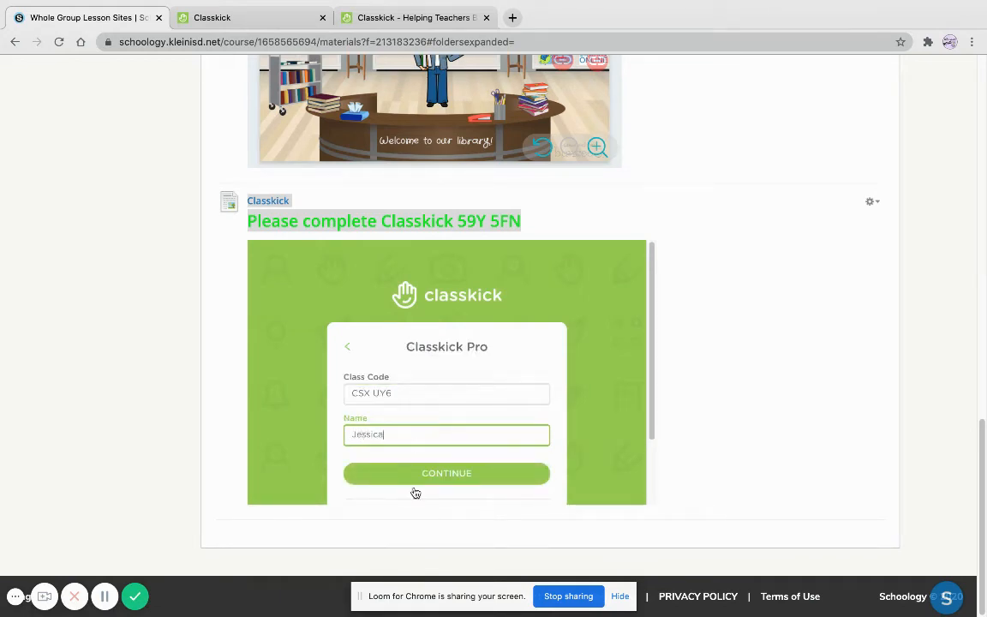
{"action": "left_click", "coordinate": [446, 473]}
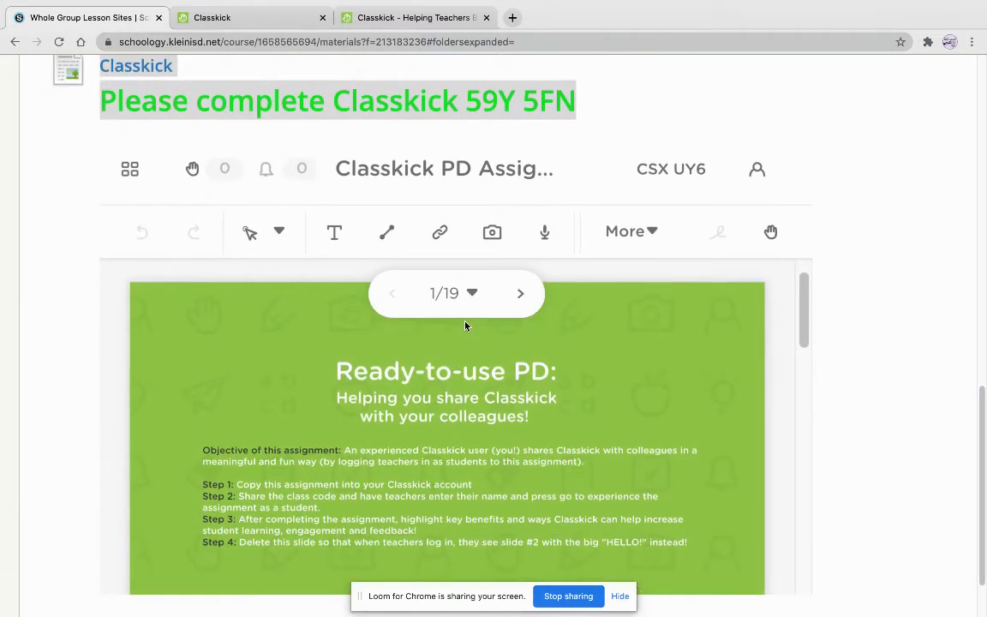
{"action": "mouse_move", "coordinate": [593, 162]}
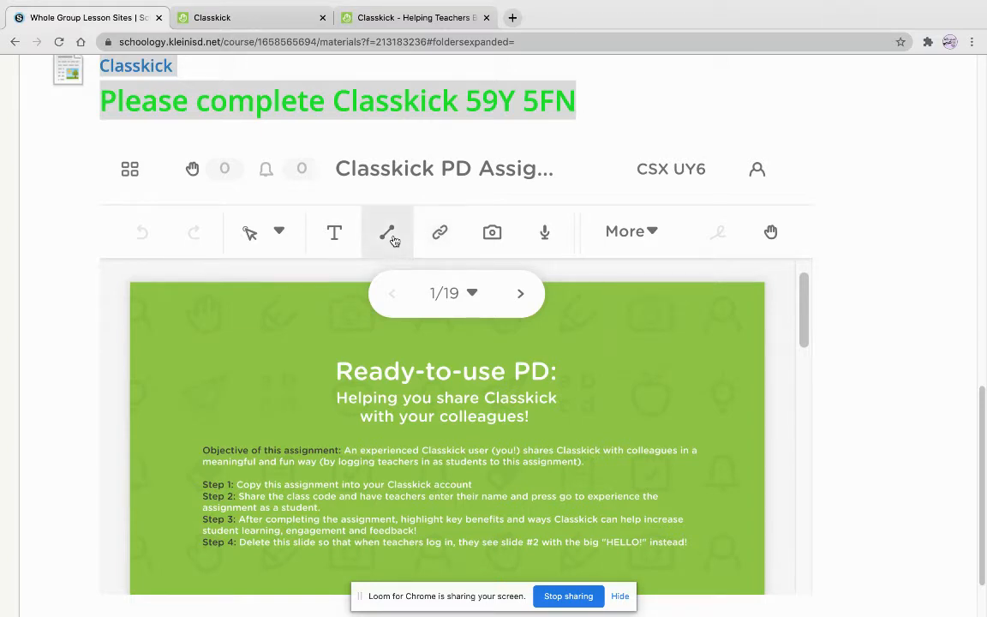
{"action": "mouse_move", "coordinate": [823, 325]}
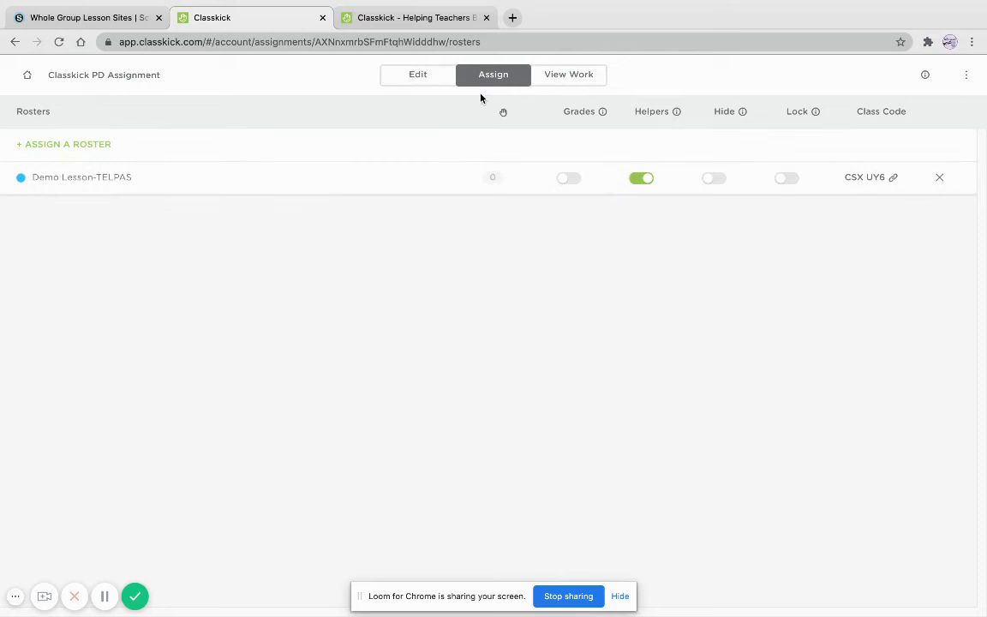
{"action": "mouse_move", "coordinate": [514, 128]}
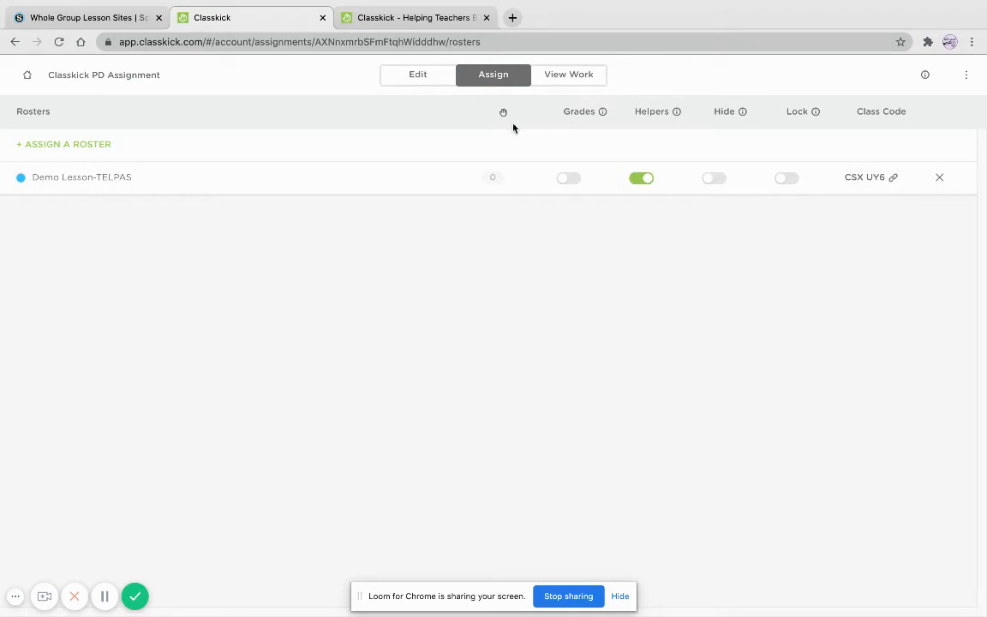
{"action": "mouse_move", "coordinate": [579, 124]}
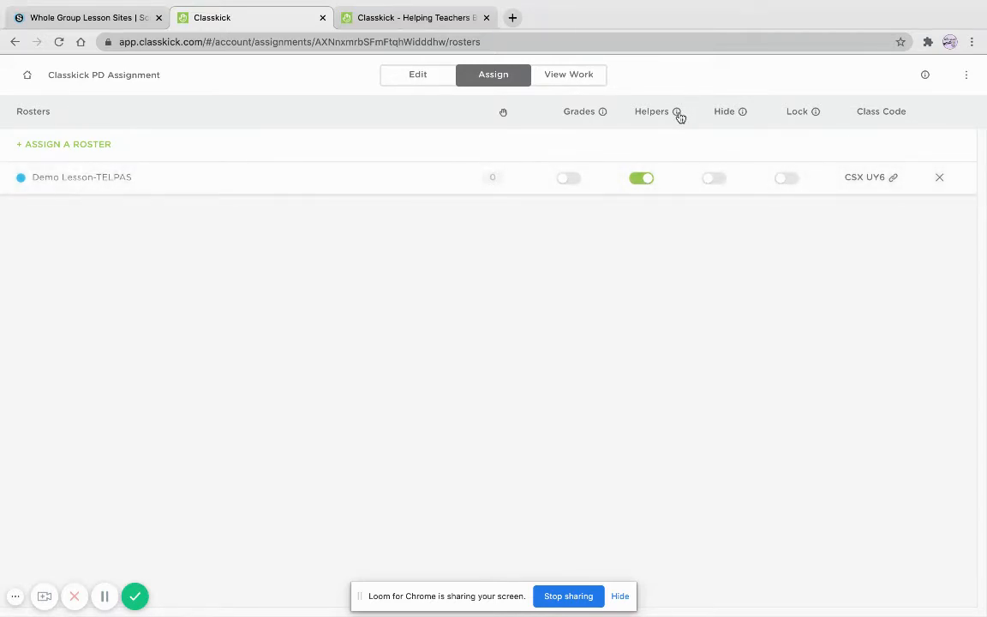
Step: Turn Helpers off and Hide on for the Demo Lesson-TELPAS roster, then view the Lock Assignment explanation
{"action": "left_click", "coordinate": [641, 178]}
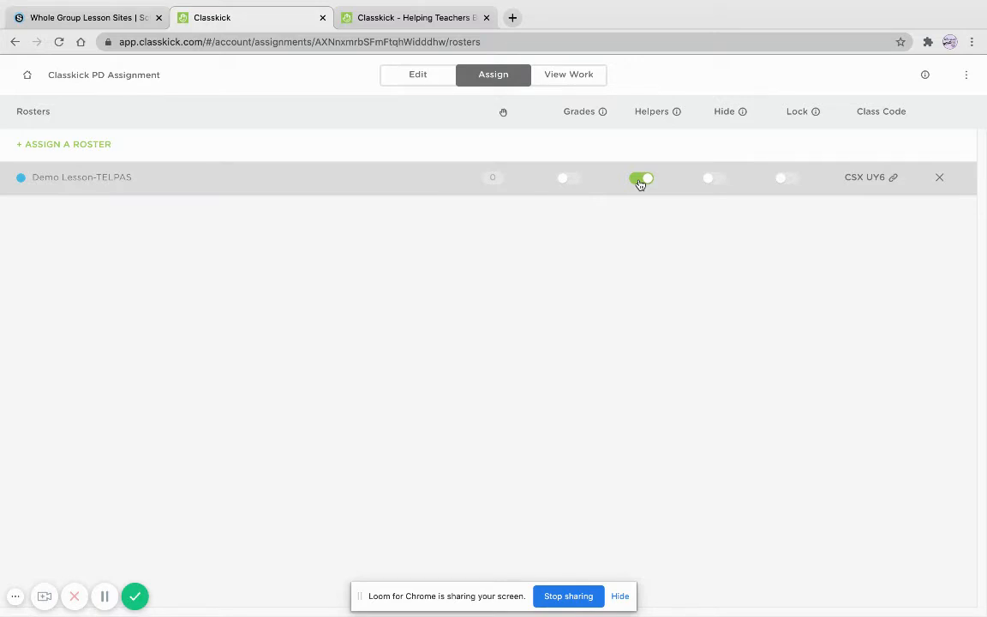
{"action": "left_click", "coordinate": [641, 176]}
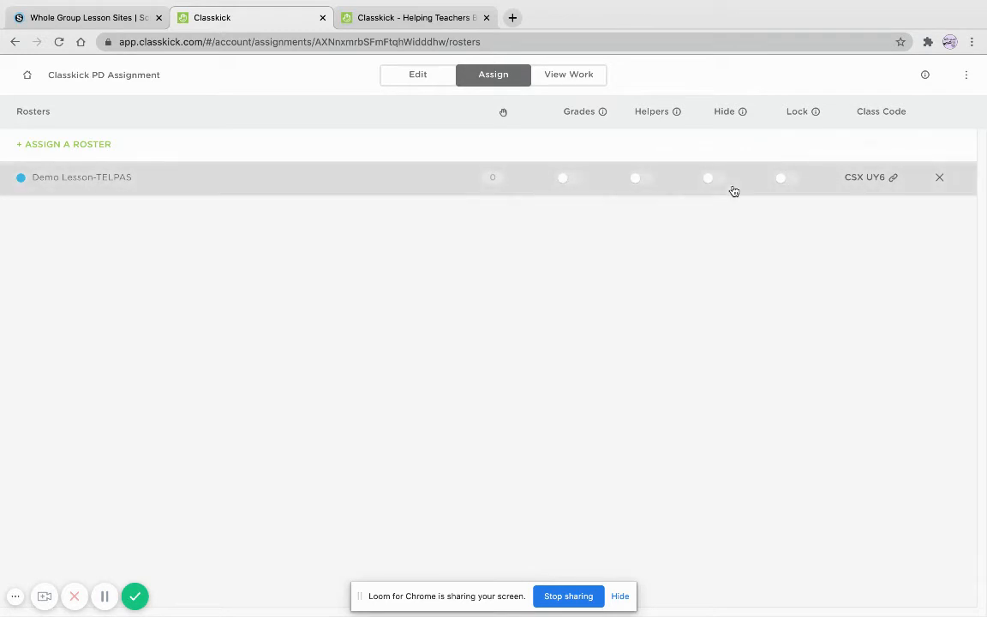
{"action": "left_click", "coordinate": [707, 177]}
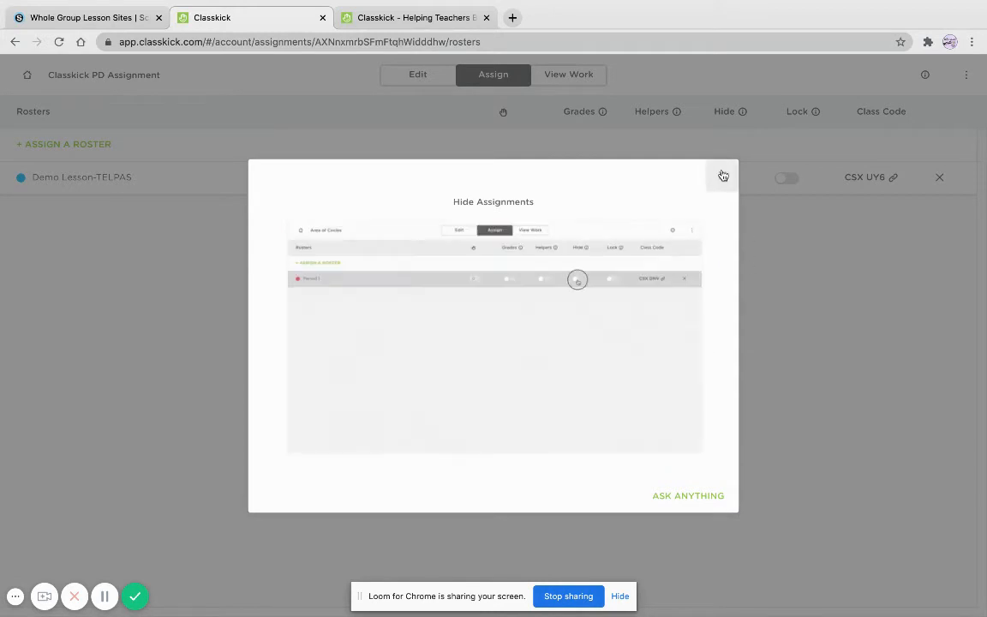
{"action": "left_click", "coordinate": [723, 175]}
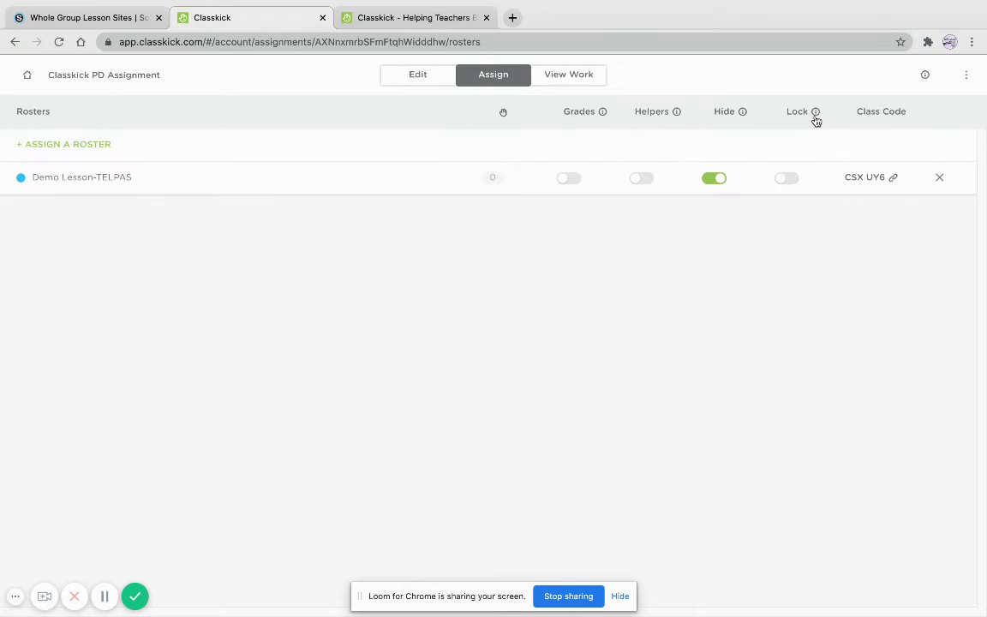
{"action": "left_click", "coordinate": [816, 111]}
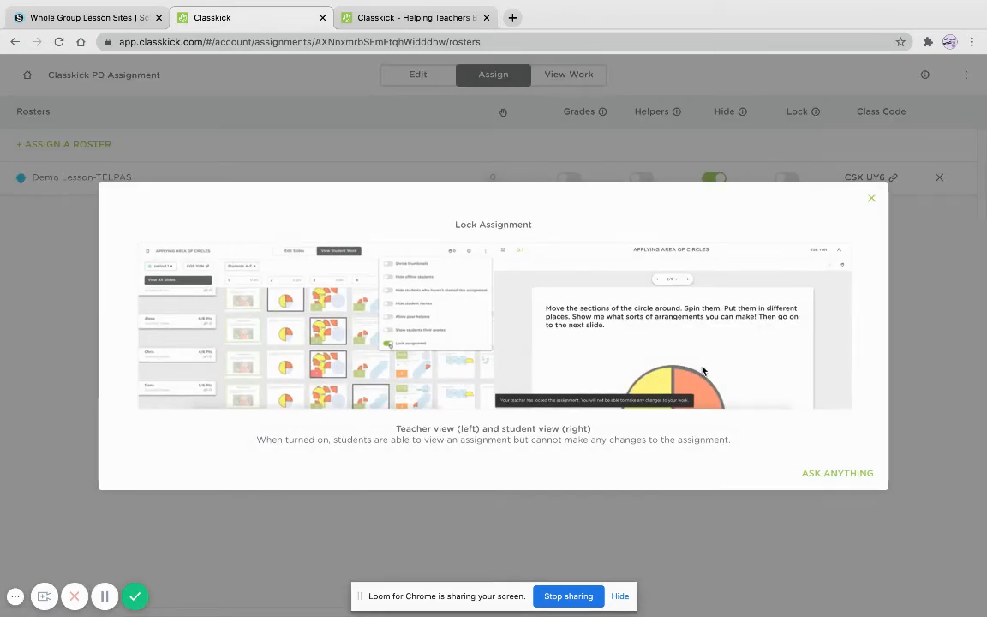
{"action": "mouse_move", "coordinate": [511, 454]}
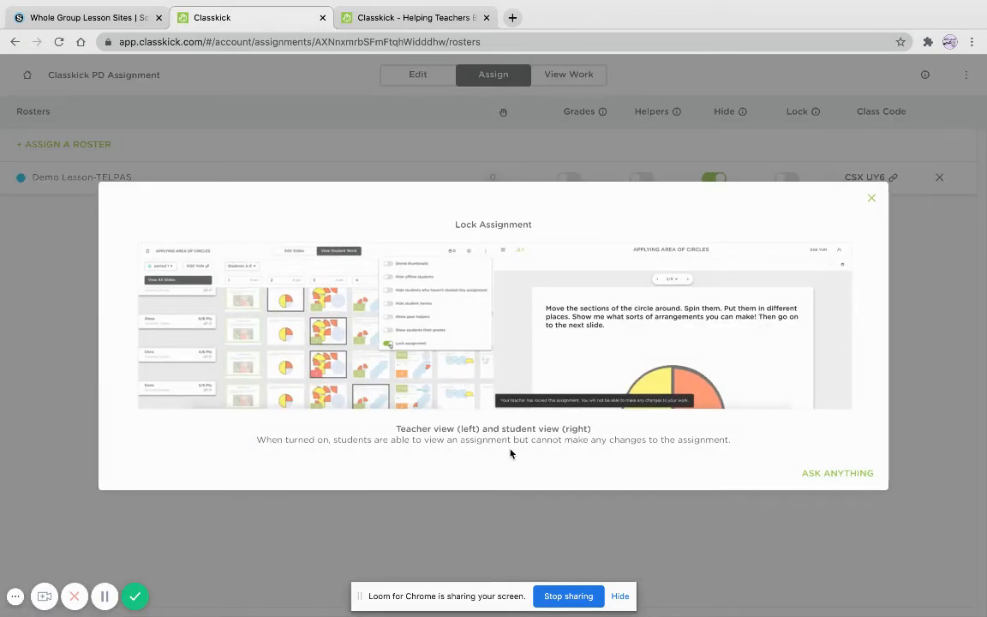
{"action": "mouse_move", "coordinate": [535, 454]}
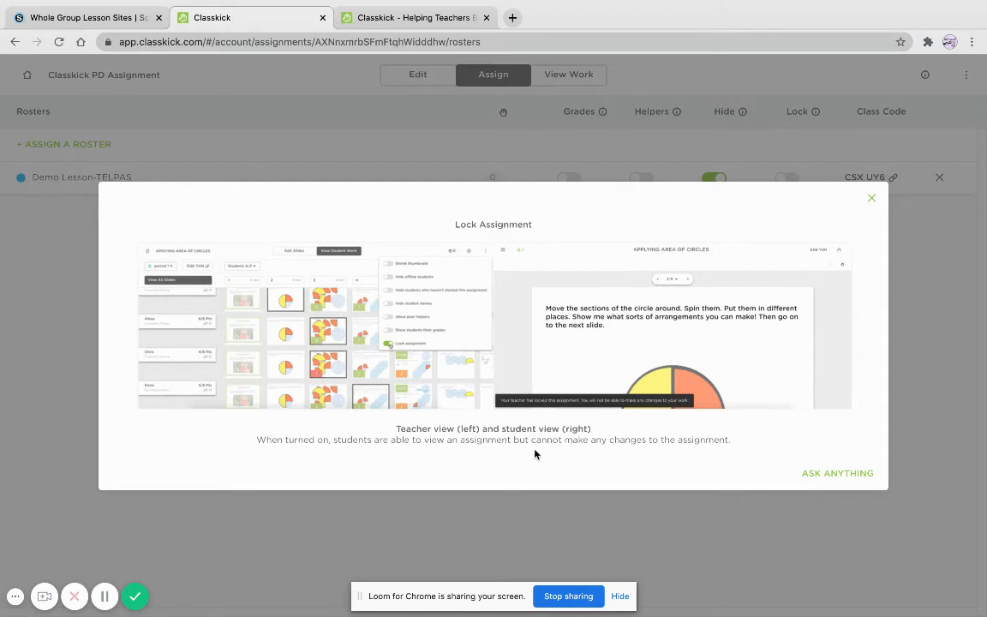
{"action": "mouse_move", "coordinate": [535, 466]}
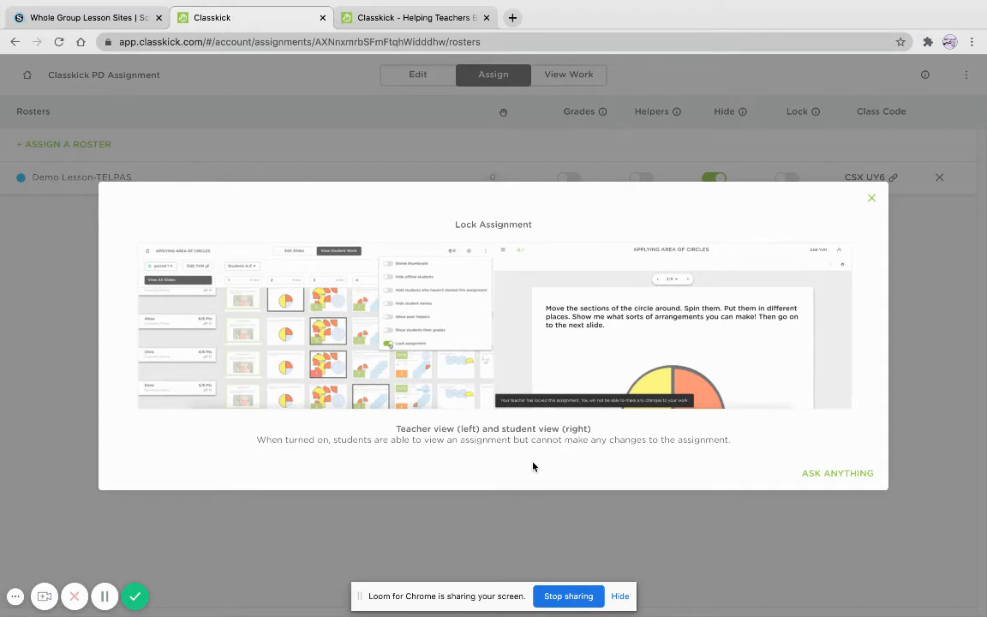
{"action": "mouse_move", "coordinate": [658, 308]}
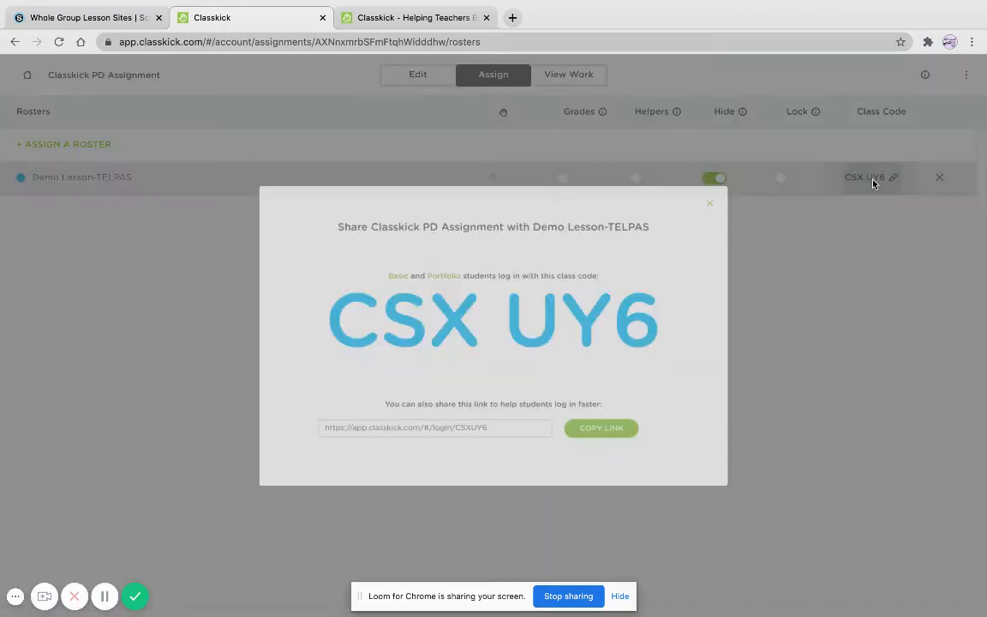
Step: Show View Work with each Demo Lesson-TELPAS student's slide thumbnails and 0/1 scores, revisiting Assign once
{"action": "left_click", "coordinate": [569, 75]}
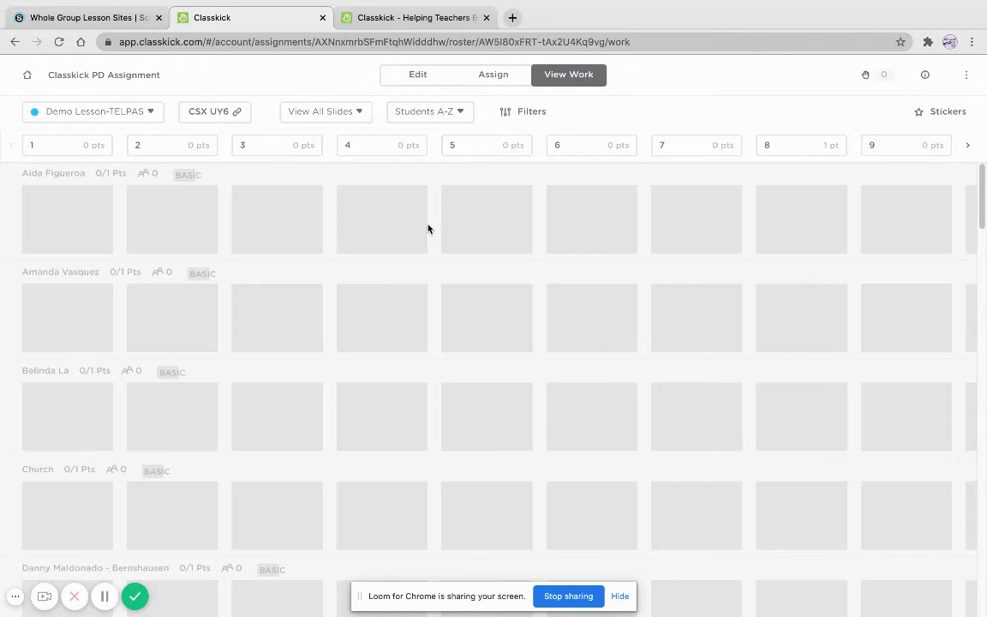
{"action": "left_click", "coordinate": [86, 17]}
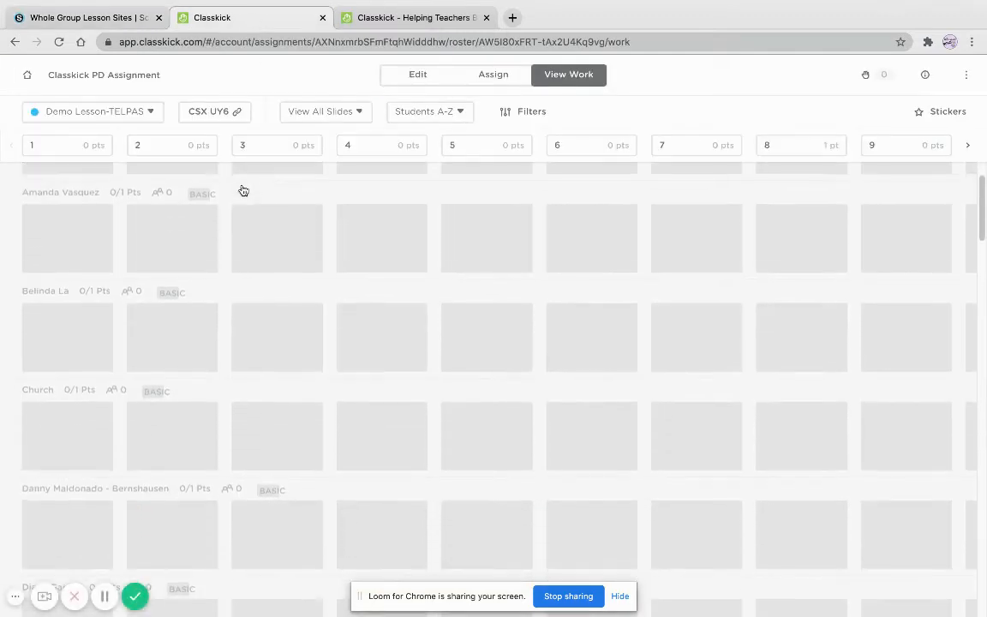
{"action": "scroll", "scroll_direction": "down", "scroll_amount": 3}
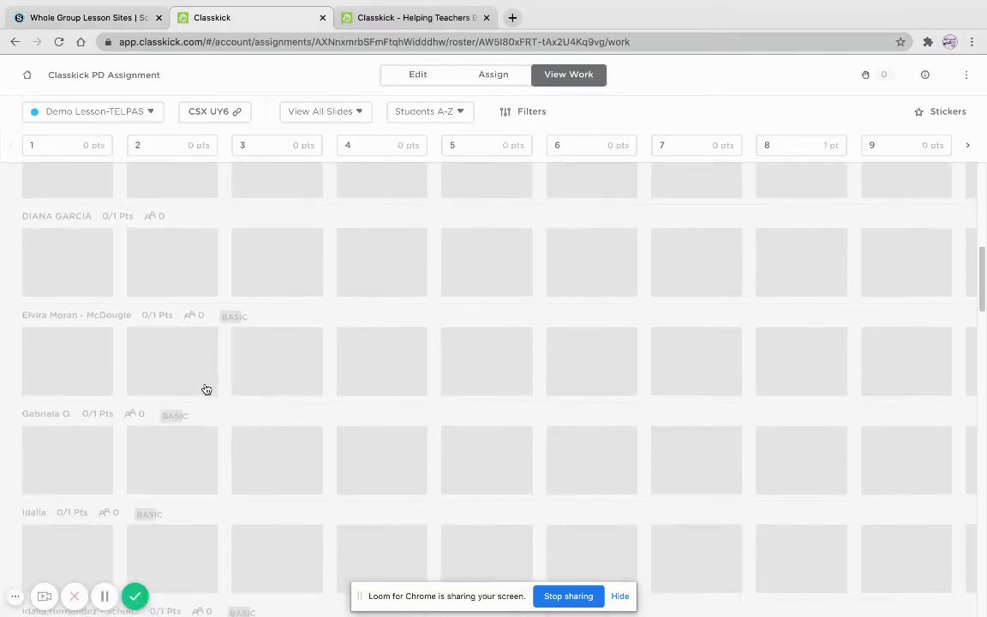
{"action": "scroll", "scroll_direction": "up", "scroll_amount": 3}
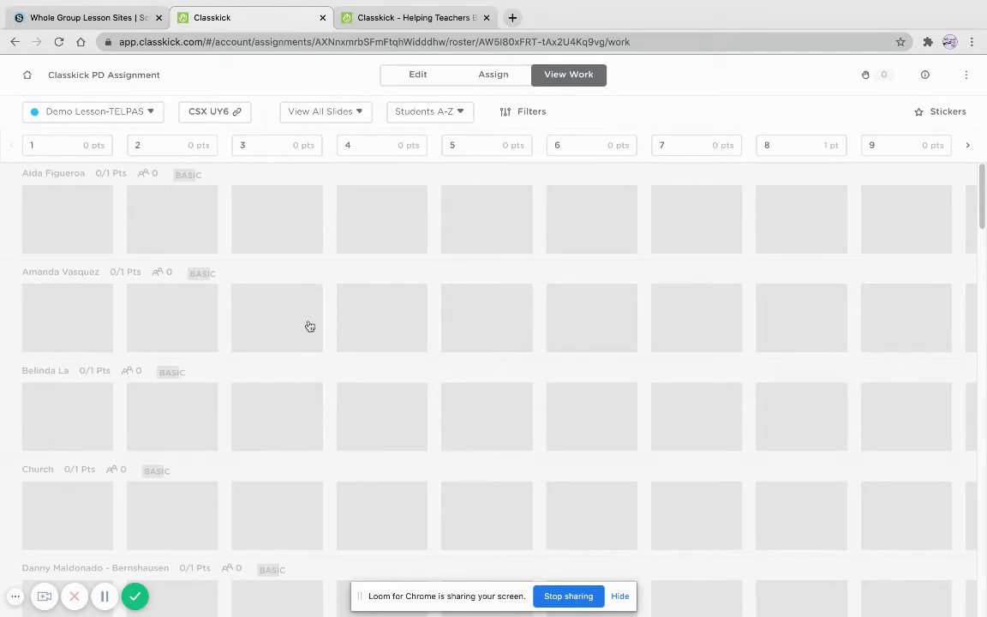
{"action": "mouse_move", "coordinate": [525, 112]}
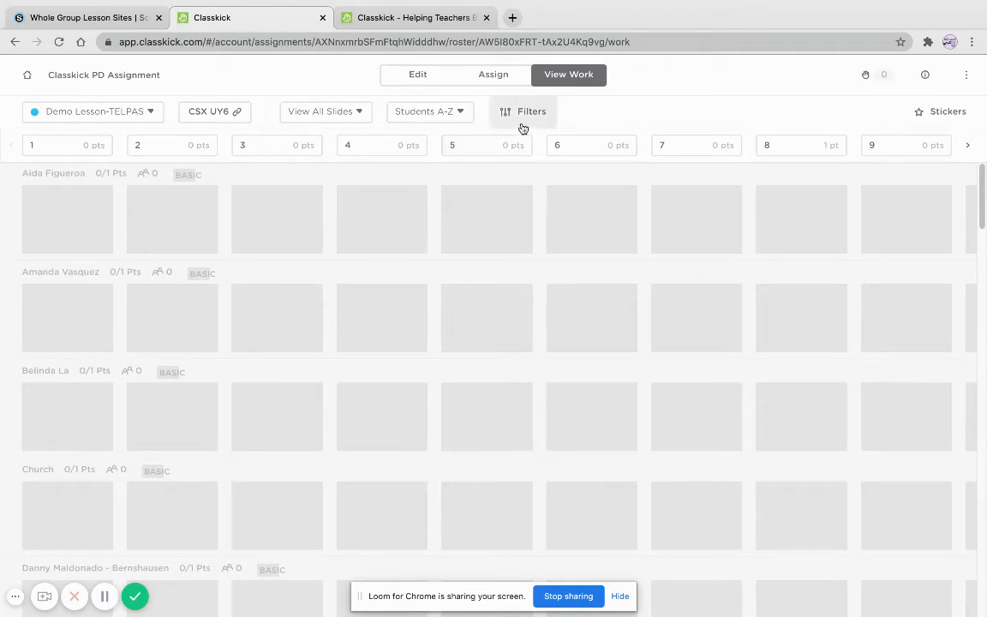
{"action": "mouse_move", "coordinate": [877, 161]}
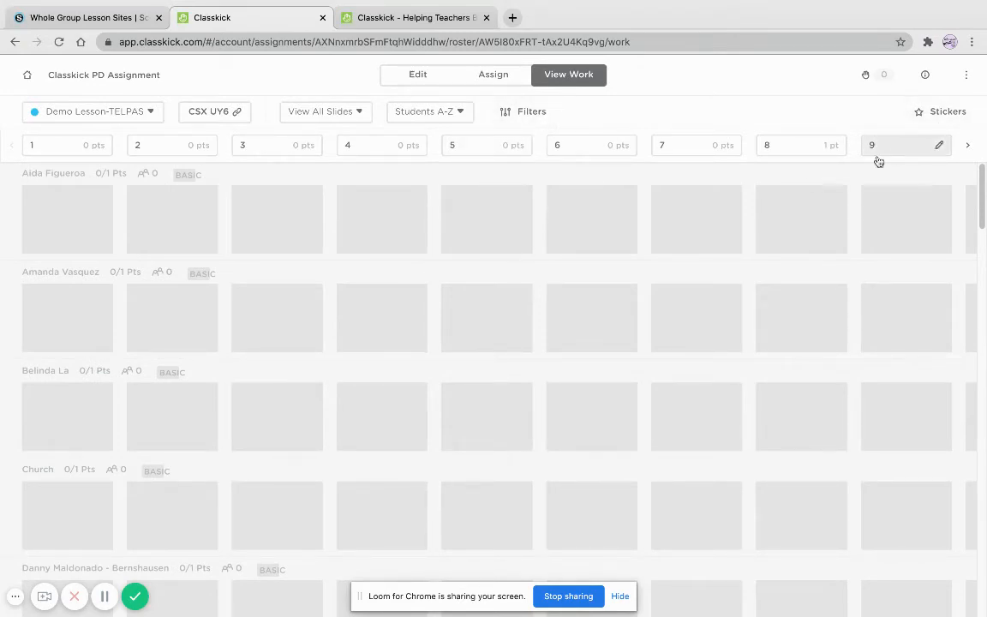
{"action": "left_click", "coordinate": [493, 75]}
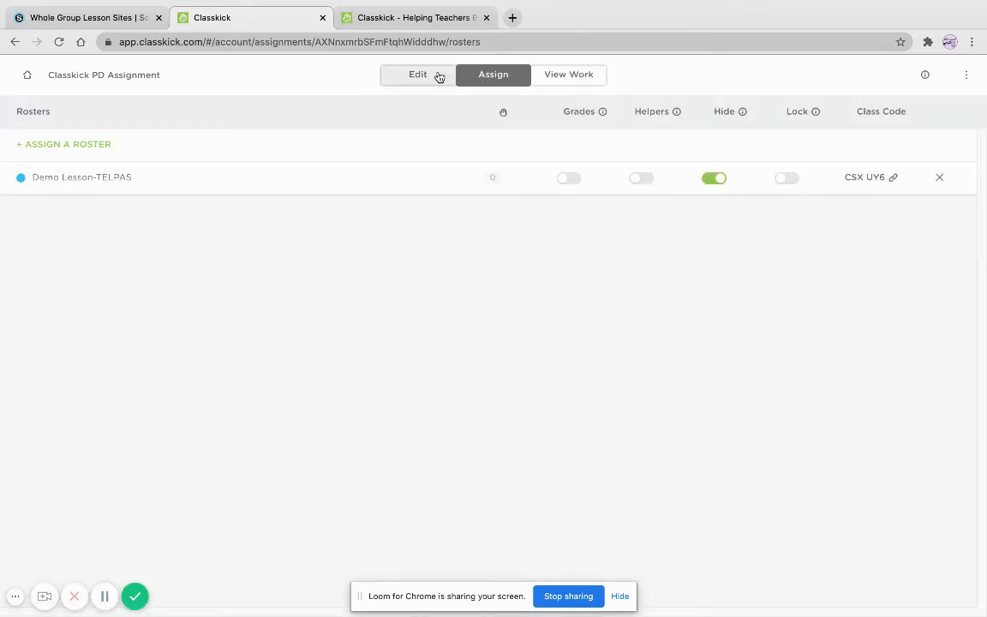
{"action": "left_click", "coordinate": [569, 74]}
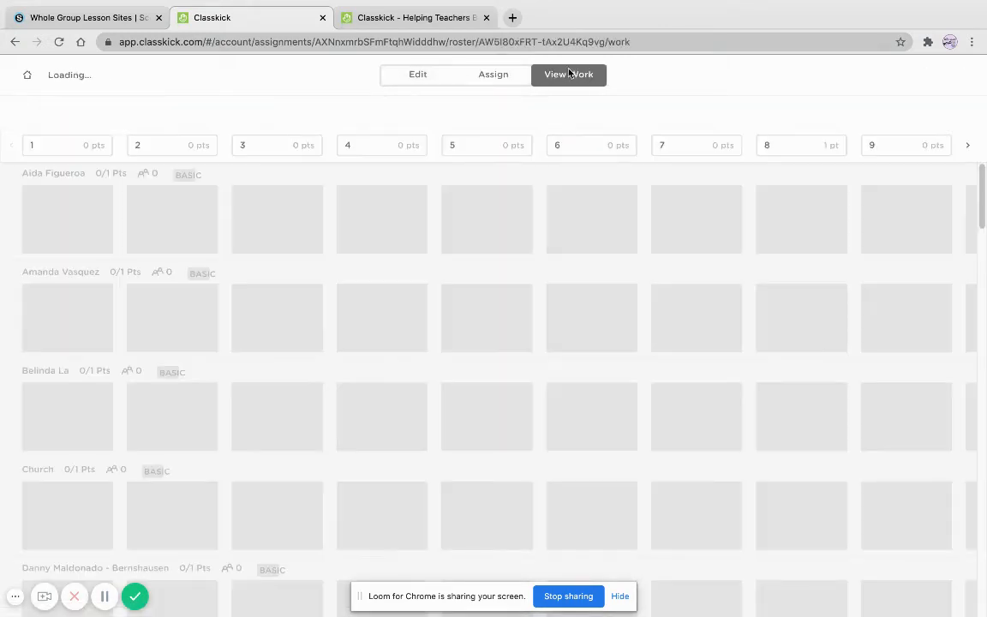
Step: From the assignment's slide grid, bring slide 8 'Playing with Money: Math Problem' into the editor
{"action": "left_click", "coordinate": [418, 74]}
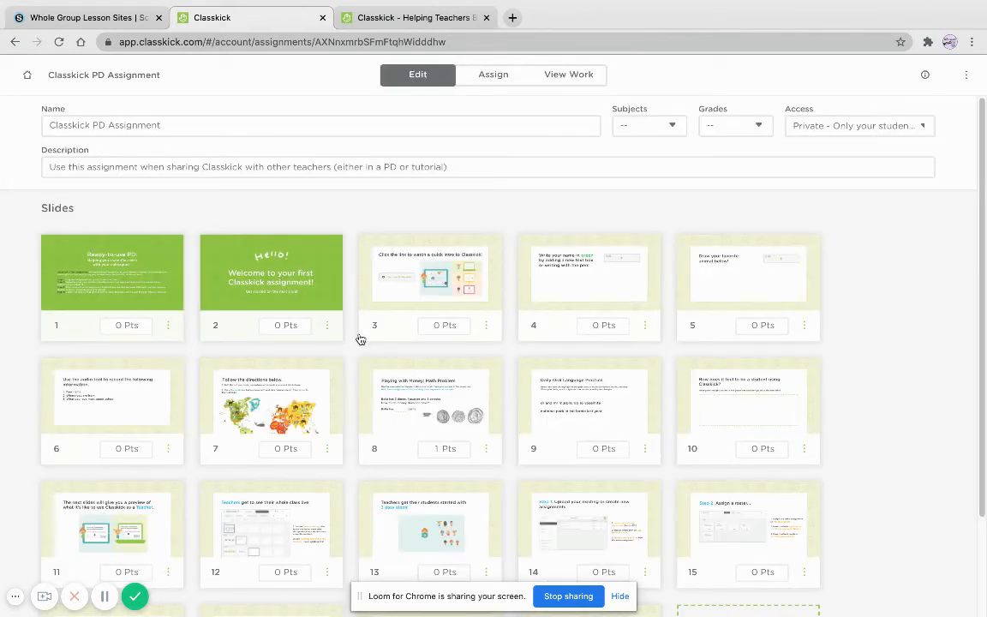
{"action": "scroll", "scroll_direction": "down", "scroll_amount": 3}
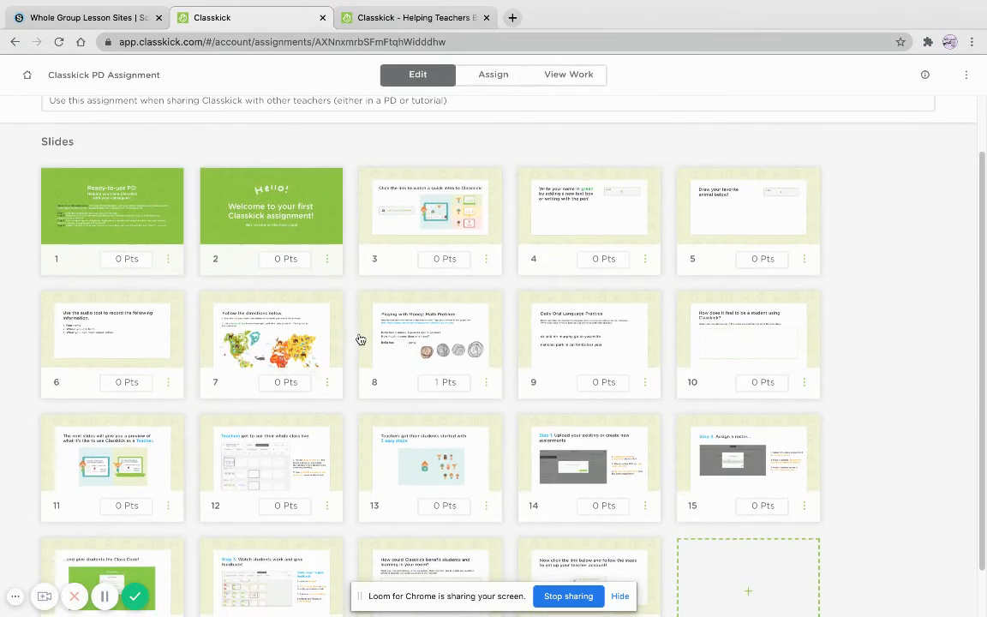
{"action": "mouse_move", "coordinate": [490, 154]}
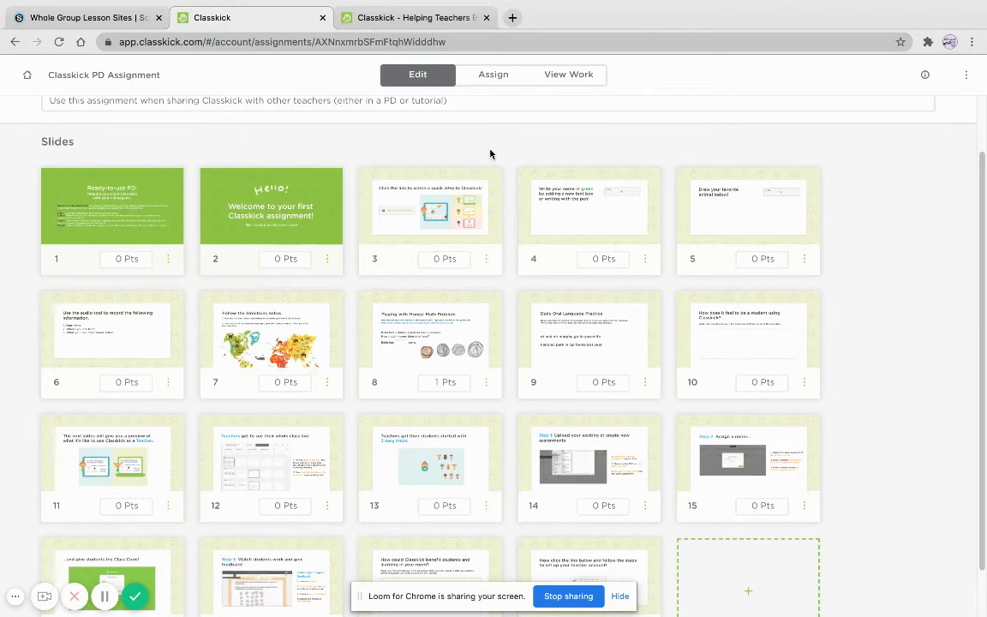
{"action": "left_click", "coordinate": [59, 41]}
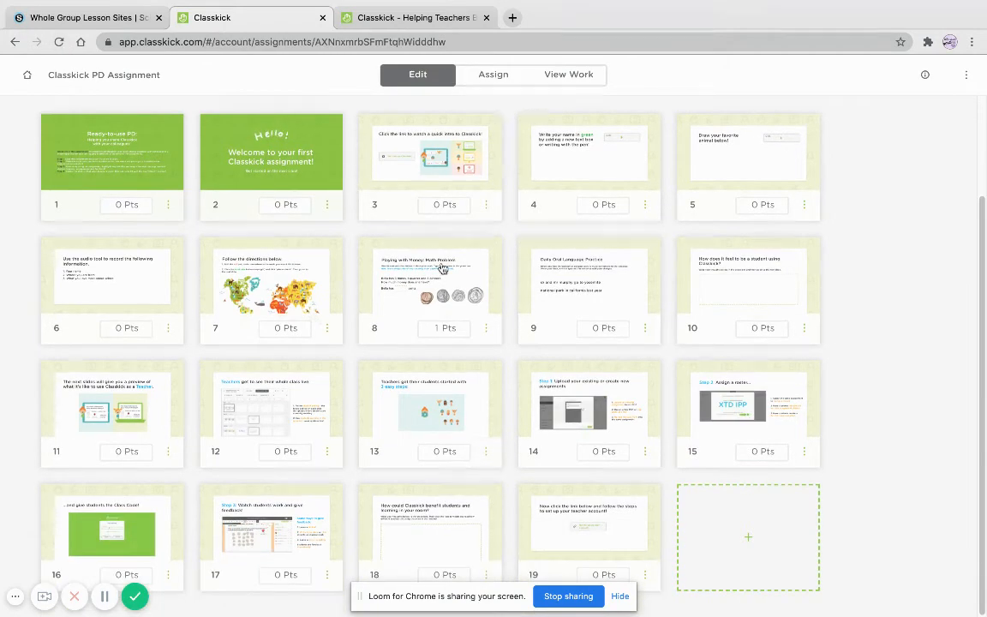
{"action": "left_click", "coordinate": [429, 290]}
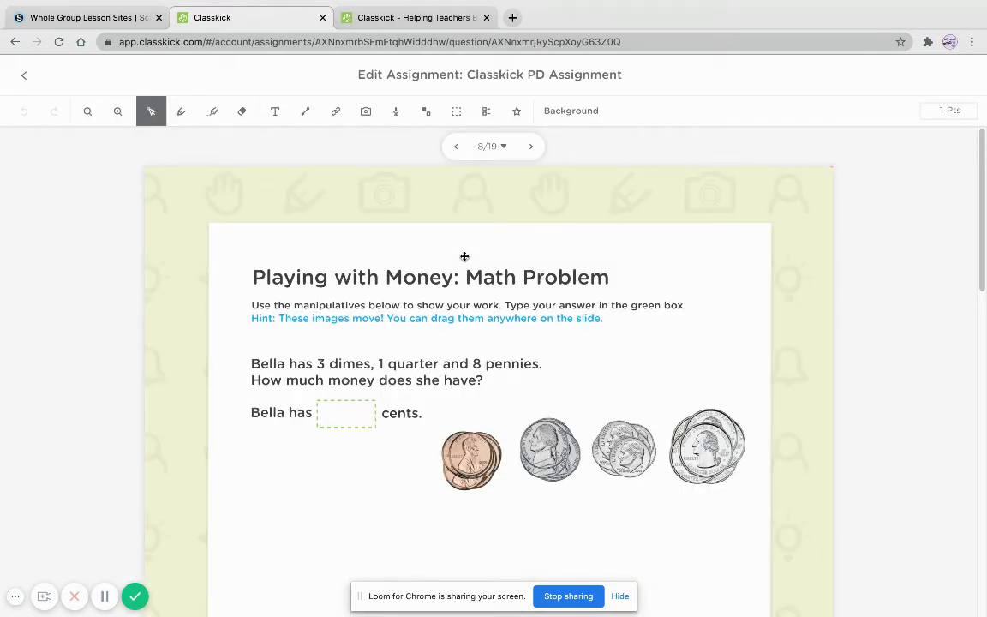
Step: Drag pennies off the penny stack and spread them individually below the coins
{"action": "left_click", "coordinate": [470, 459]}
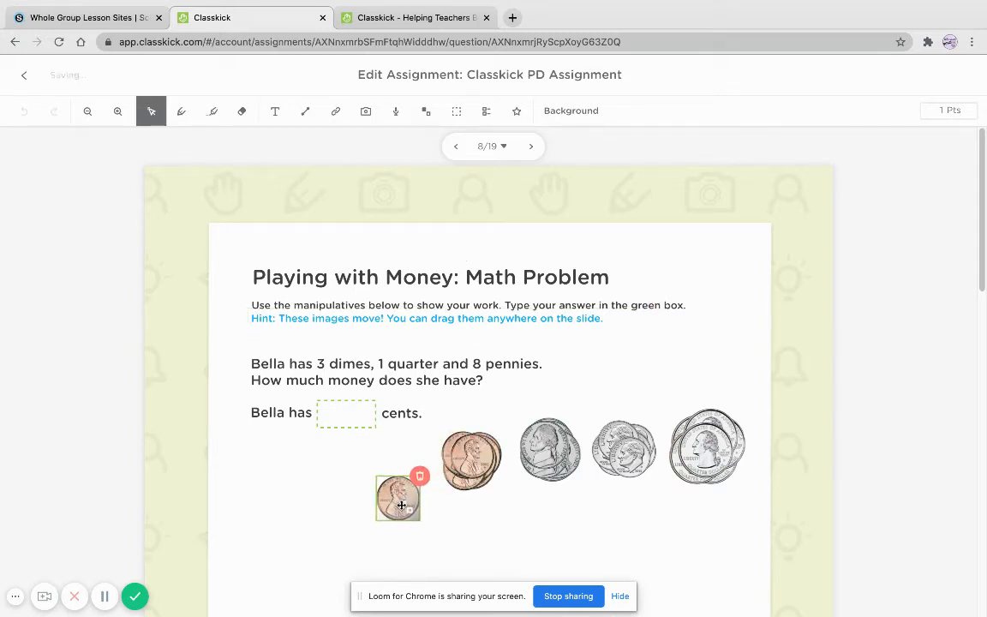
{"action": "left_click_drag", "start_coordinate": [398, 498], "coordinate": [477, 511]}
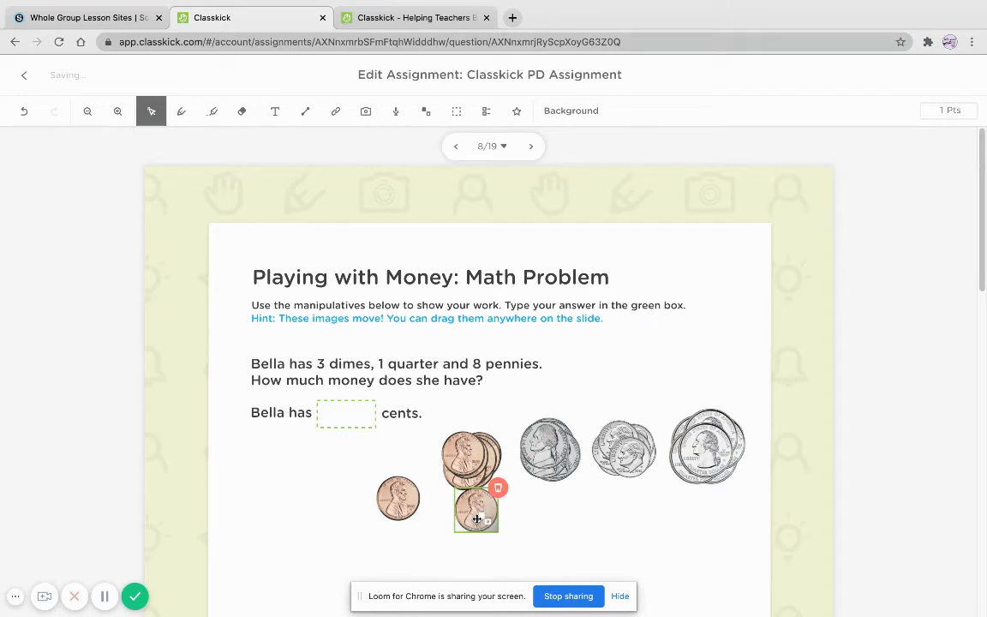
{"action": "left_click_drag", "start_coordinate": [476, 511], "coordinate": [442, 529]}
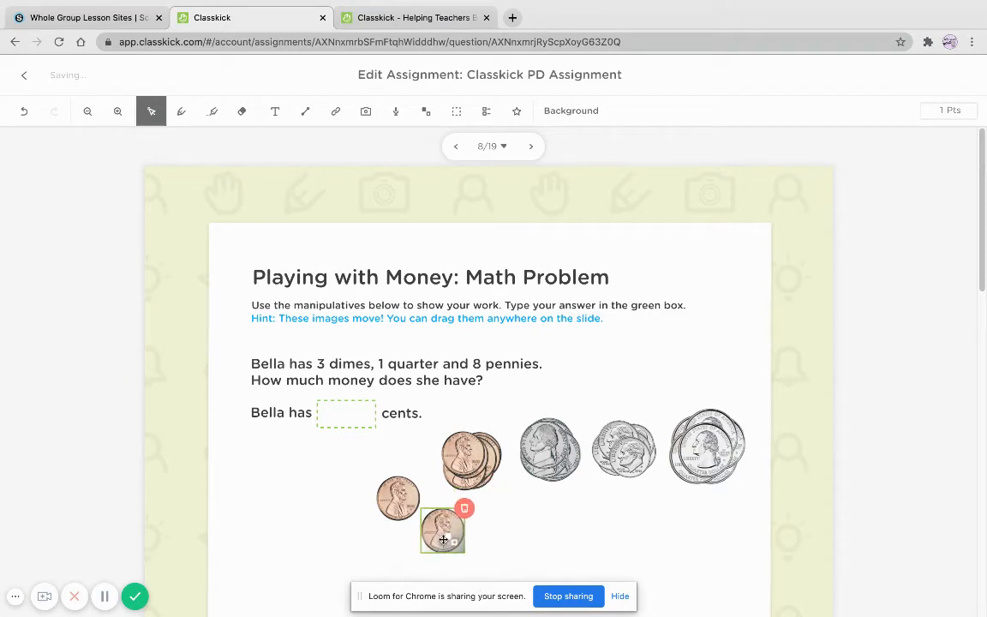
{"action": "left_click_drag", "start_coordinate": [442, 530], "coordinate": [469, 456]}
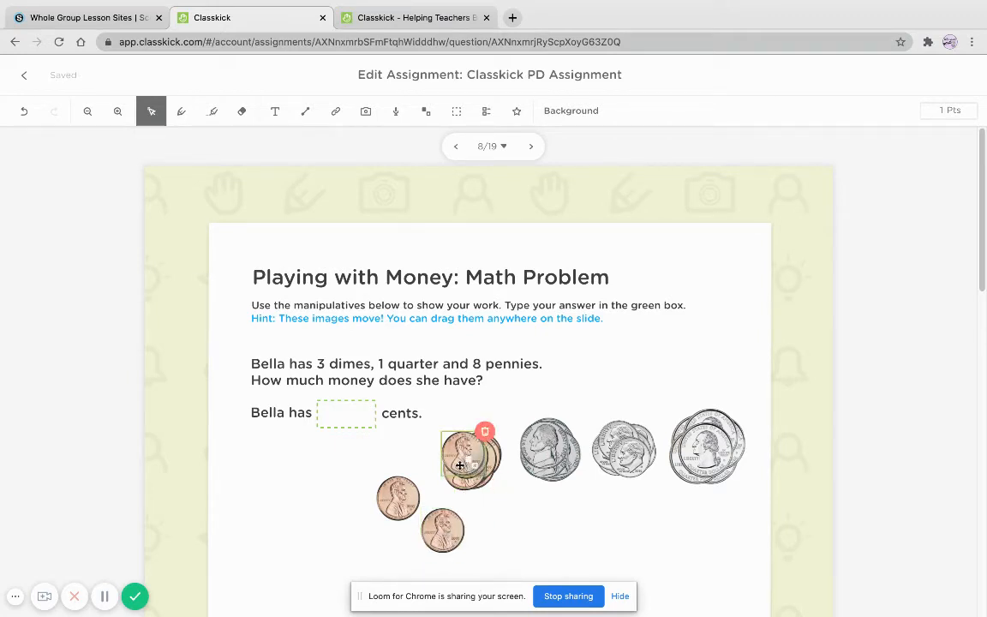
{"action": "left_click_drag", "start_coordinate": [467, 463], "coordinate": [591, 541]}
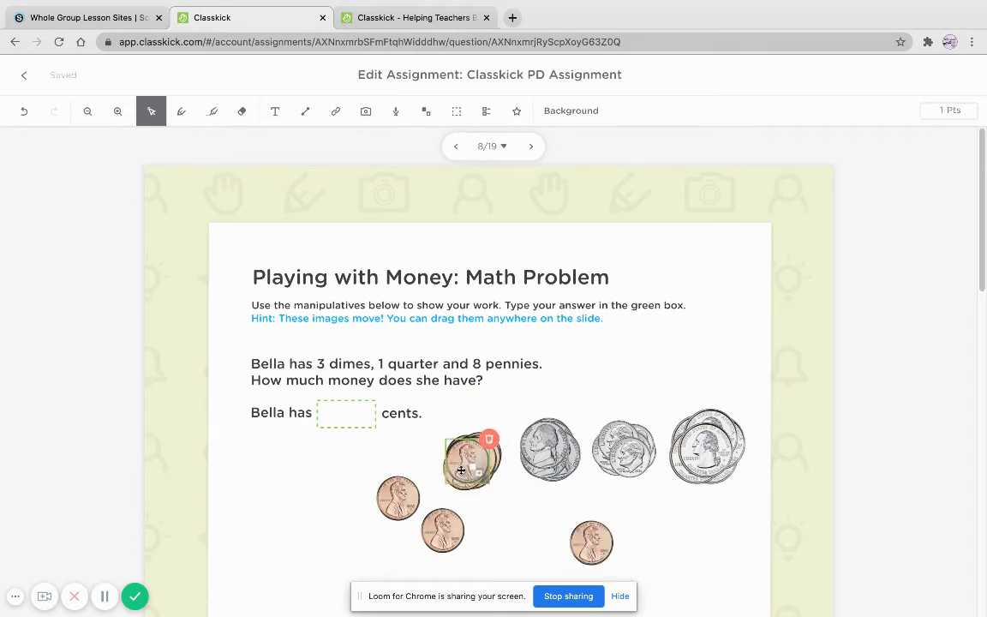
{"action": "left_click_drag", "start_coordinate": [470, 462], "coordinate": [442, 530]}
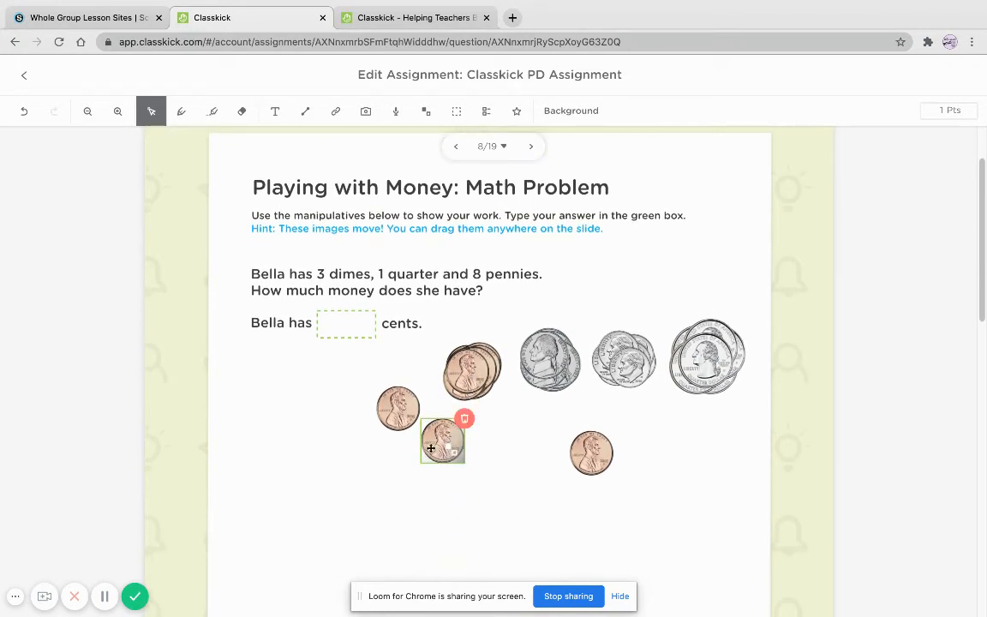
{"action": "left_click_drag", "start_coordinate": [442, 443], "coordinate": [398, 408]}
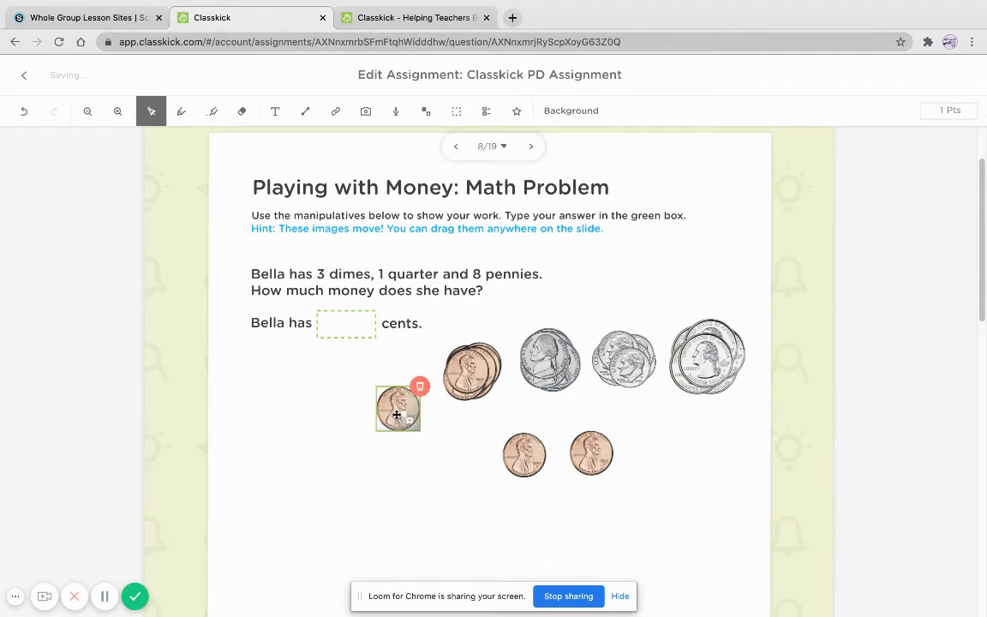
{"action": "left_click_drag", "start_coordinate": [397, 408], "coordinate": [472, 370]}
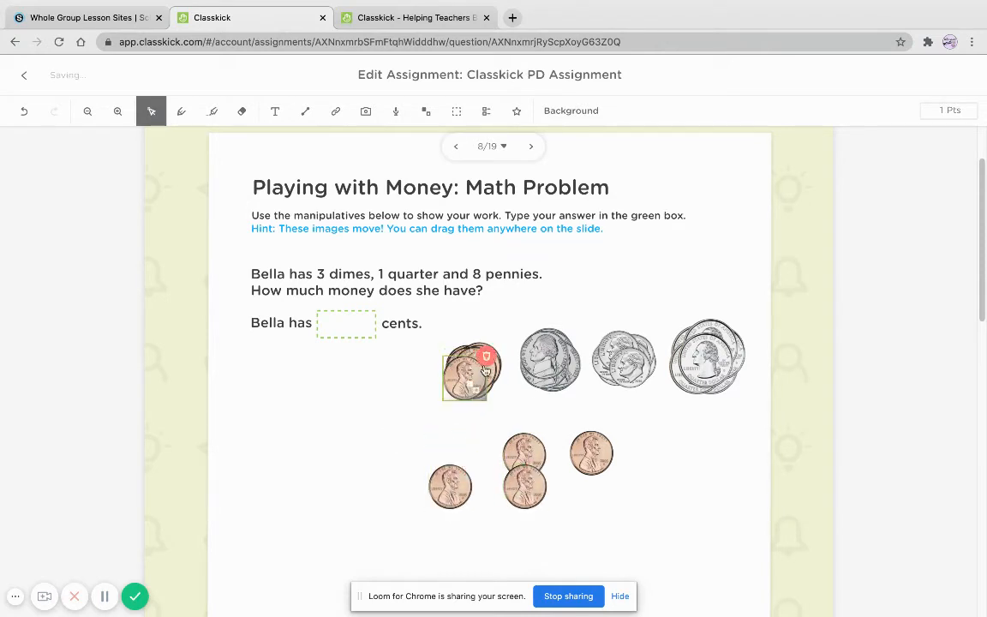
{"action": "left_click_drag", "start_coordinate": [471, 370], "coordinate": [391, 541]}
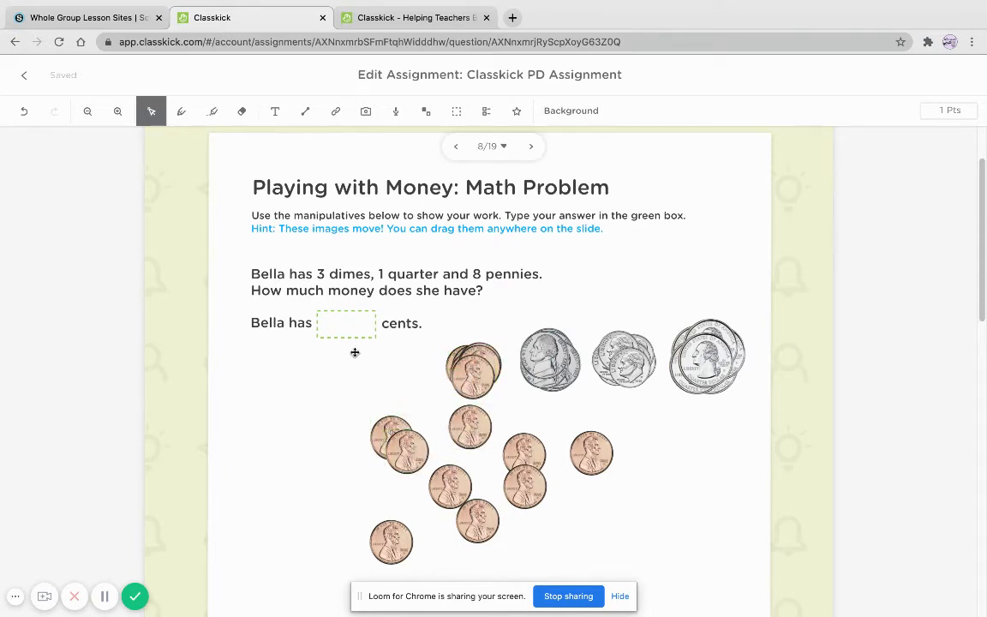
Step: Check the fill-in-blank box accepts answer 63 worth 1 point, then deselect it
{"action": "left_click", "coordinate": [346, 322]}
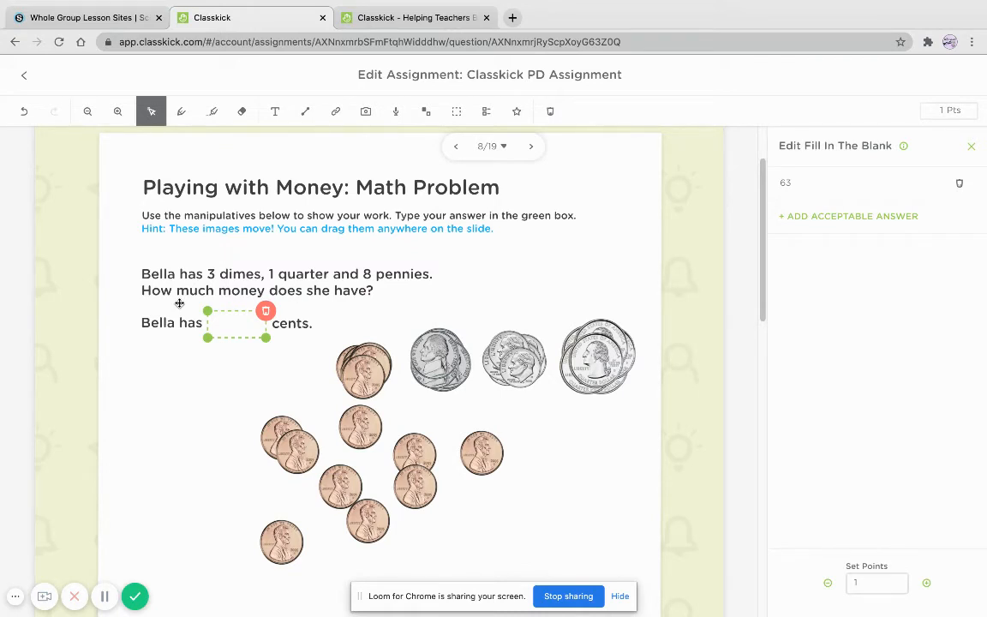
{"action": "mouse_move", "coordinate": [886, 161]}
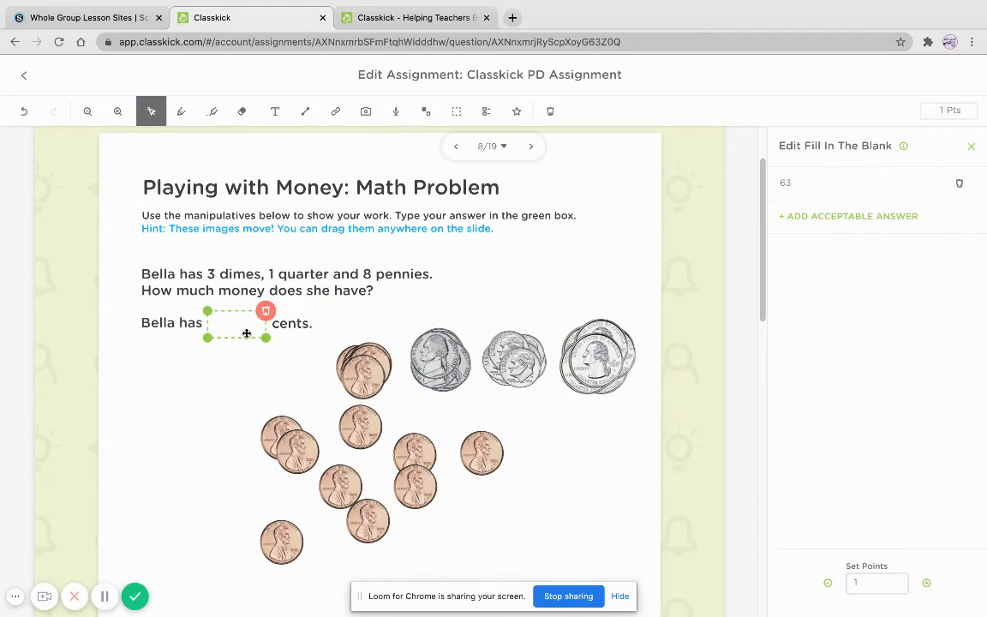
{"action": "left_click", "coordinate": [486, 109]}
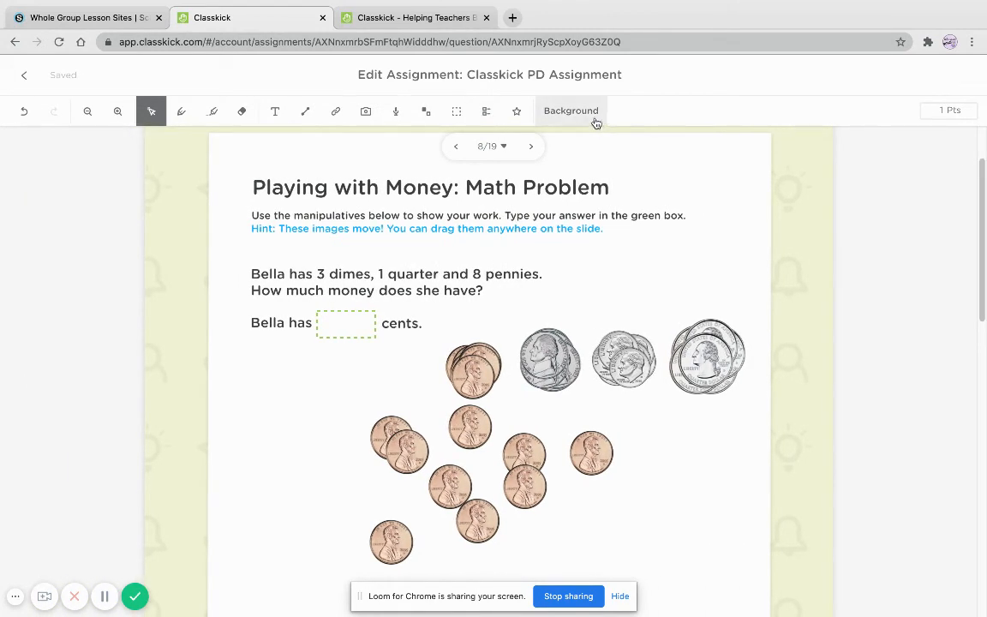
Step: Show the Background panel for the money slide and browse its colors and image templates
{"action": "left_click", "coordinate": [570, 110]}
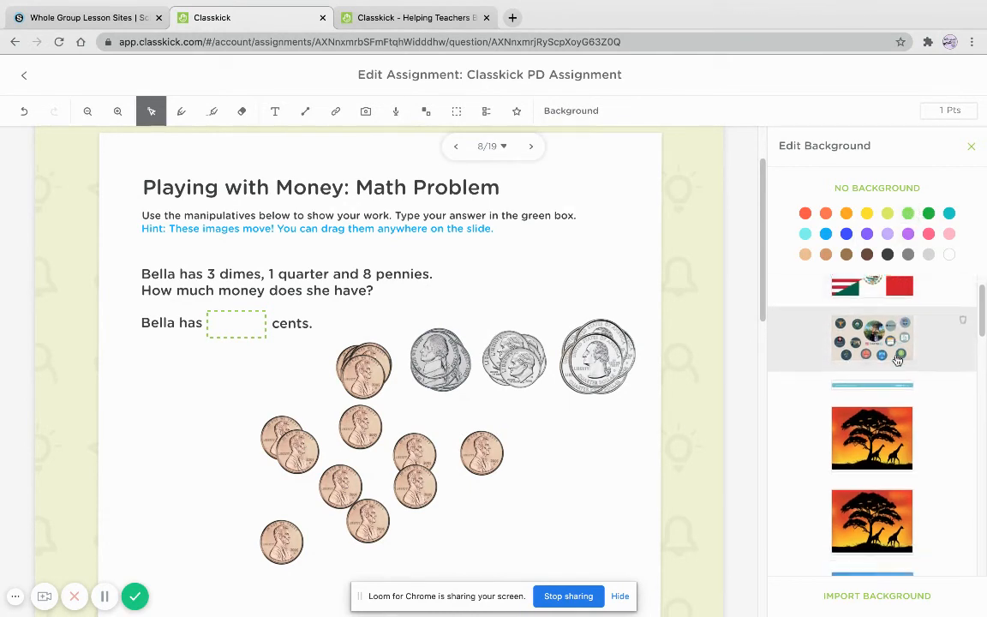
{"action": "scroll", "scroll_direction": "down", "scroll_amount": 3}
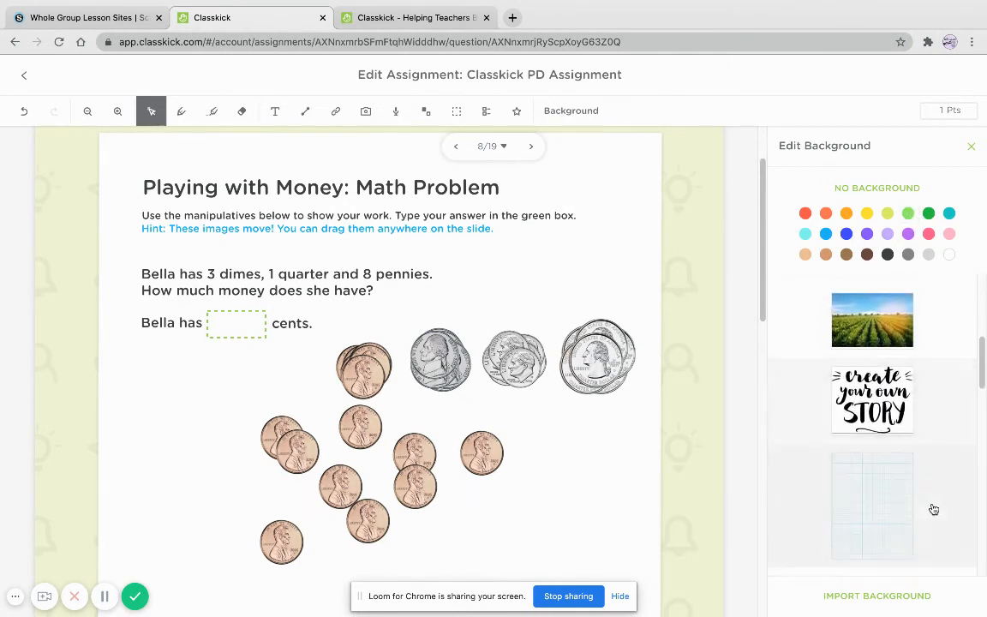
{"action": "scroll", "scroll_direction": "down", "scroll_amount": 3}
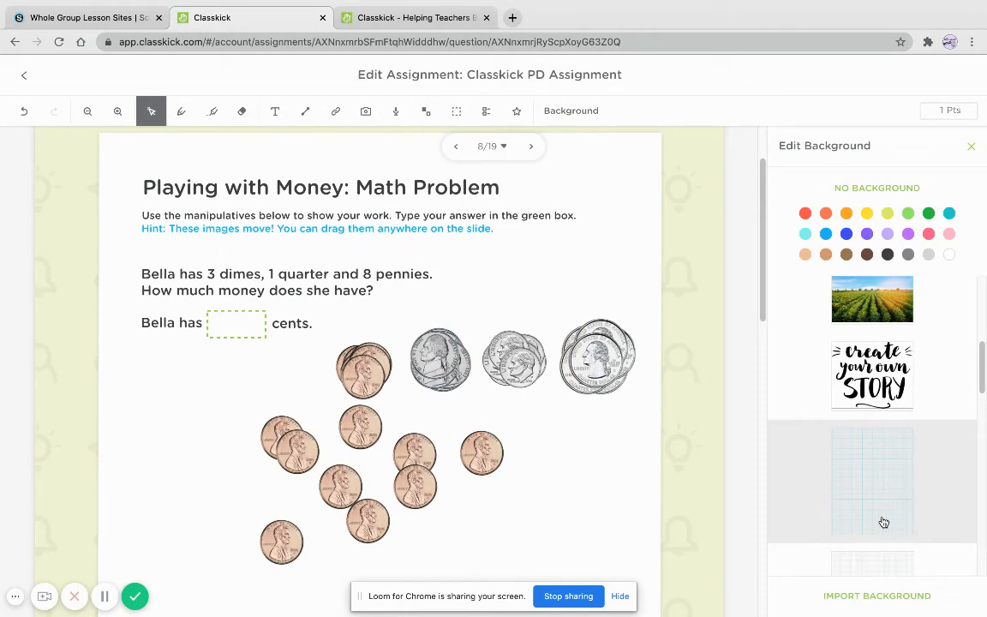
{"action": "scroll", "scroll_direction": "down", "scroll_amount": 3}
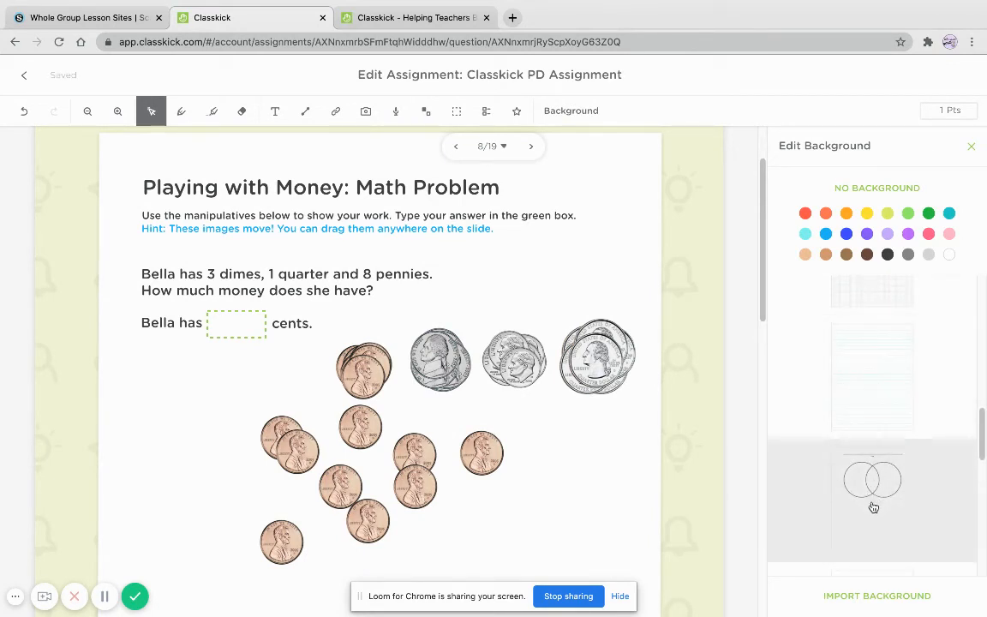
{"action": "scroll", "scroll_direction": "down", "scroll_amount": 3}
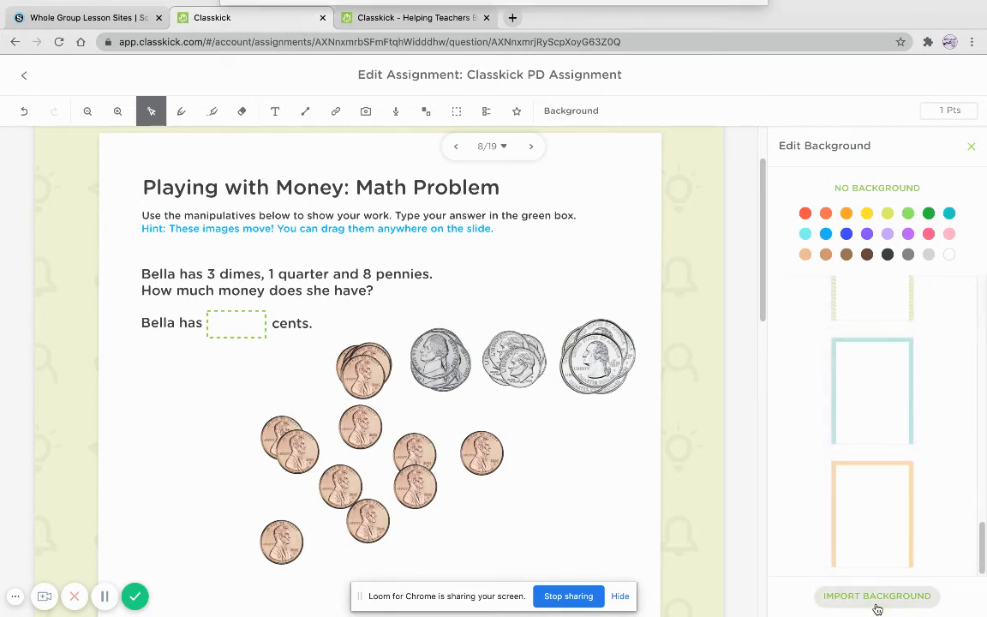
Step: Choose a PDF from the Documents folder as a custom background file to import
{"action": "left_click", "coordinate": [877, 597]}
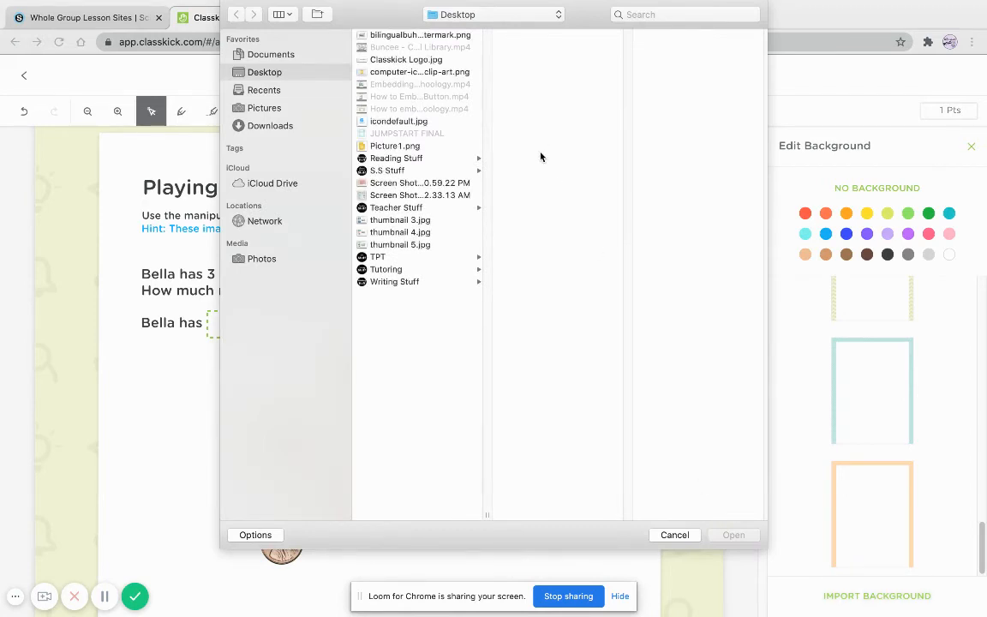
{"action": "mouse_move", "coordinate": [504, 250]}
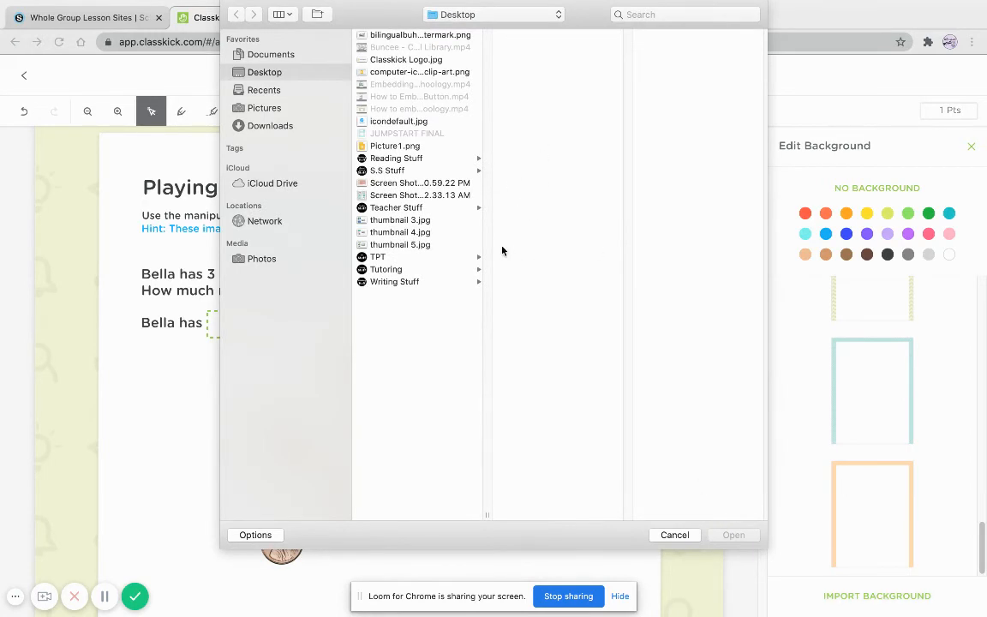
{"action": "left_click", "coordinate": [263, 106]}
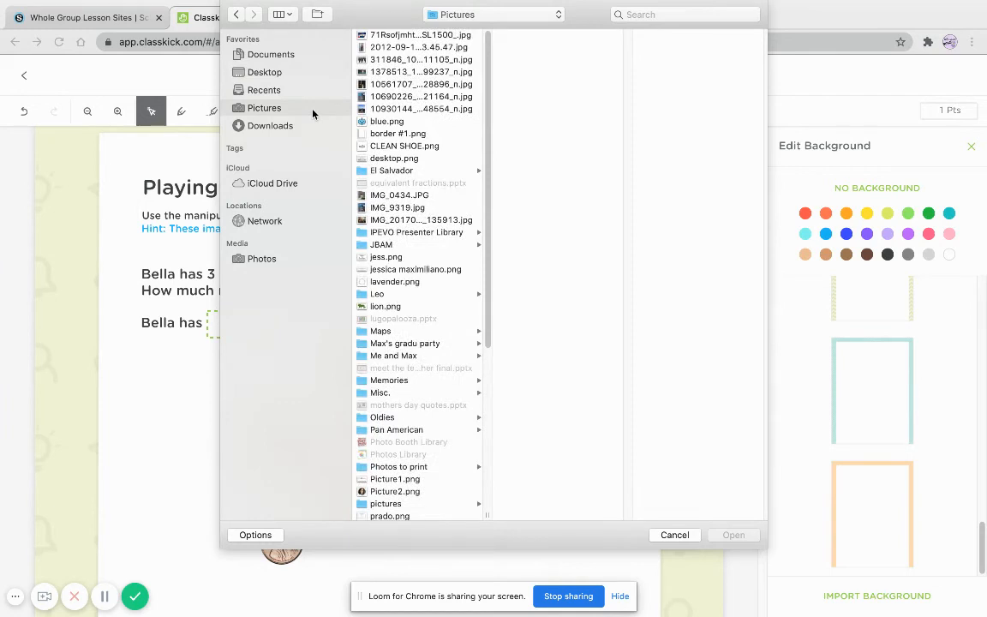
{"action": "left_click", "coordinate": [271, 53]}
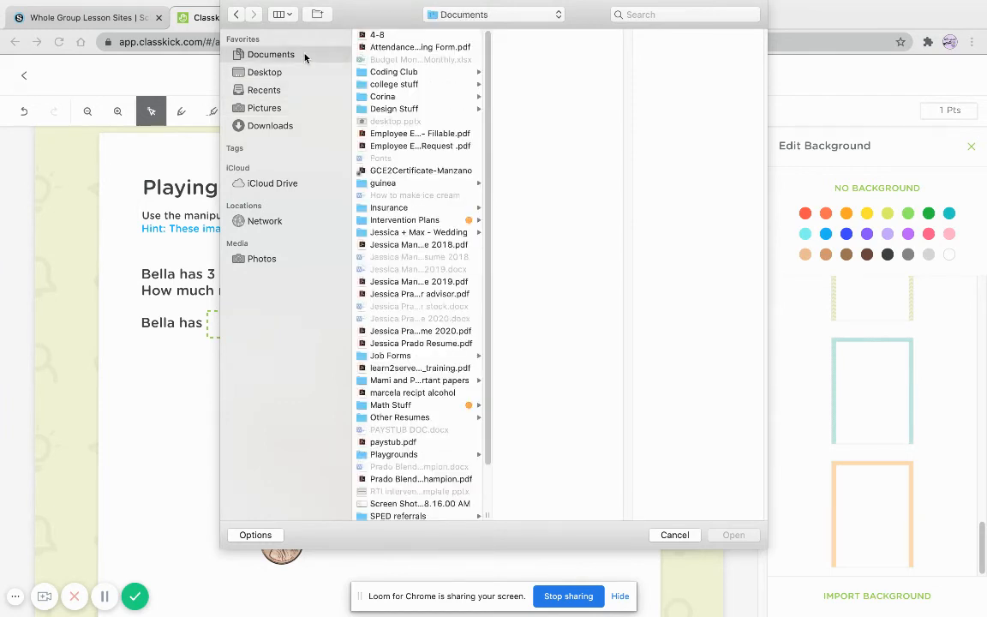
{"action": "mouse_move", "coordinate": [459, 75]}
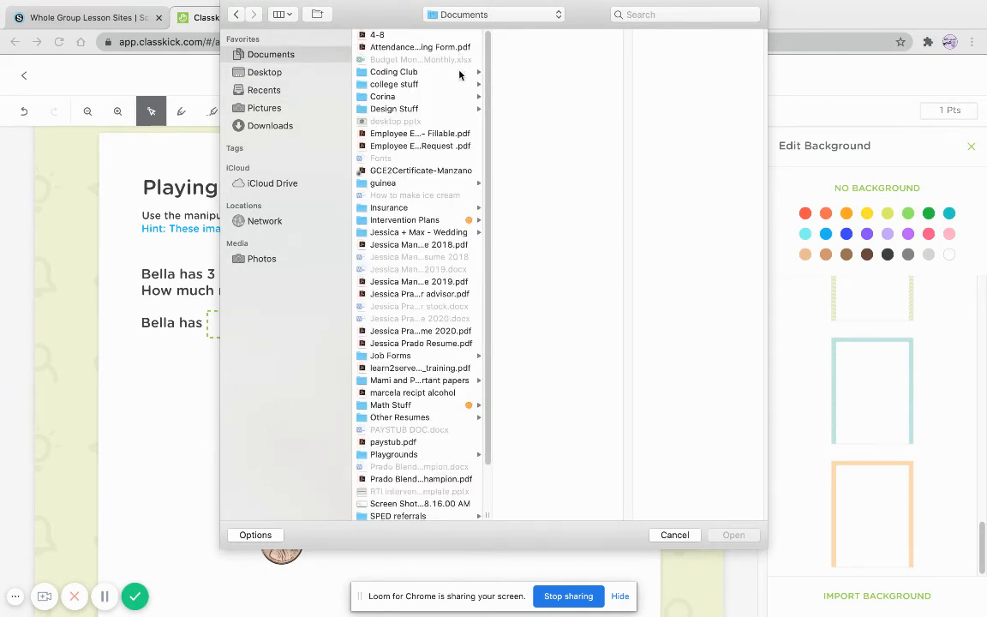
{"action": "mouse_move", "coordinate": [463, 333]}
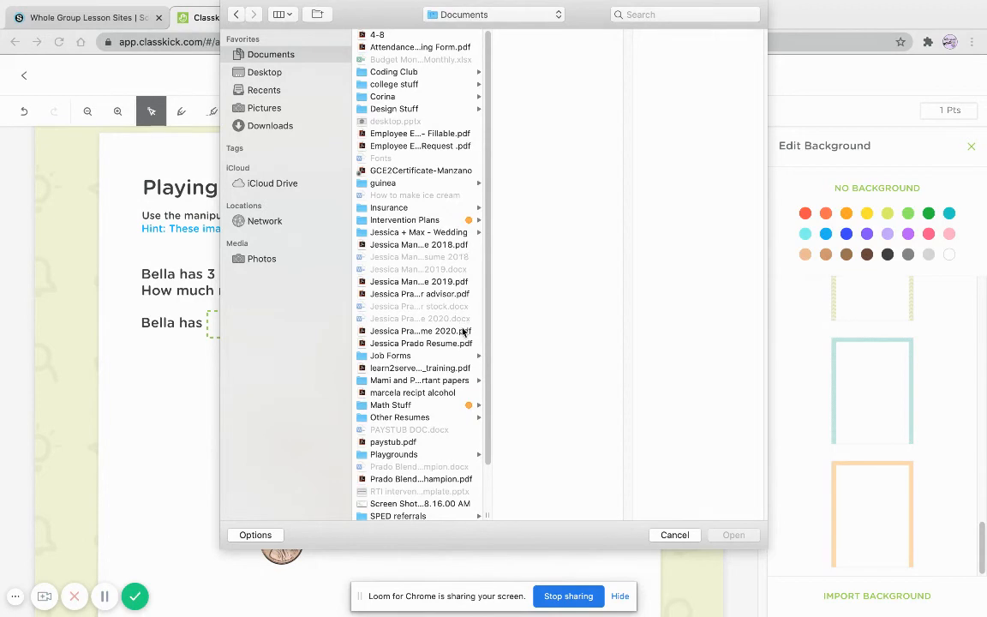
{"action": "left_click", "coordinate": [418, 330]}
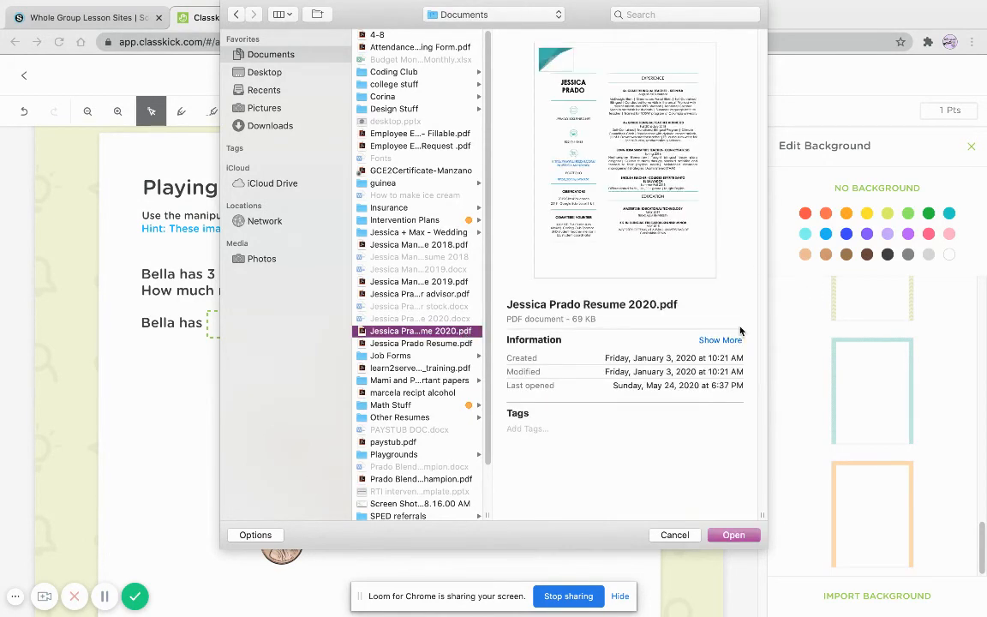
{"action": "left_click", "coordinate": [734, 535]}
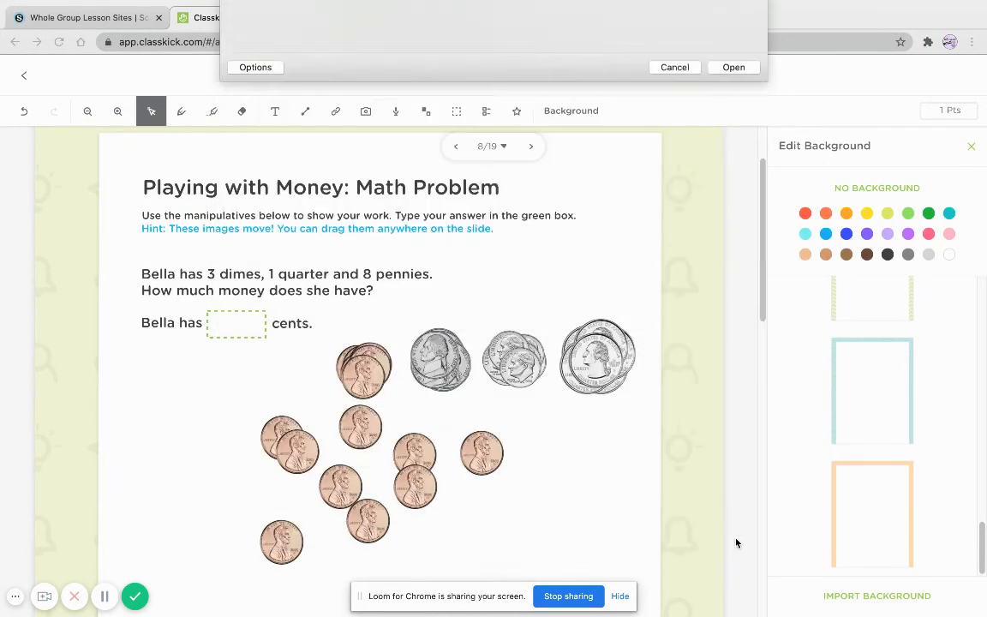
Step: Review the PDF page preview, then dismiss the Import Background dialog without importing
{"action": "left_click", "coordinate": [733, 67]}
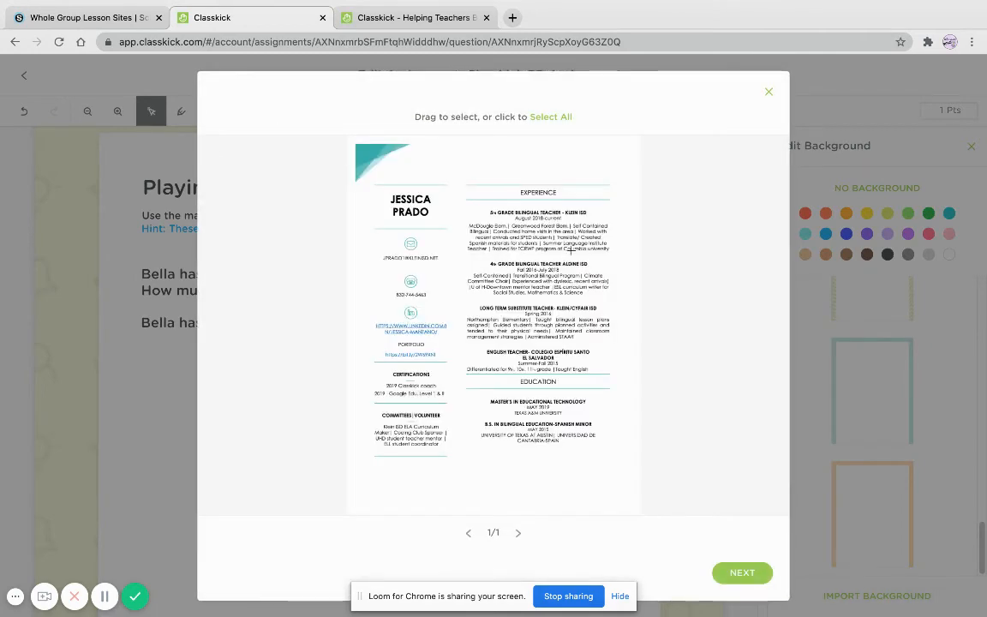
{"action": "mouse_move", "coordinate": [428, 318]}
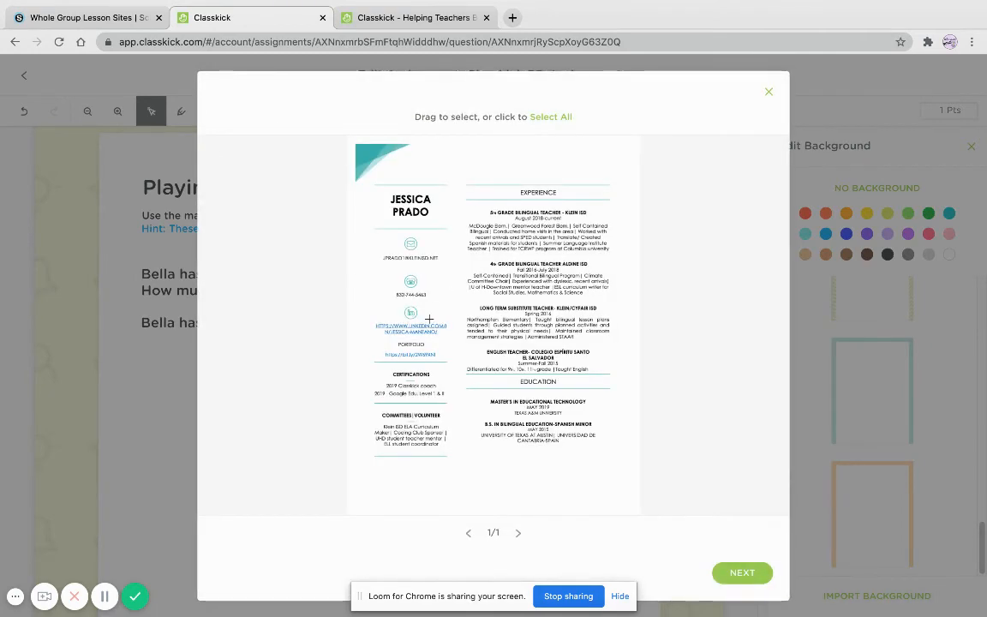
{"action": "mouse_move", "coordinate": [717, 535]}
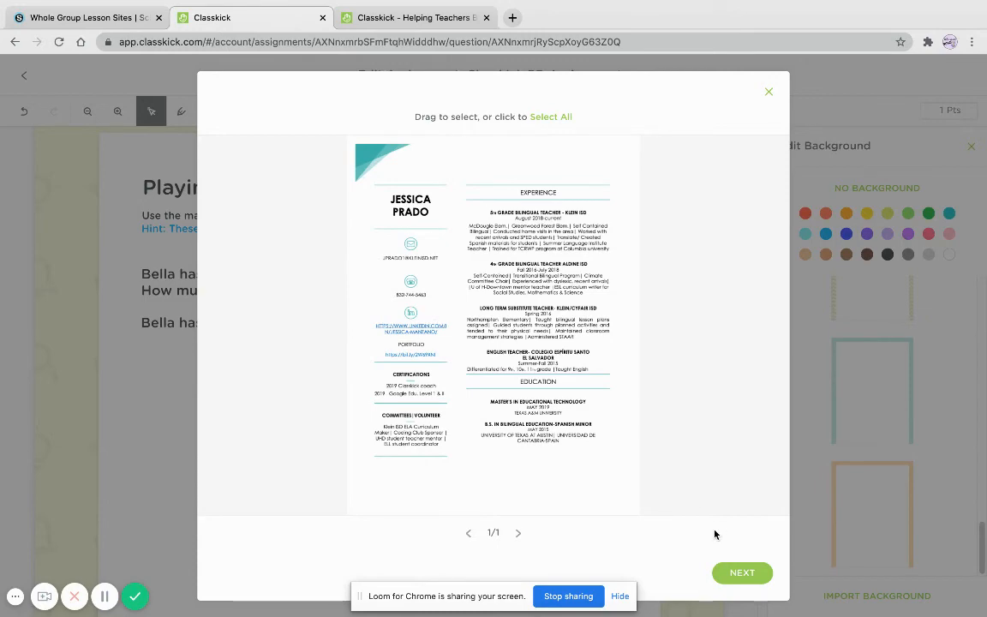
{"action": "left_click", "coordinate": [768, 92]}
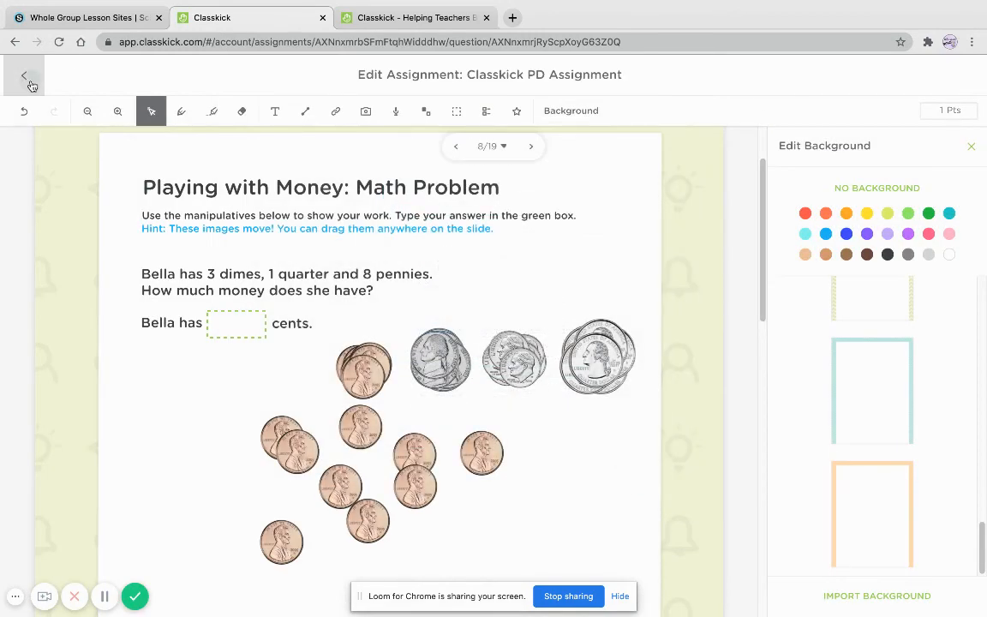
Step: From the slide overview, bring slide 9 'Daily Oral Language Practice' into the editor and deselect its title
{"action": "left_click", "coordinate": [24, 75]}
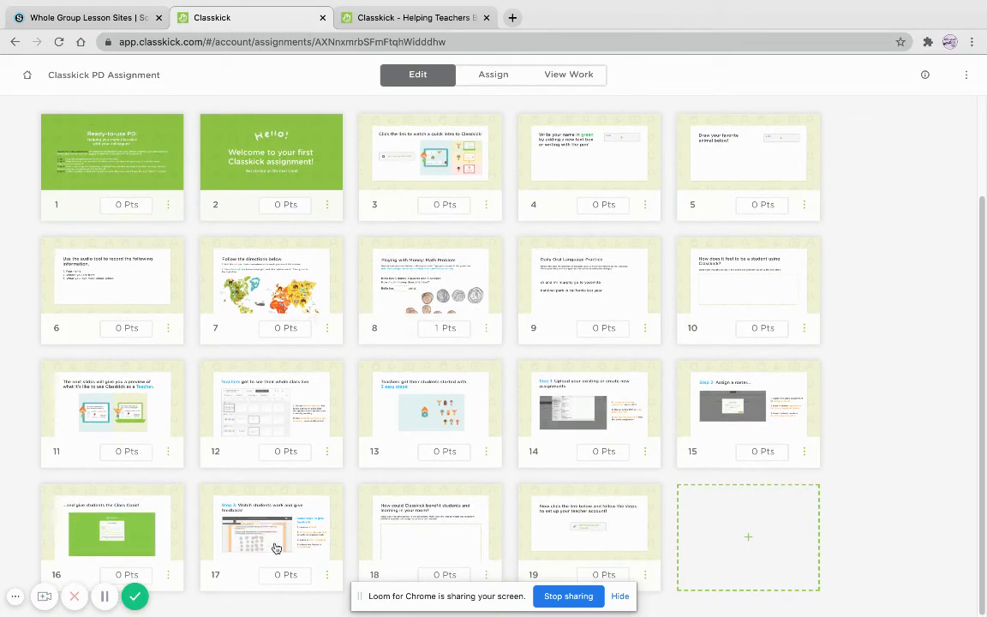
{"action": "left_click", "coordinate": [590, 289]}
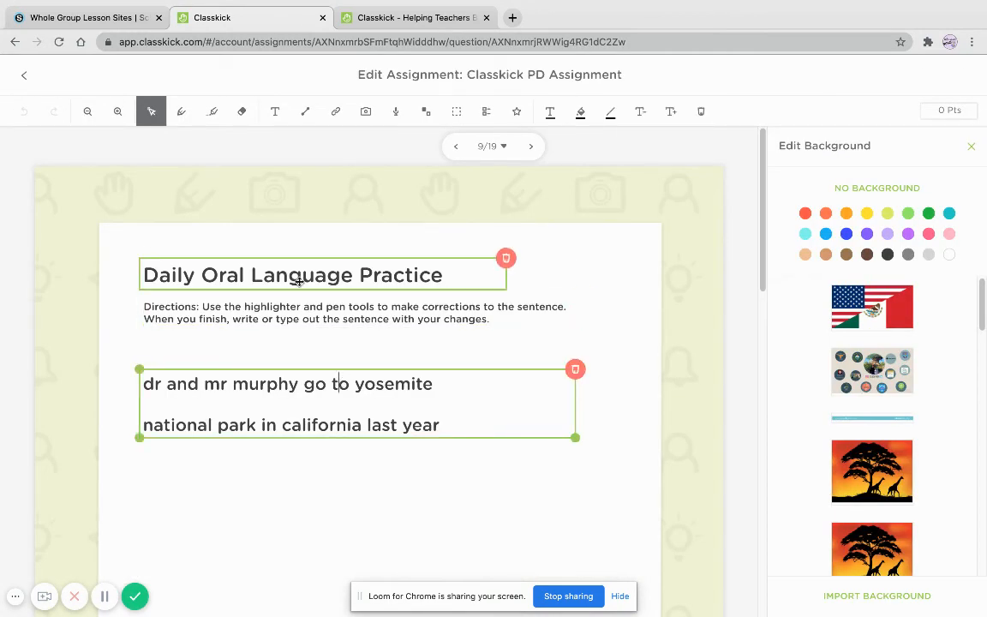
{"action": "left_click", "coordinate": [274, 111]}
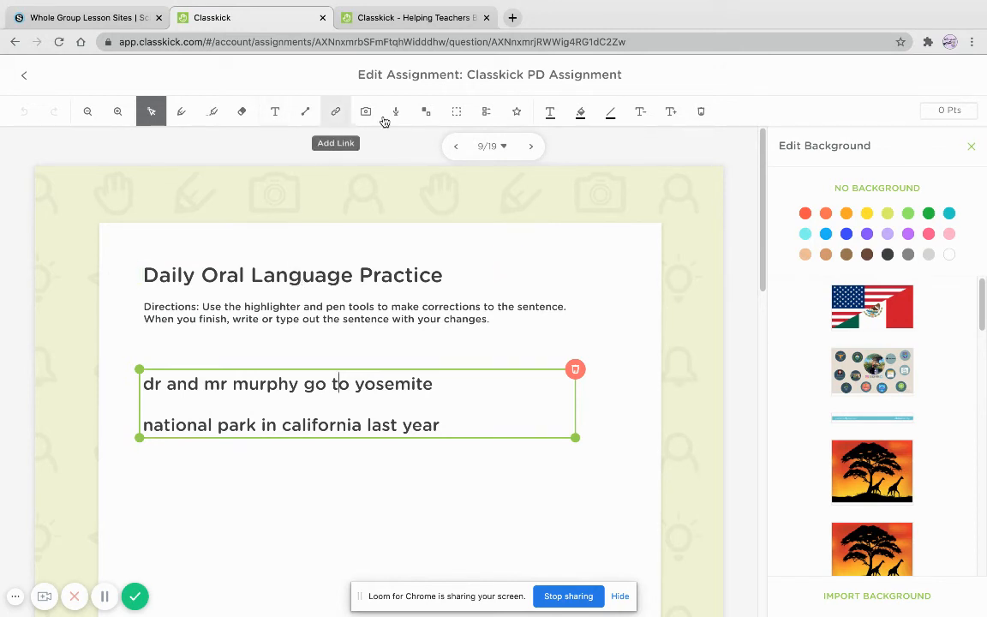
{"action": "mouse_move", "coordinate": [396, 111]}
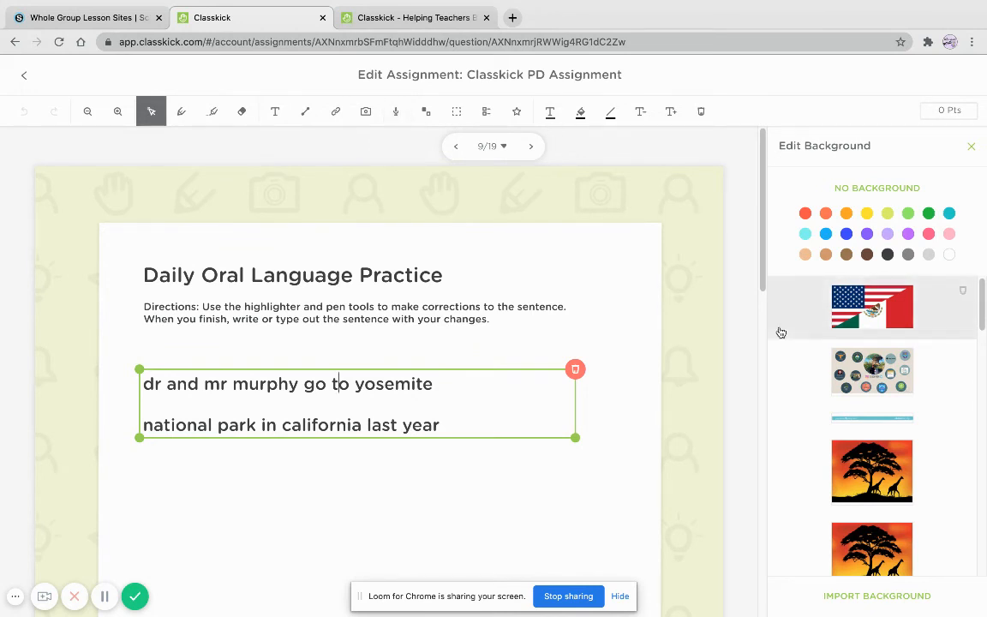
{"action": "mouse_move", "coordinate": [665, 248]}
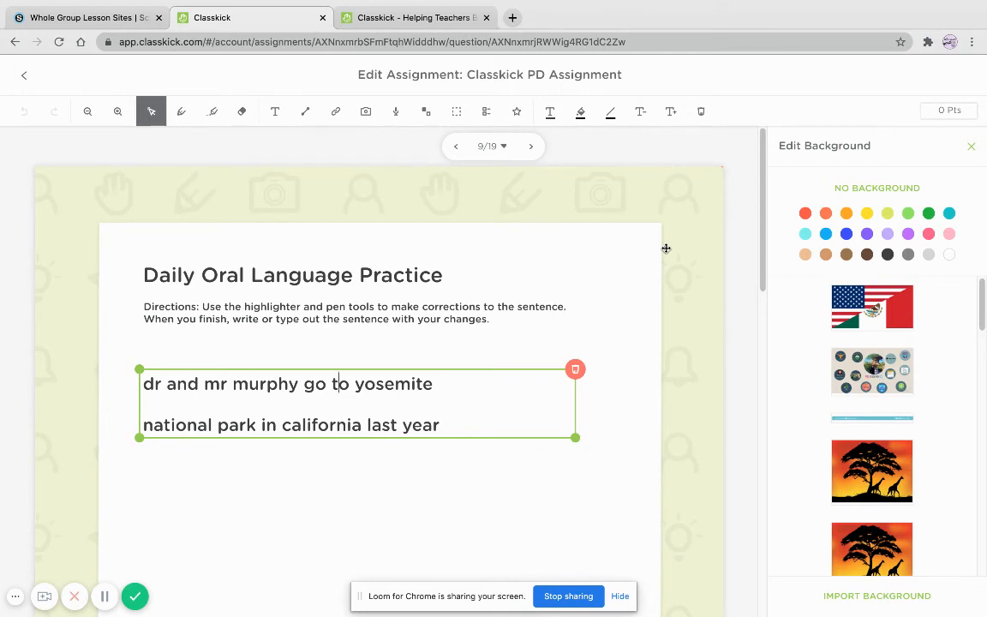
{"action": "mouse_move", "coordinate": [658, 254]}
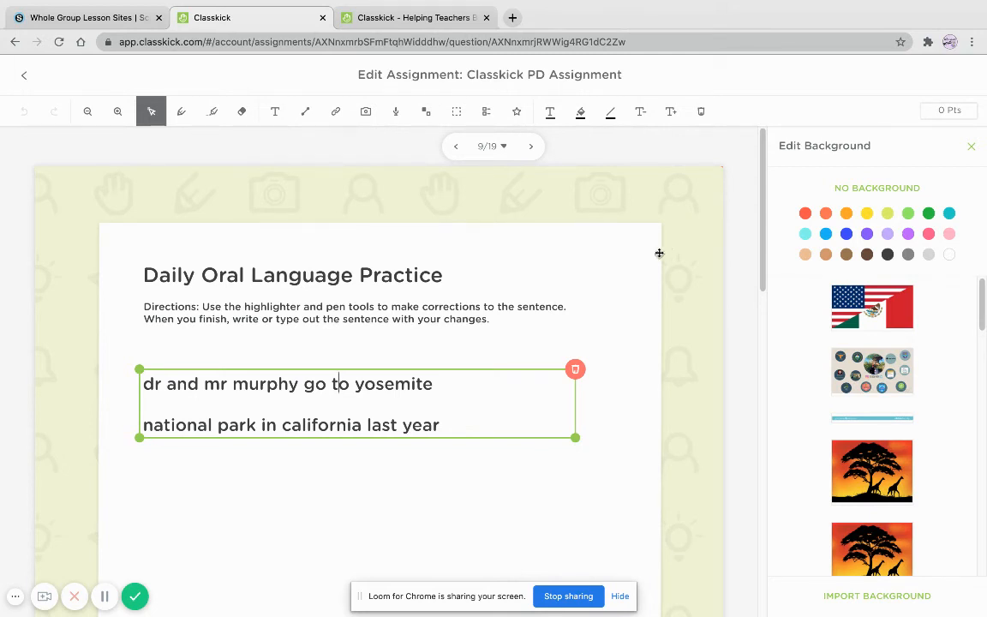
{"action": "left_click", "coordinate": [291, 274]}
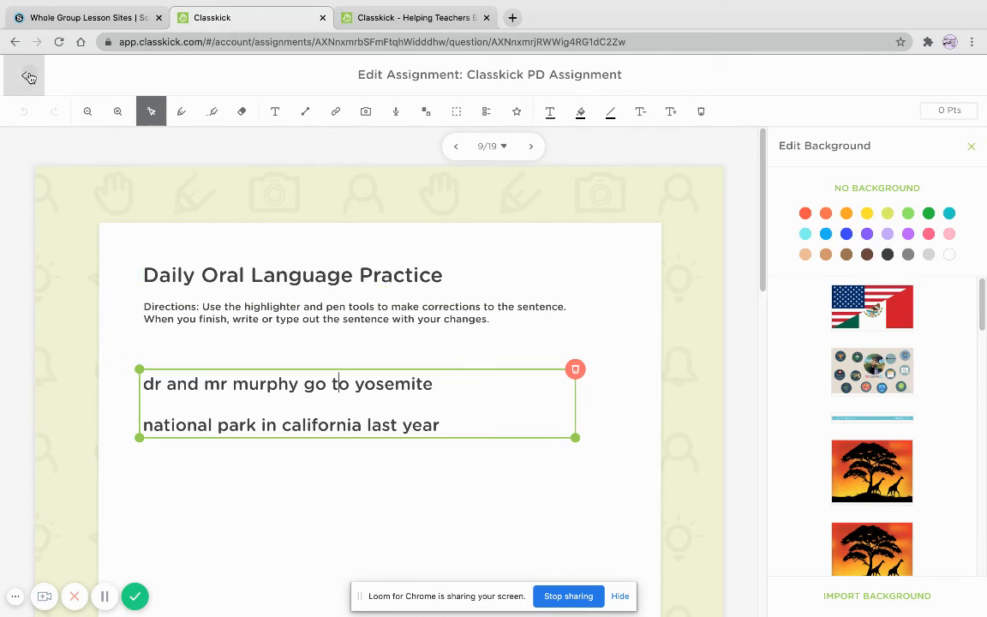
Step: Go to slide 6, the audio-recording prompt, show its Record Audio panel, then close it
{"action": "left_click", "coordinate": [24, 76]}
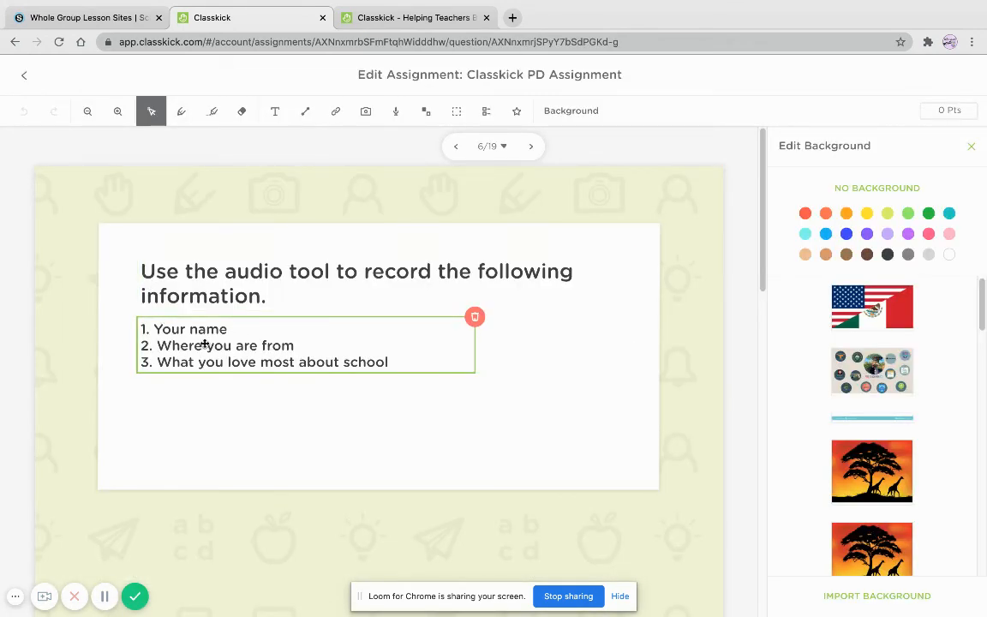
{"action": "mouse_move", "coordinate": [302, 366]}
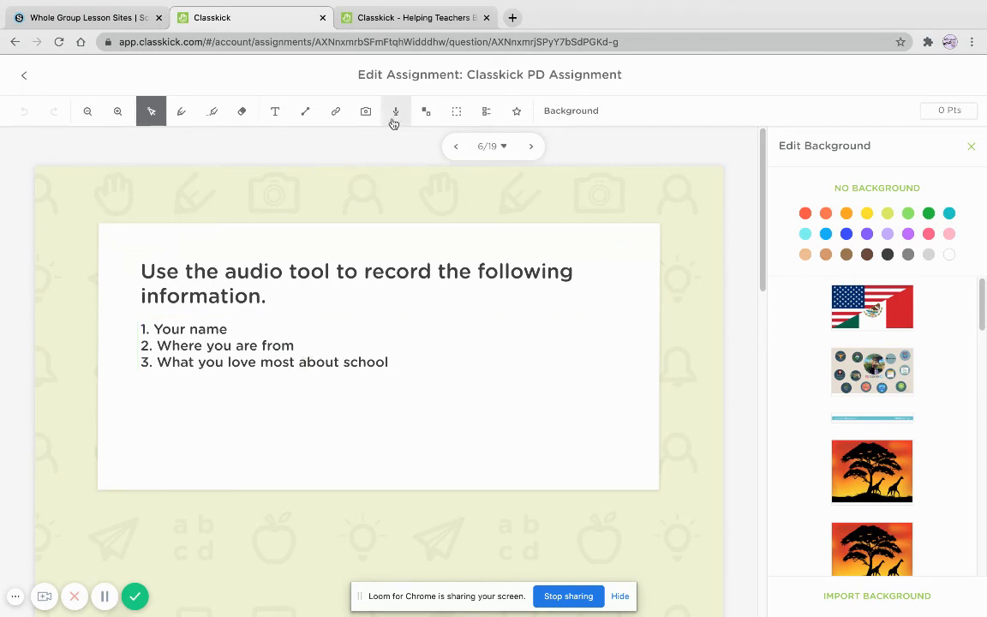
{"action": "left_click", "coordinate": [394, 110]}
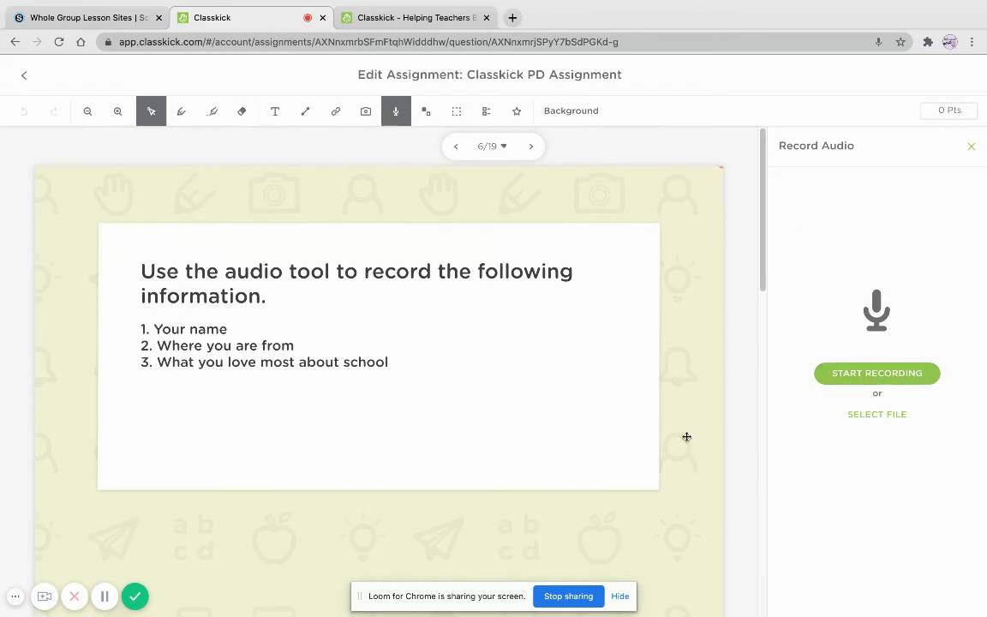
{"action": "mouse_move", "coordinate": [582, 317]}
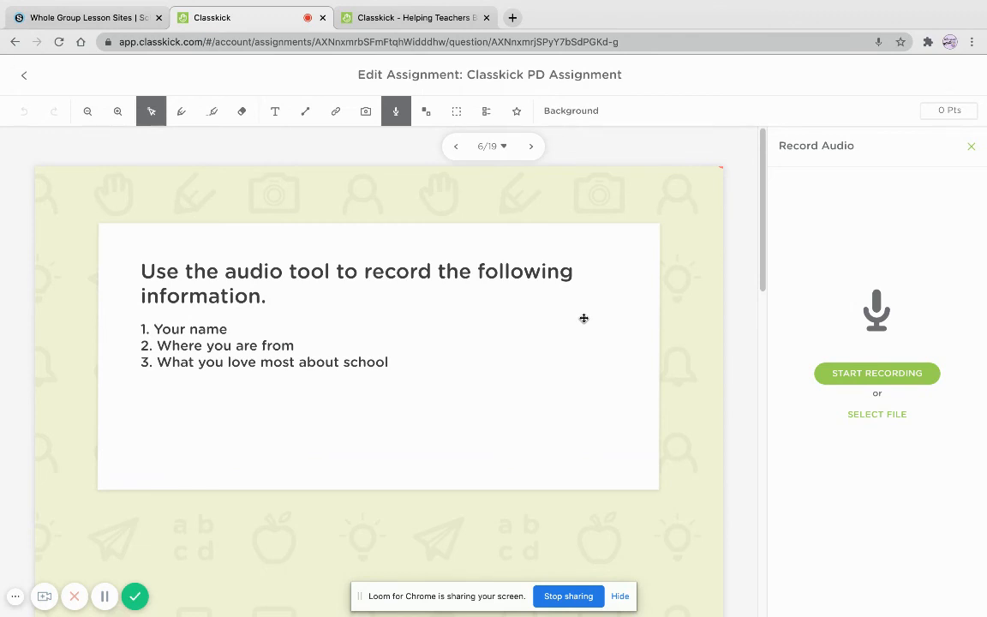
{"action": "left_click", "coordinate": [356, 283]}
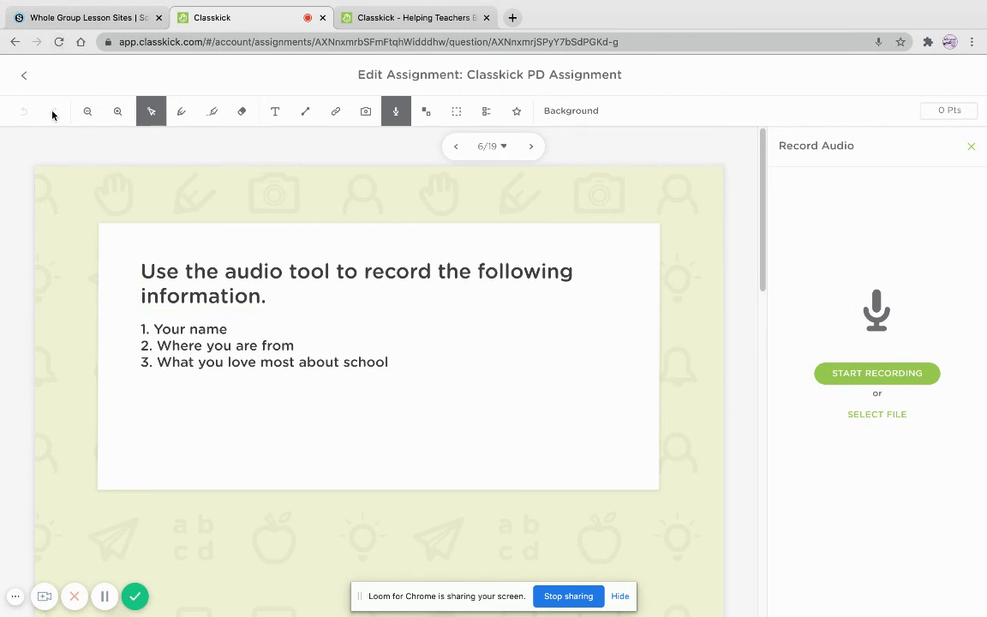
{"action": "left_click", "coordinate": [571, 110]}
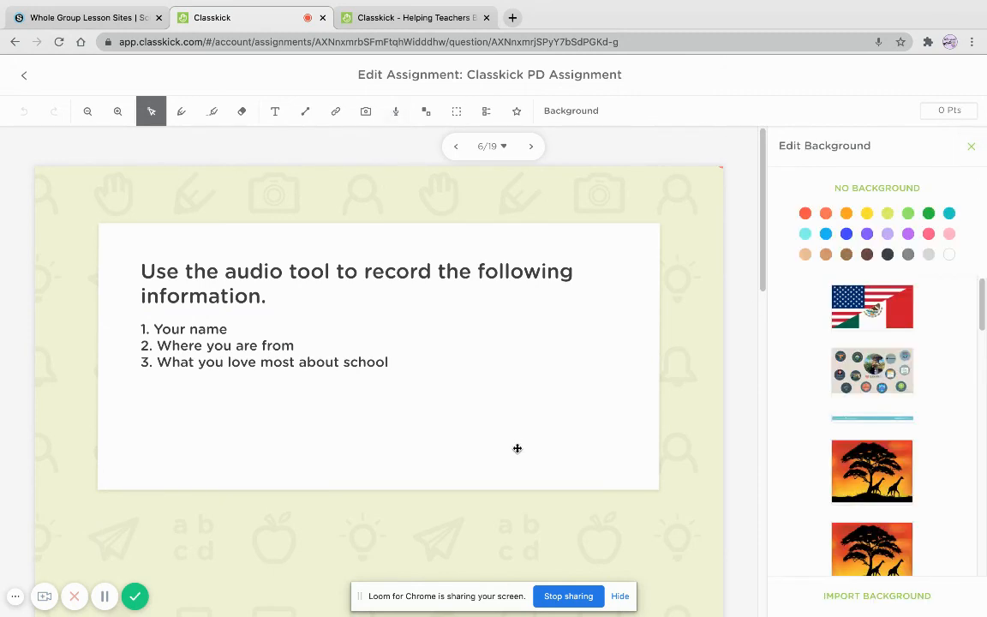
{"action": "mouse_move", "coordinate": [831, 86]}
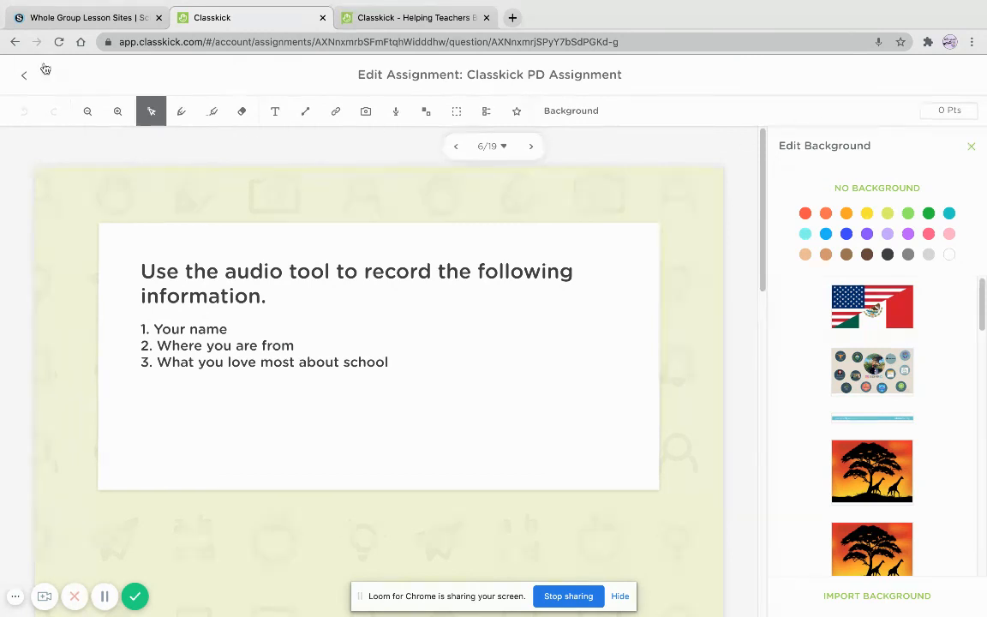
Step: Review slide 19, the teacher-account setup link slide and its text box, then return to the slide overview
{"action": "left_click", "coordinate": [24, 76]}
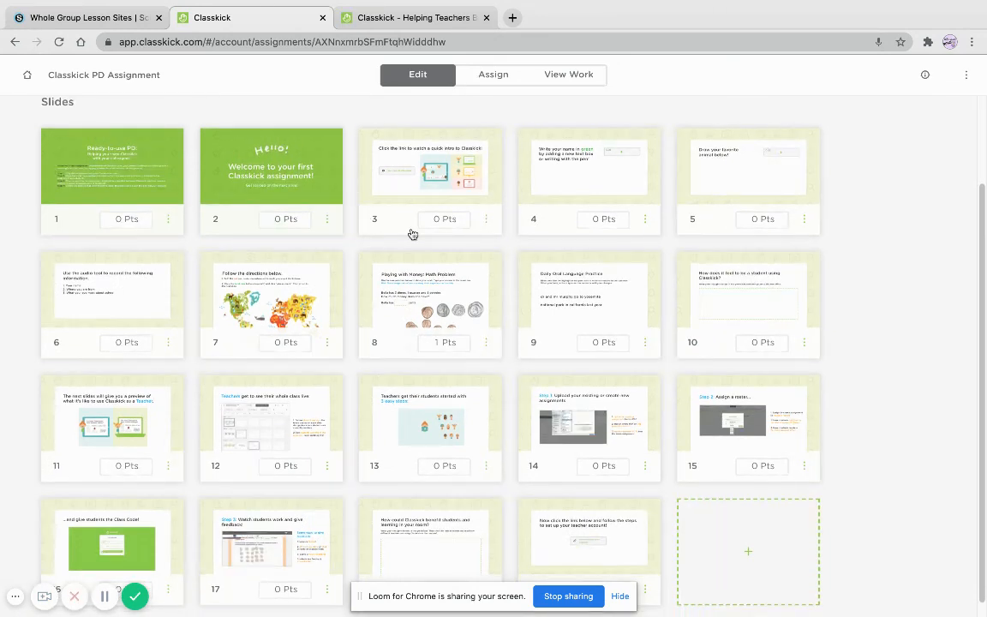
{"action": "scroll", "scroll_direction": "up", "scroll_amount": 3}
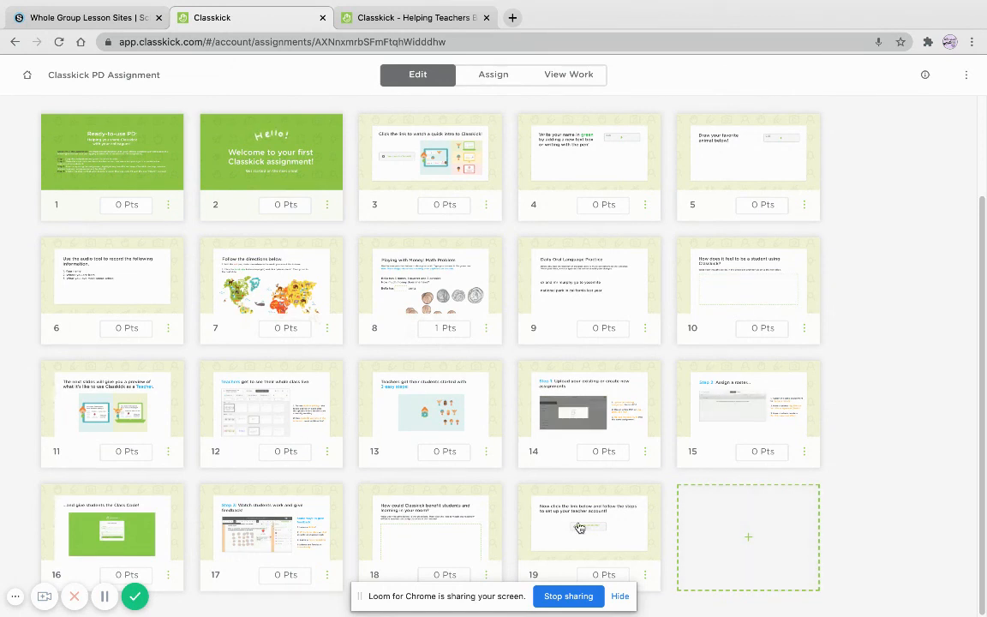
{"action": "left_click", "coordinate": [589, 524]}
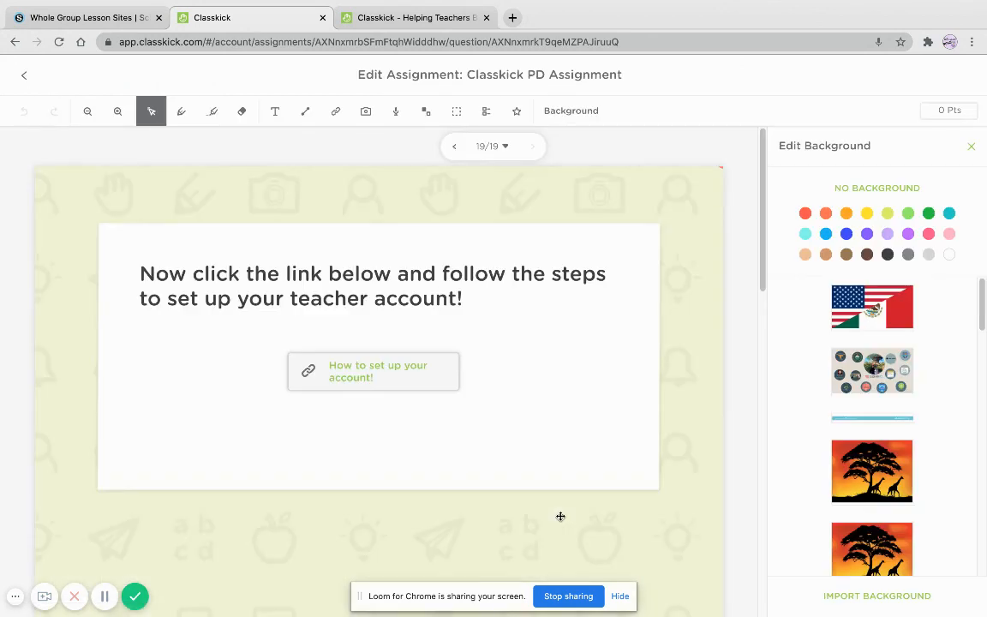
{"action": "left_click", "coordinate": [374, 371]}
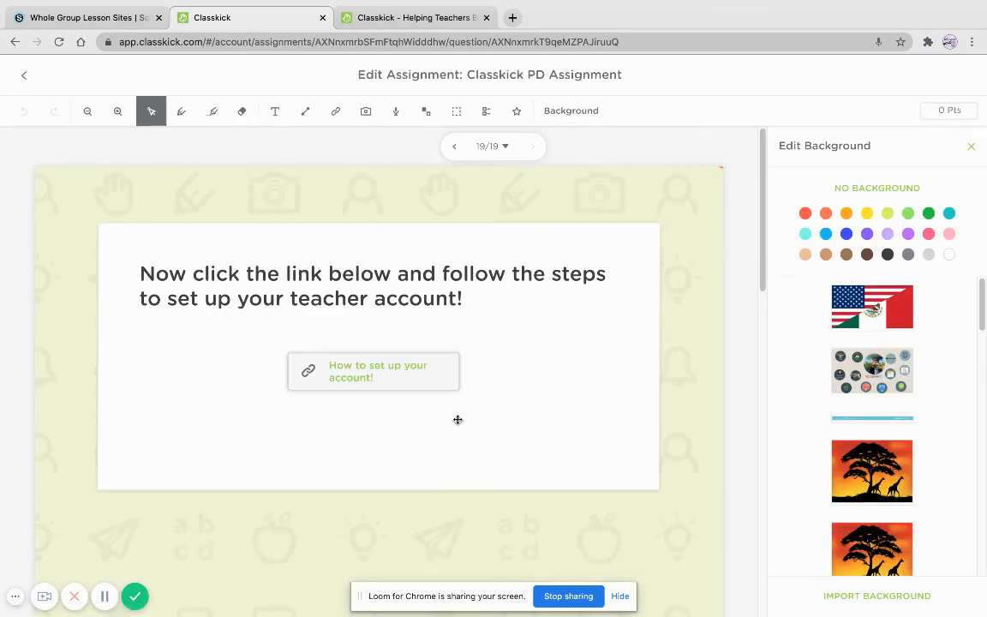
{"action": "left_click", "coordinate": [374, 285]}
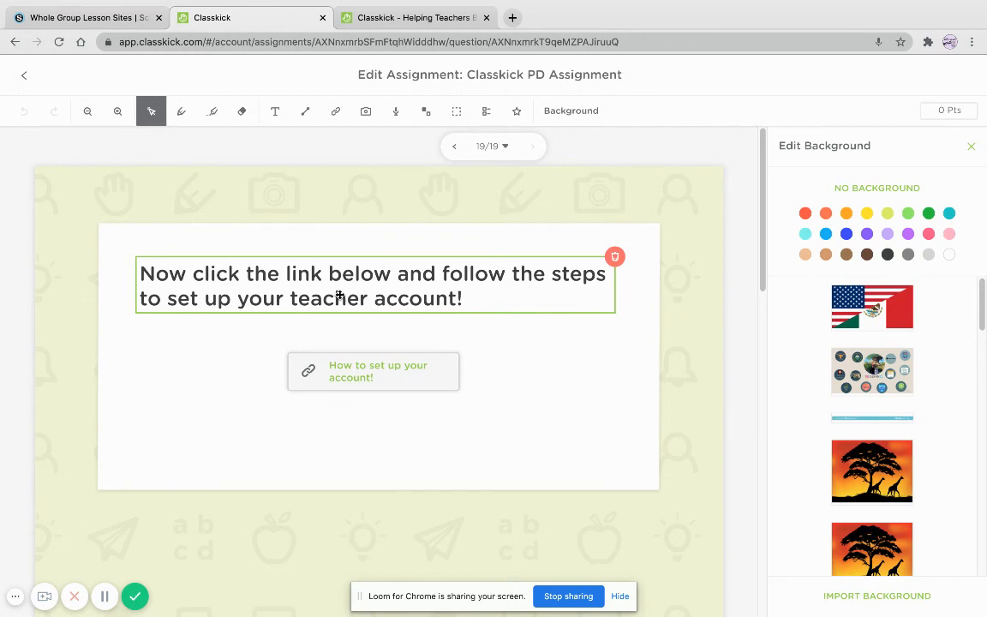
{"action": "left_click", "coordinate": [24, 75]}
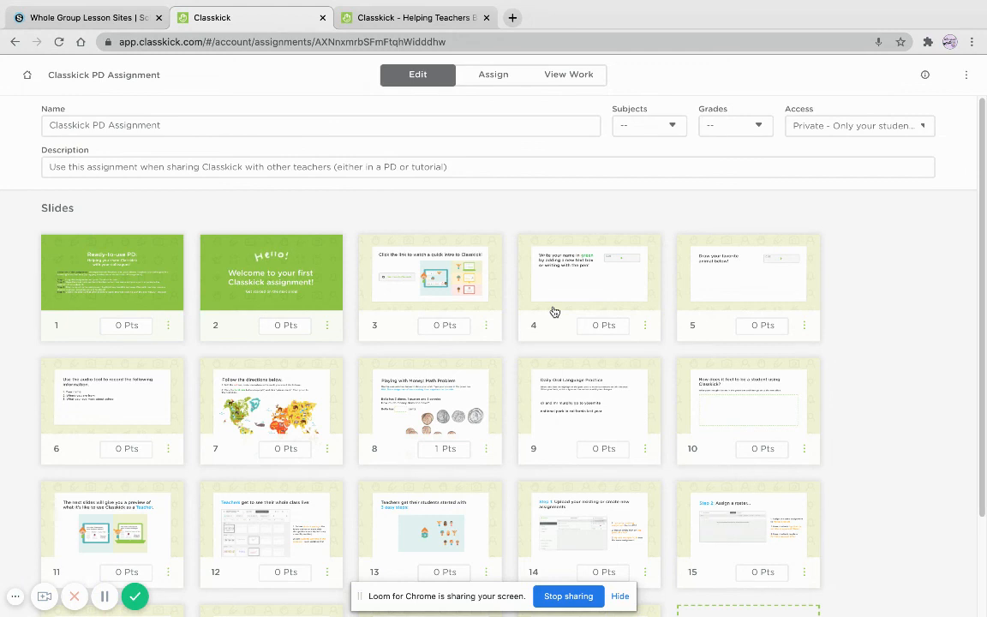
{"action": "mouse_move", "coordinate": [535, 279]}
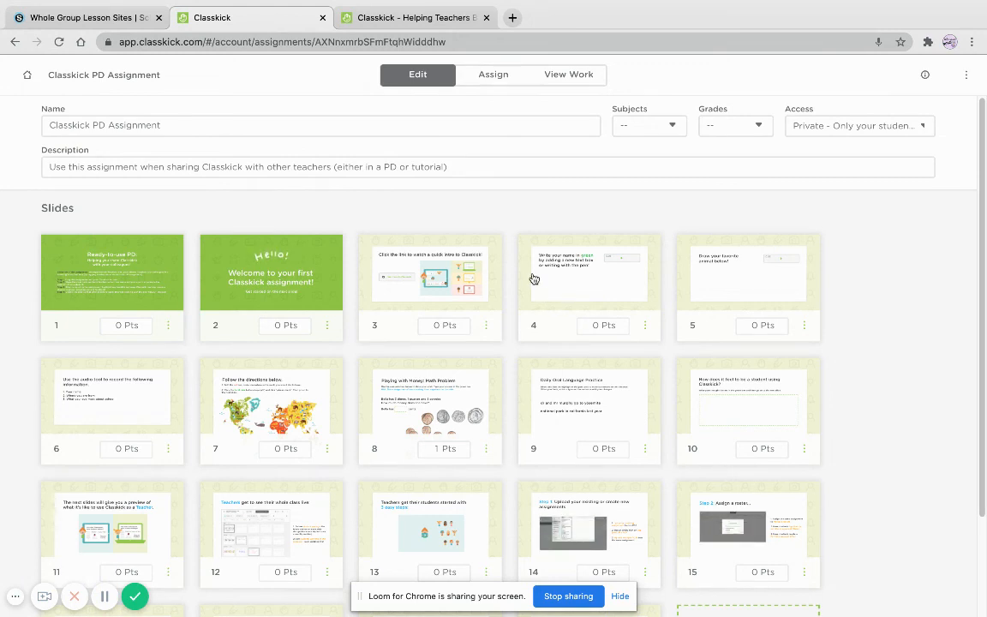
{"action": "scroll", "scroll_direction": "down", "scroll_amount": 3}
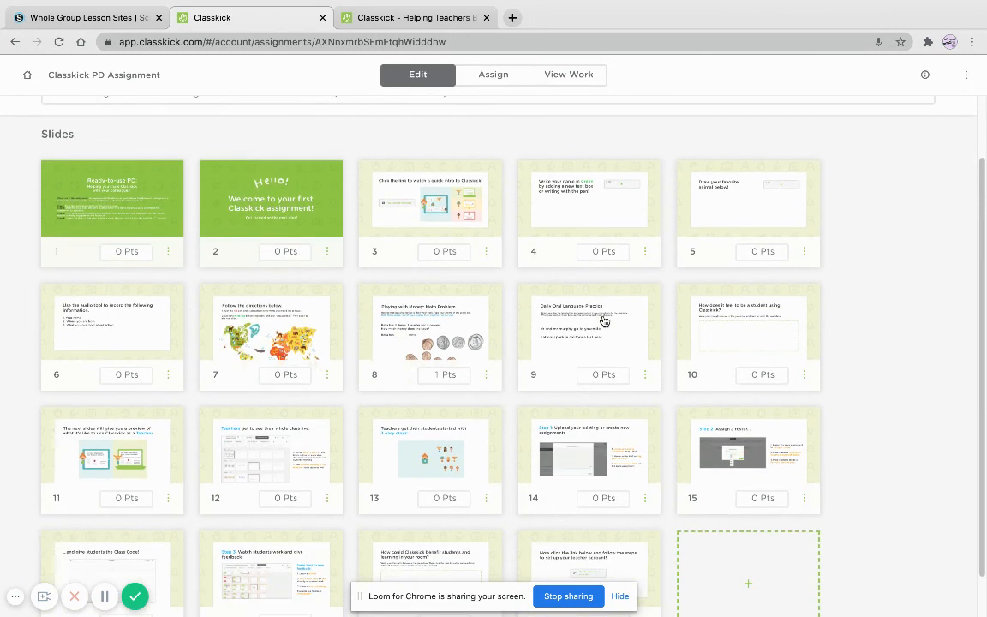